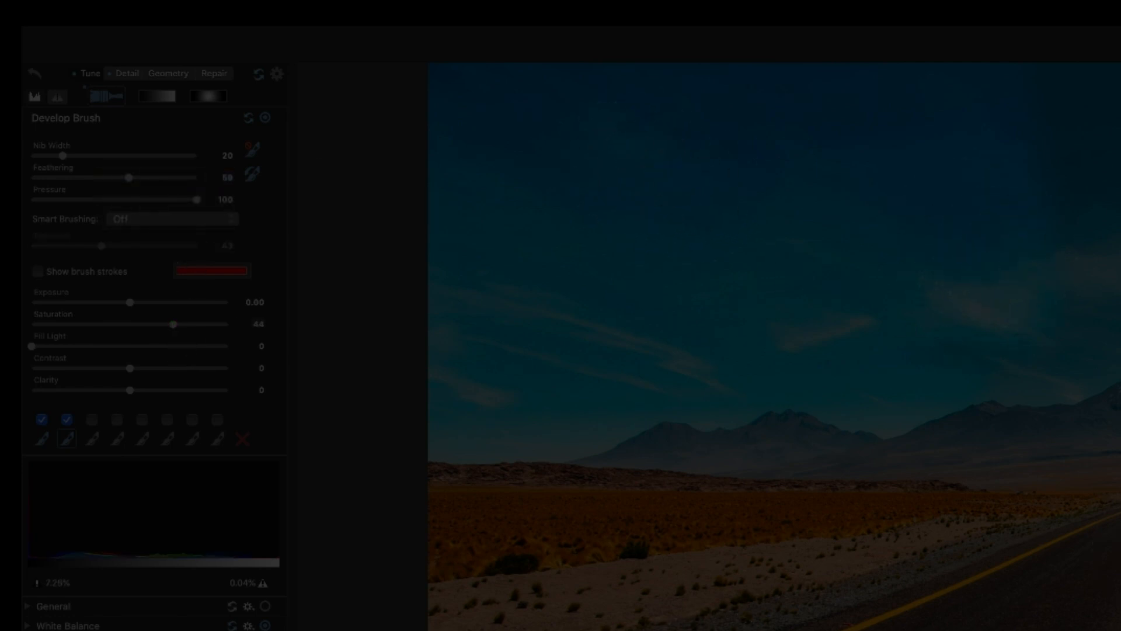
In Manage mode, open Pictures, then Untitled Folder, to view its four JPEGs.
click(108, 96)
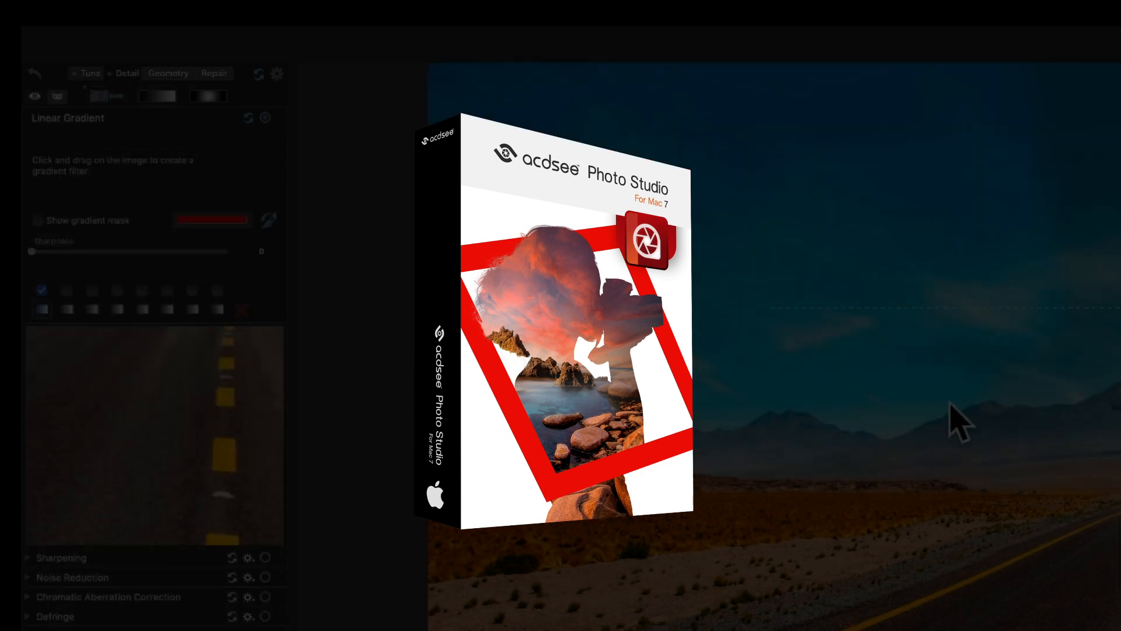
mouse_move(1003, 589)
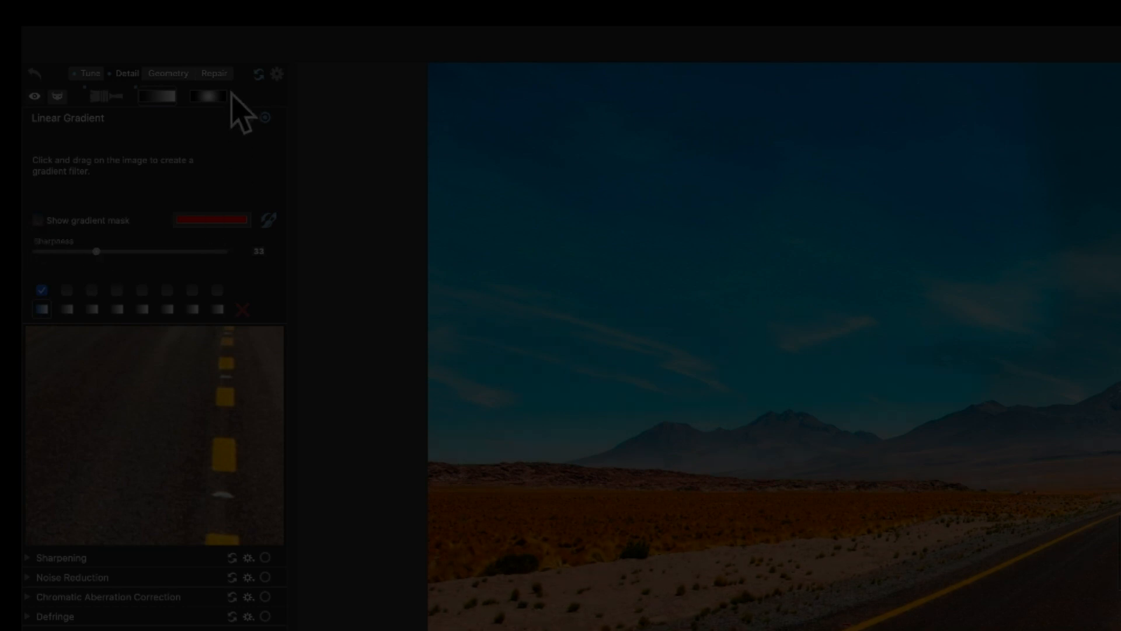
click(214, 73)
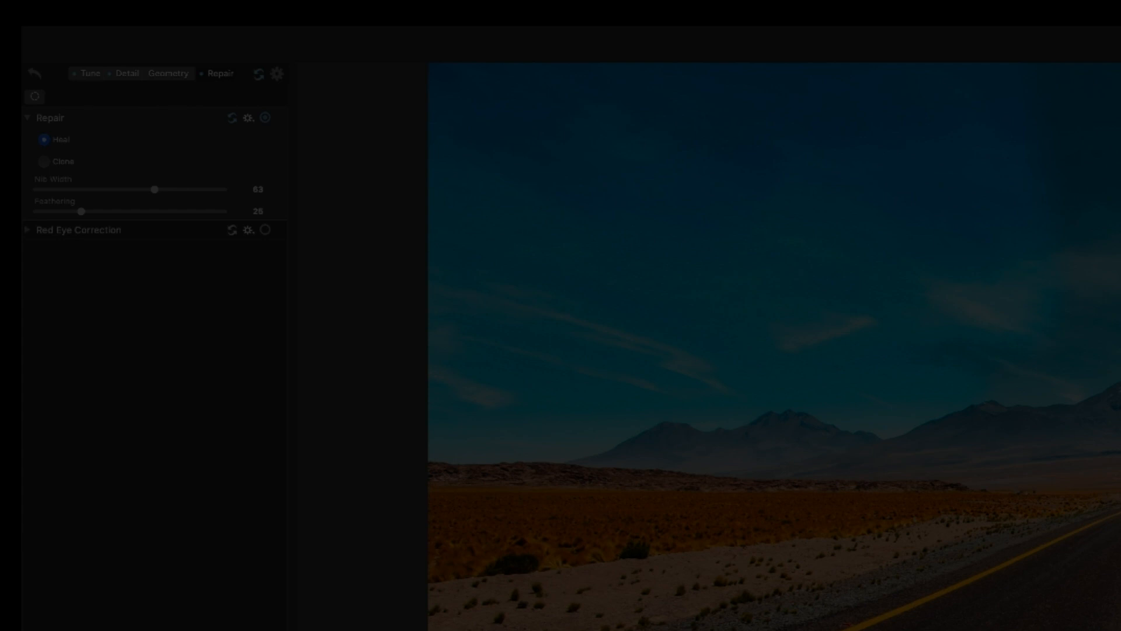
mouse_move(127, 96)
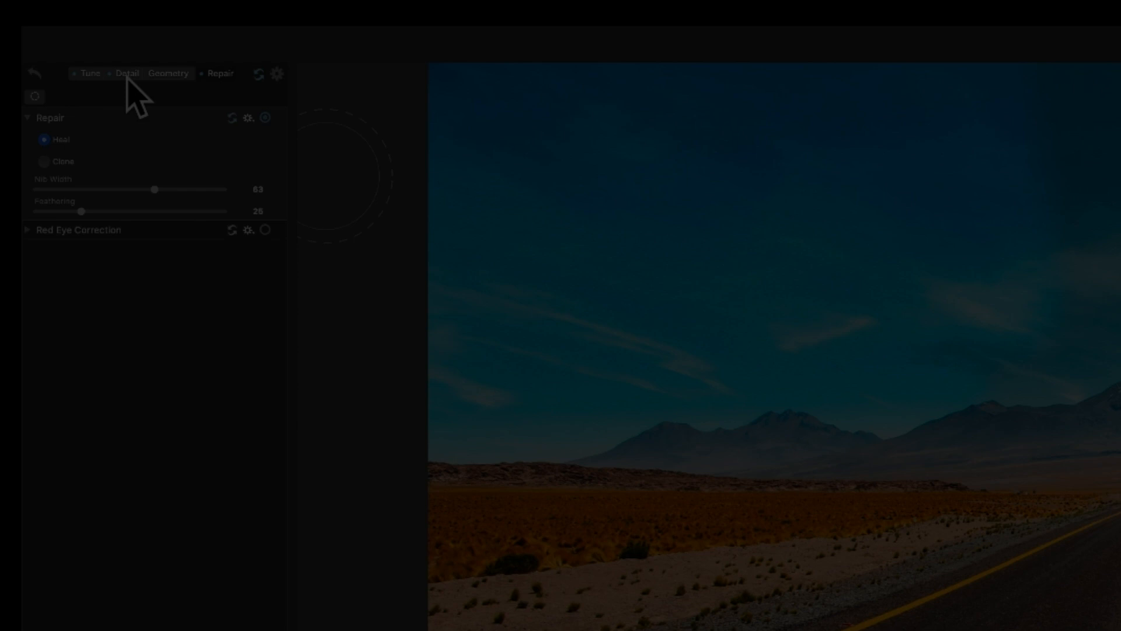
click(128, 73)
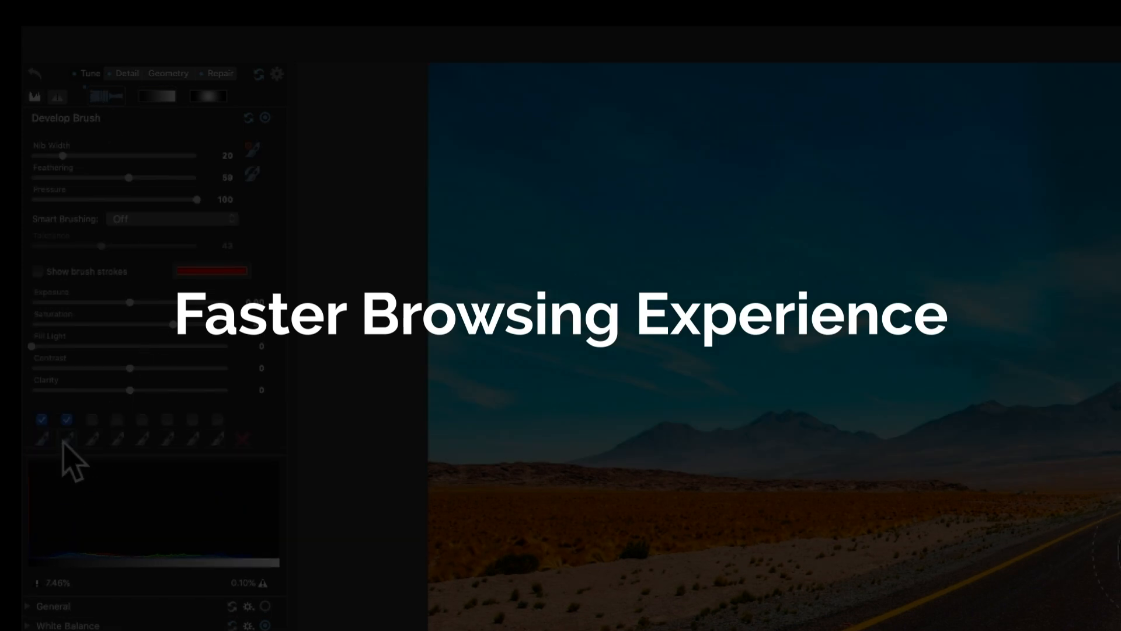
mouse_move(71, 622)
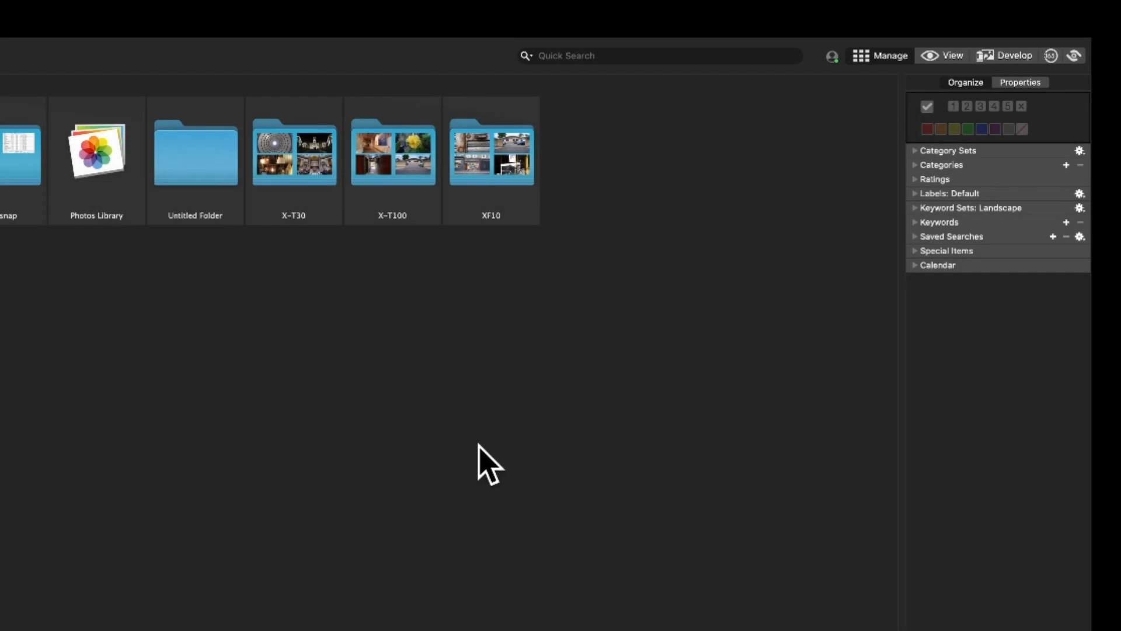
mouse_move(888, 82)
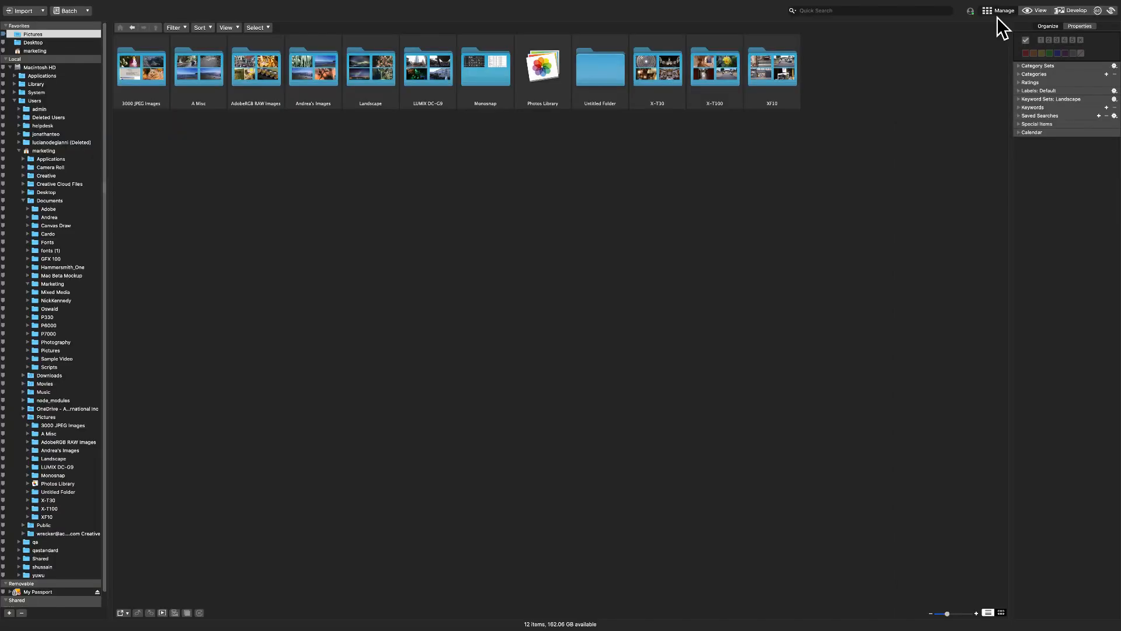
mouse_move(111, 294)
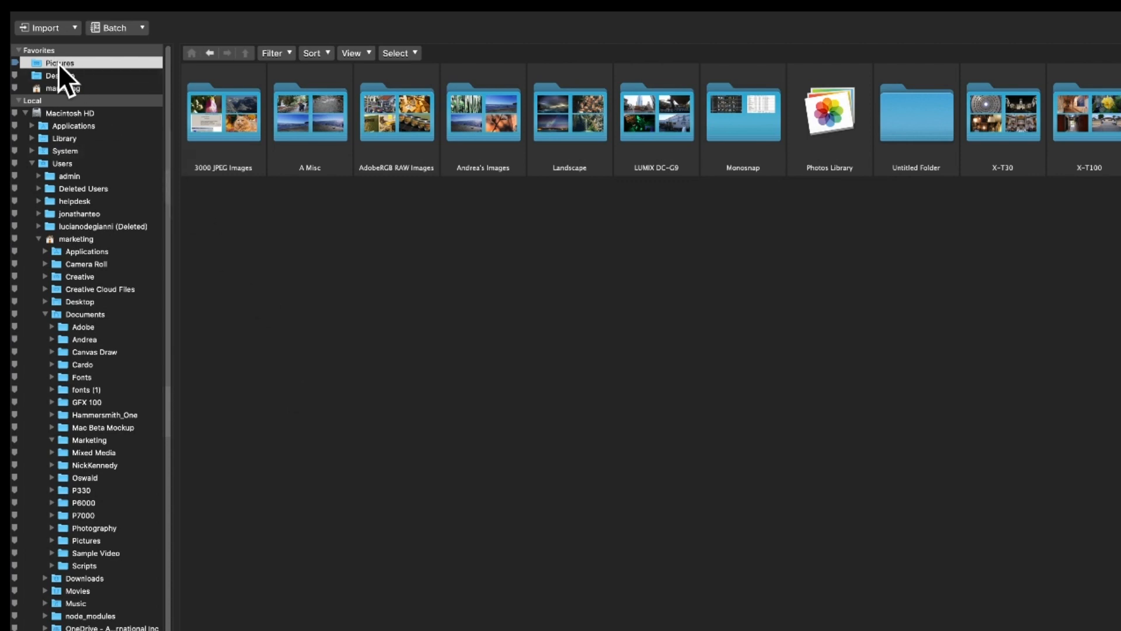
click(59, 63)
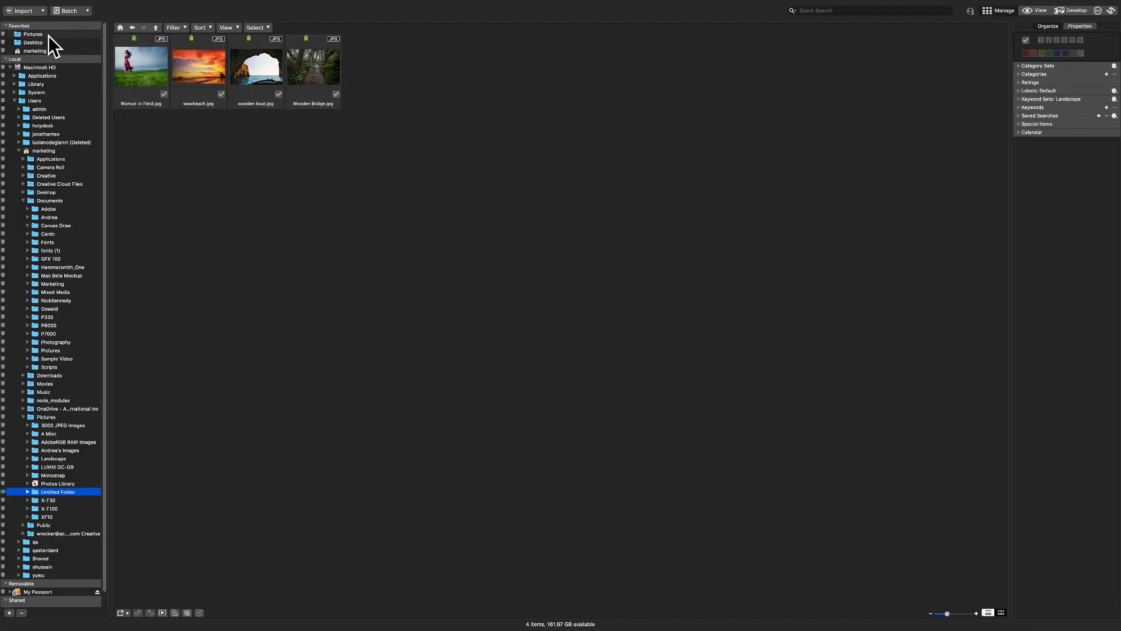
Open the Landscape folder from the Folders pane.
click(53, 458)
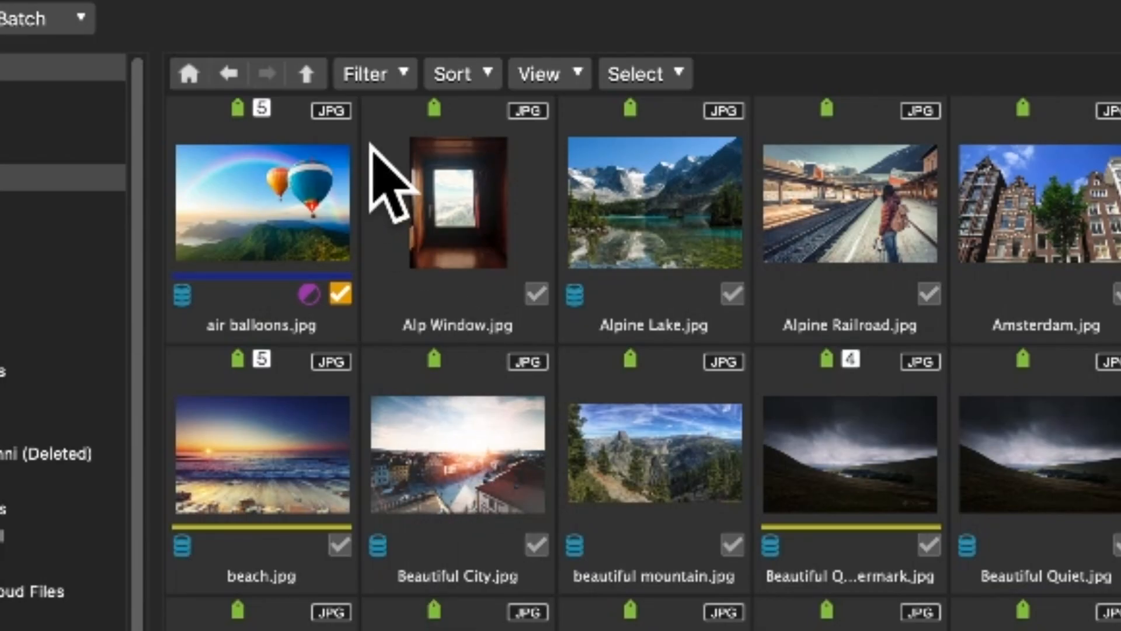
mouse_move(357, 172)
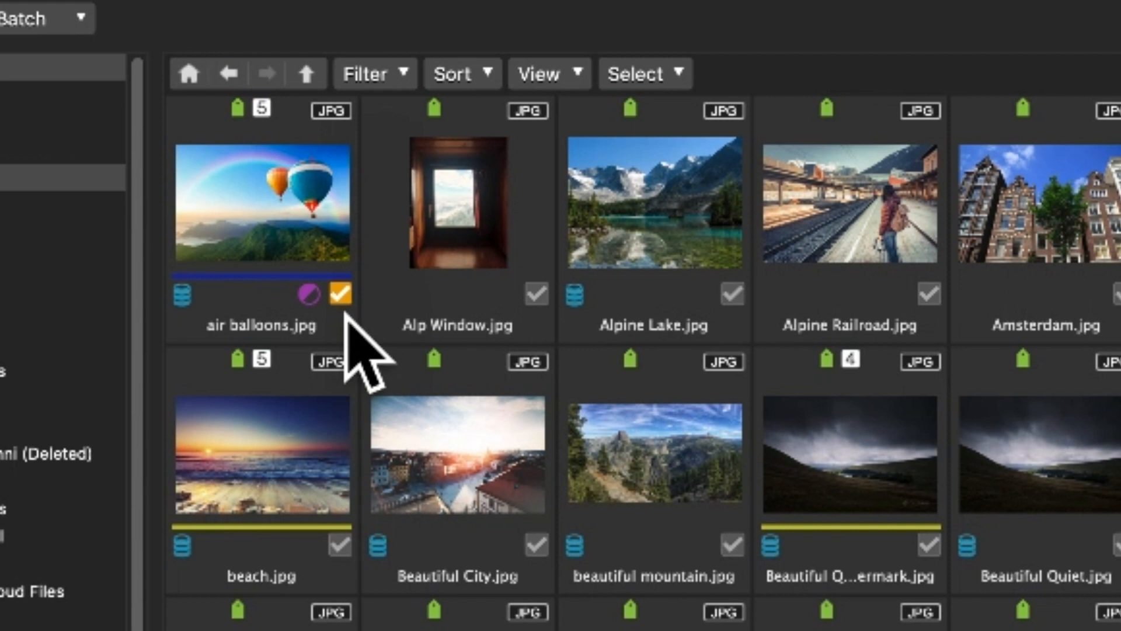
mouse_move(279, 150)
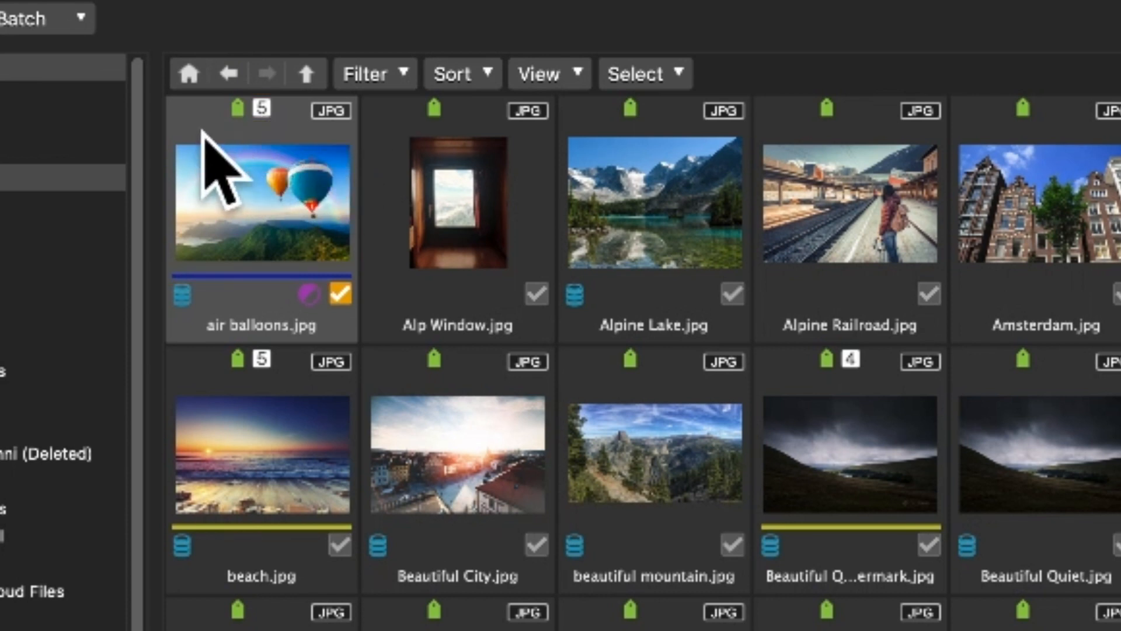
mouse_move(319, 315)
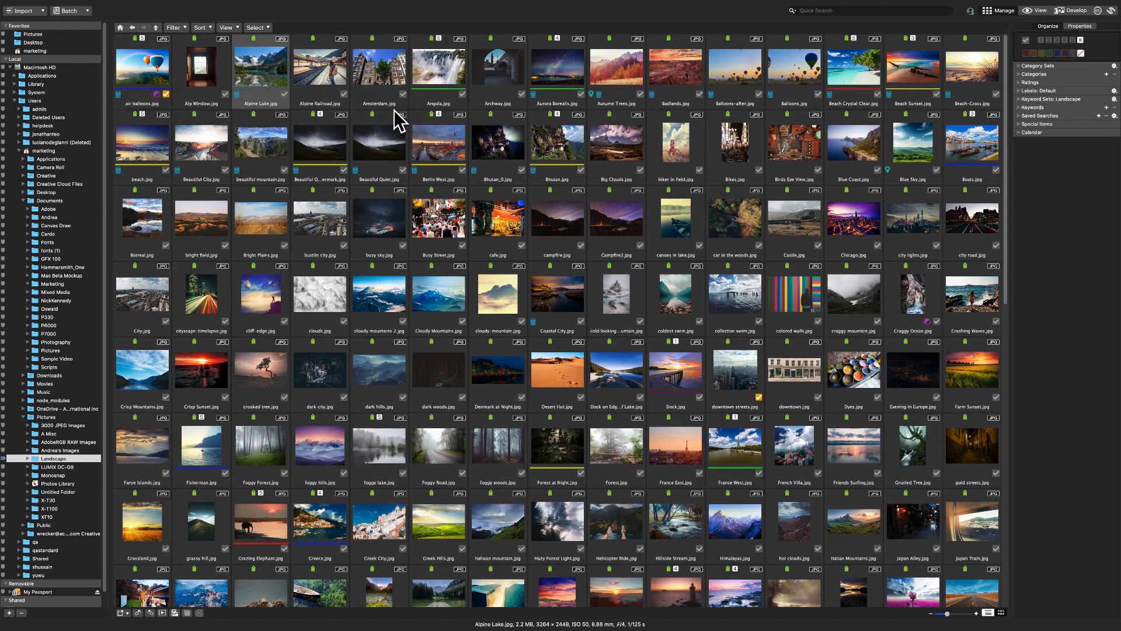
Select Bhutan_0, Bhutan and Big Clouds and give them a 4 rating.
click(439, 67)
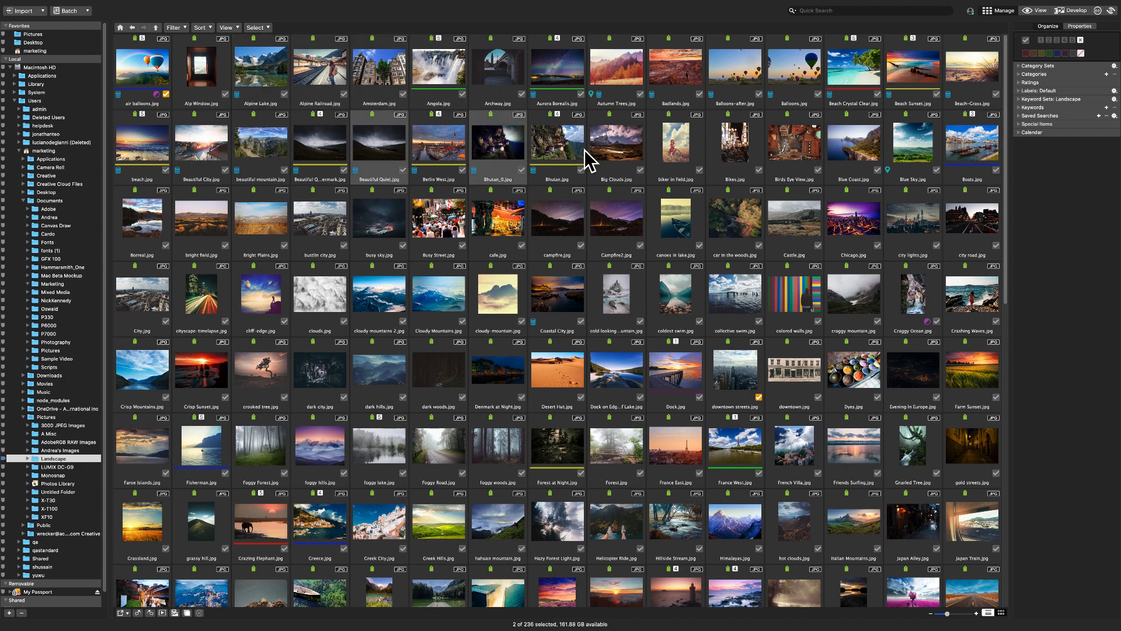
click(615, 148)
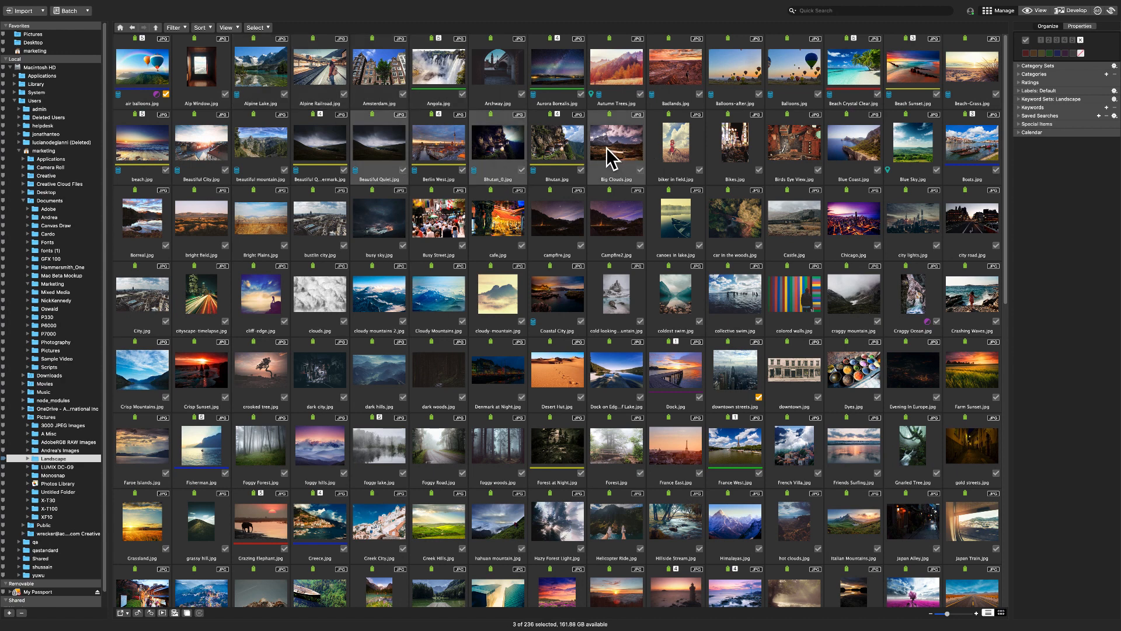
mouse_move(669, 150)
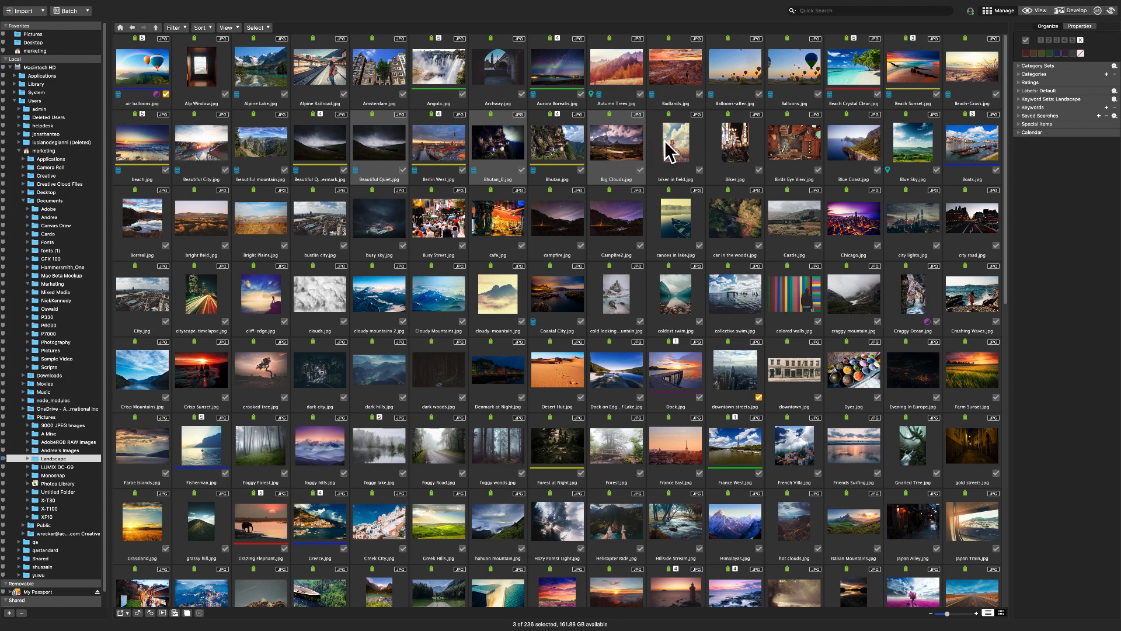
mouse_move(1103, 60)
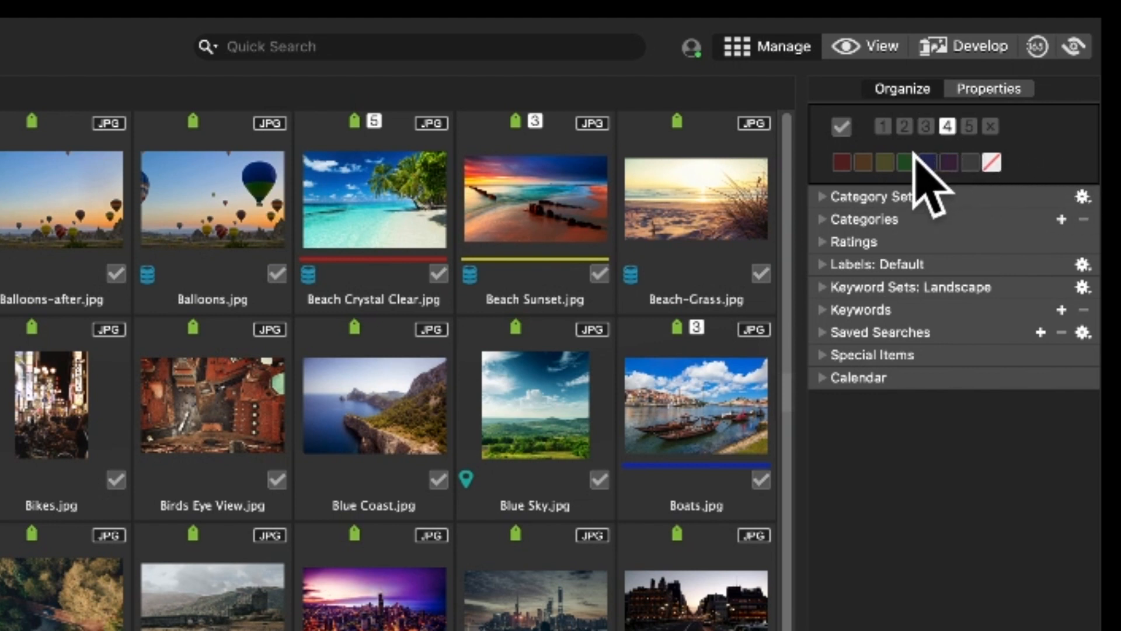
click(907, 163)
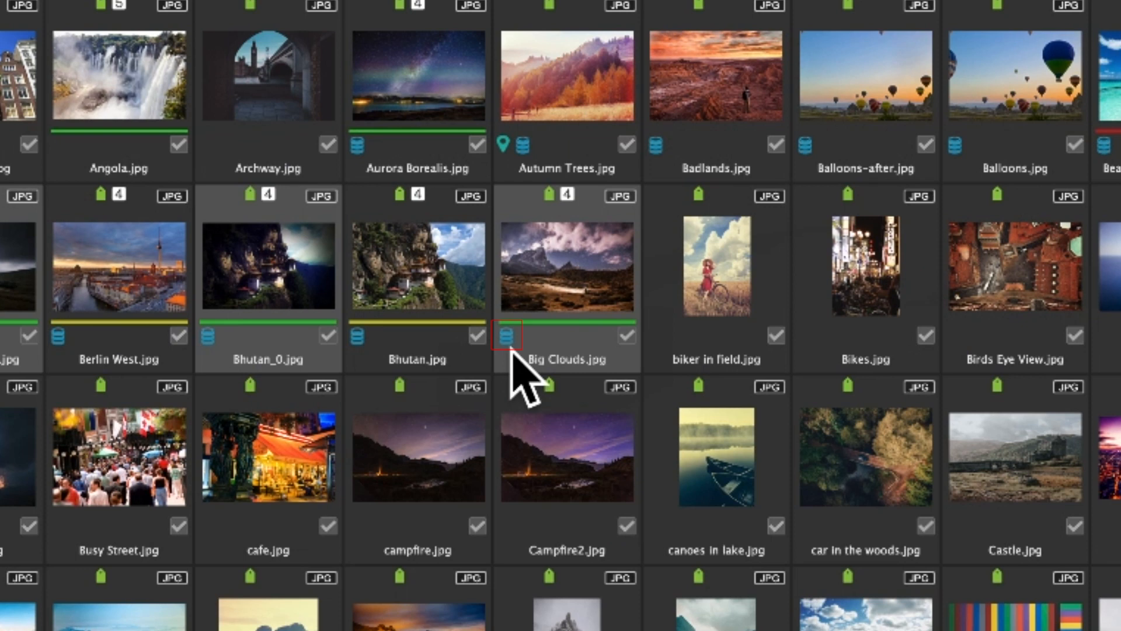
scroll(down, 3)
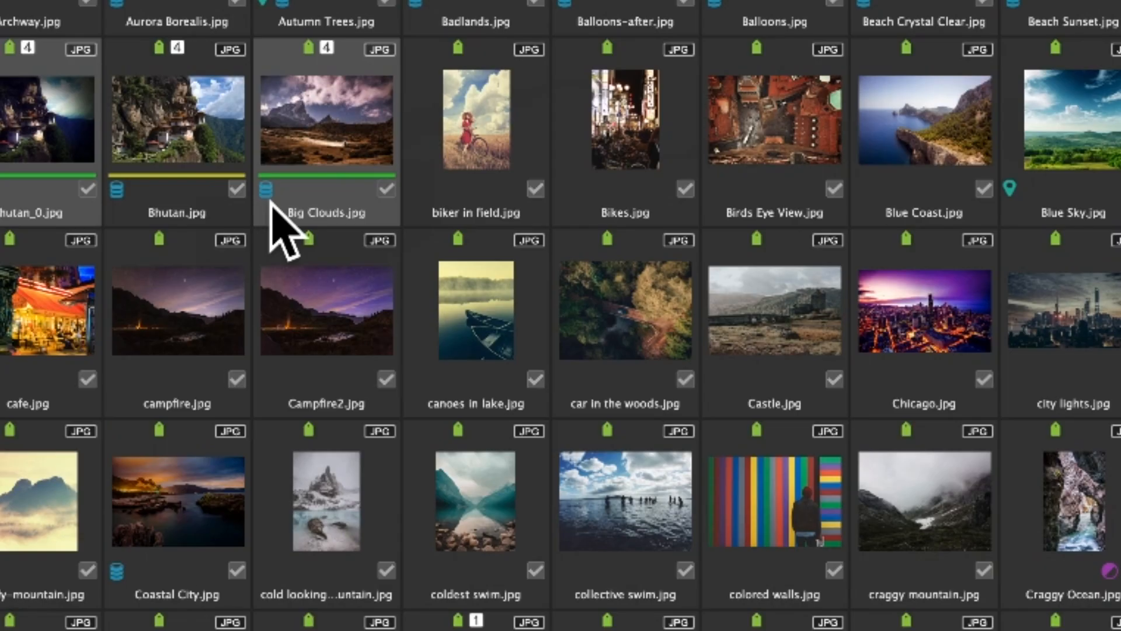
mouse_move(346, 153)
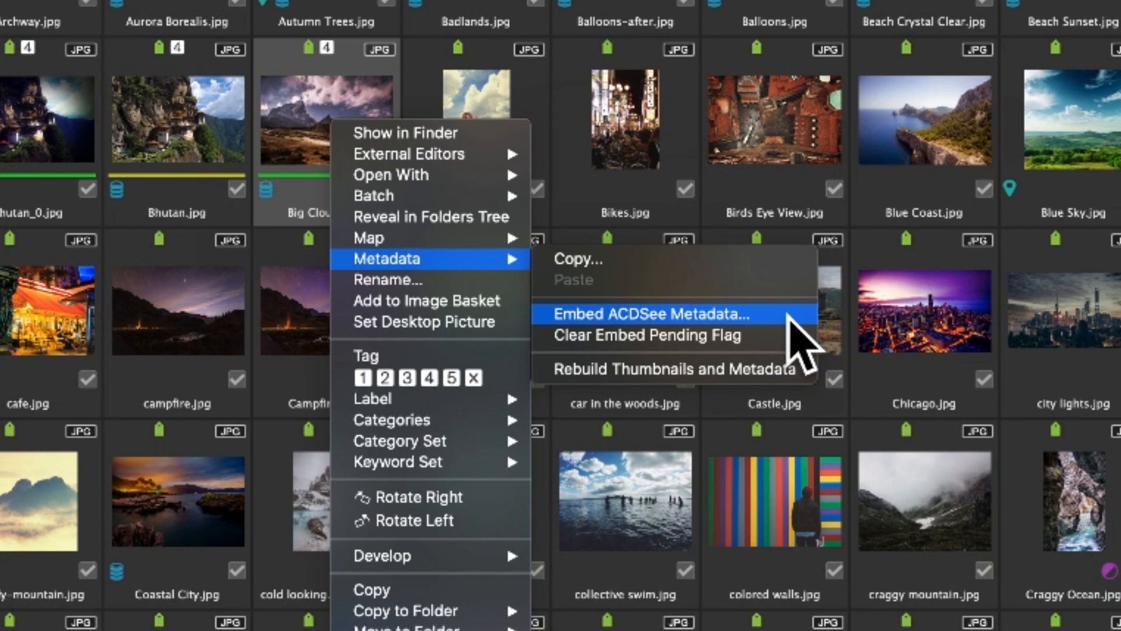
Embed ACDSee metadata into the selected photos from the shortcut menu.
click(647, 313)
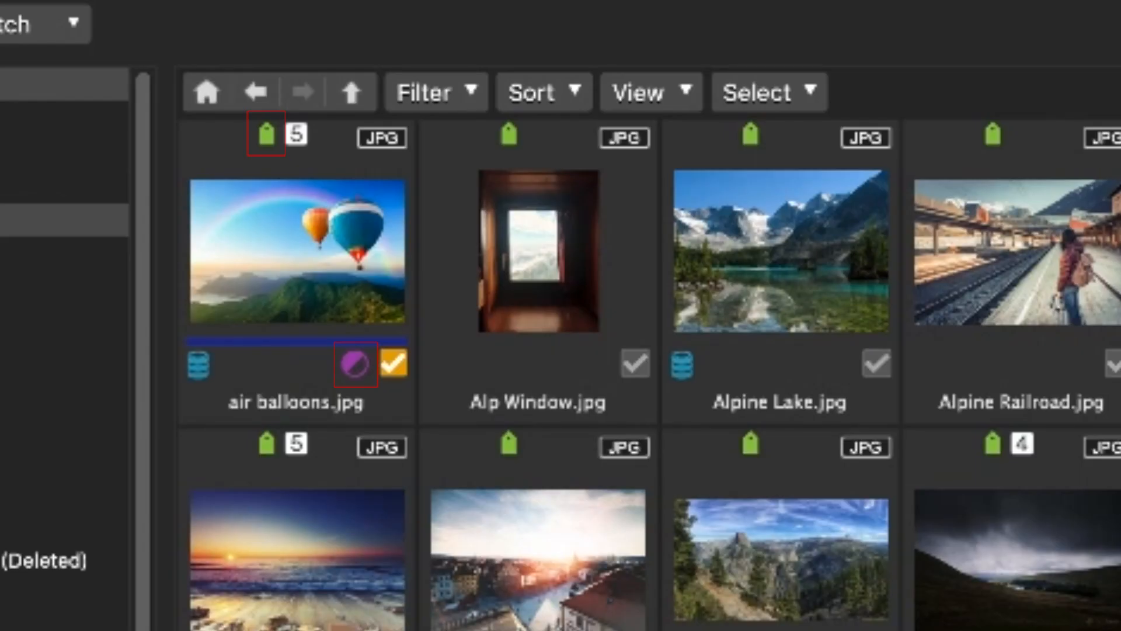
mouse_move(358, 321)
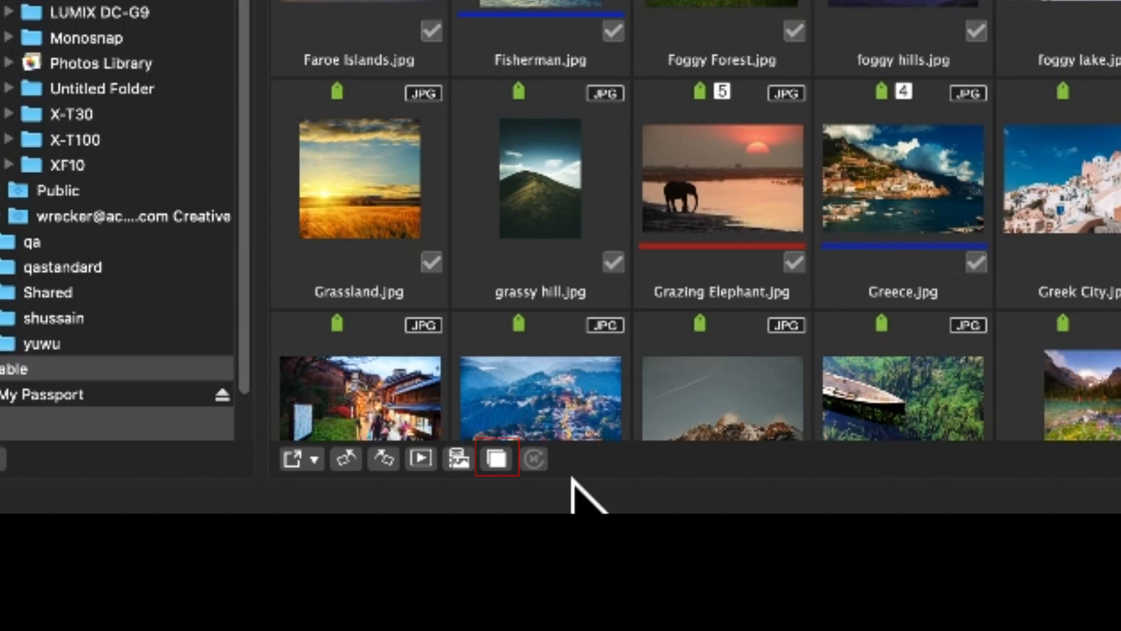
click(492, 458)
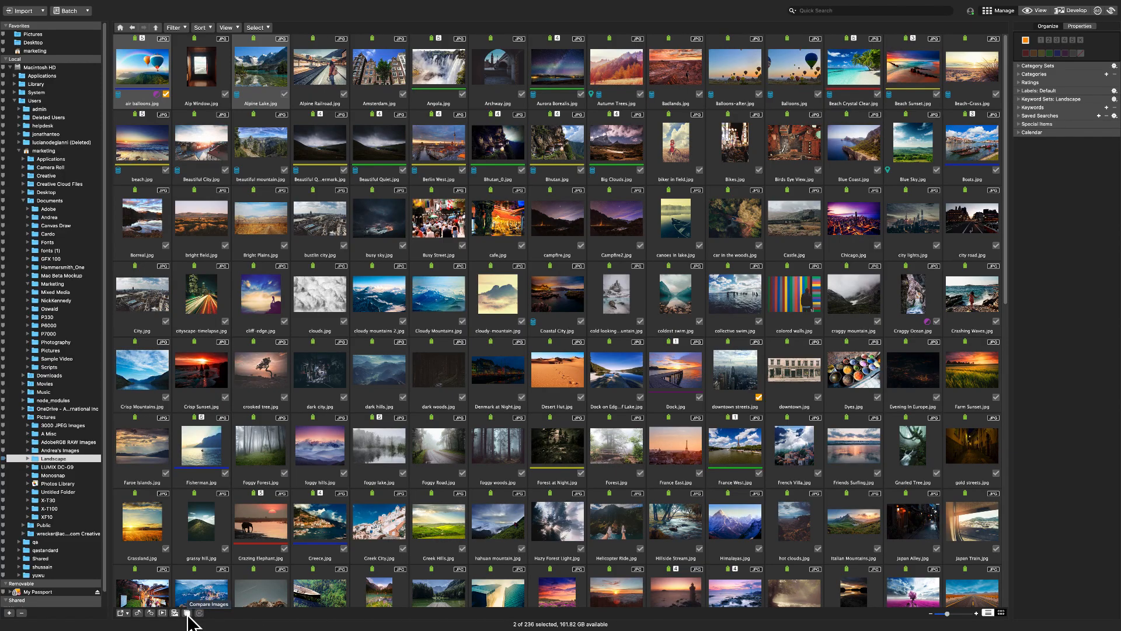
click(175, 613)
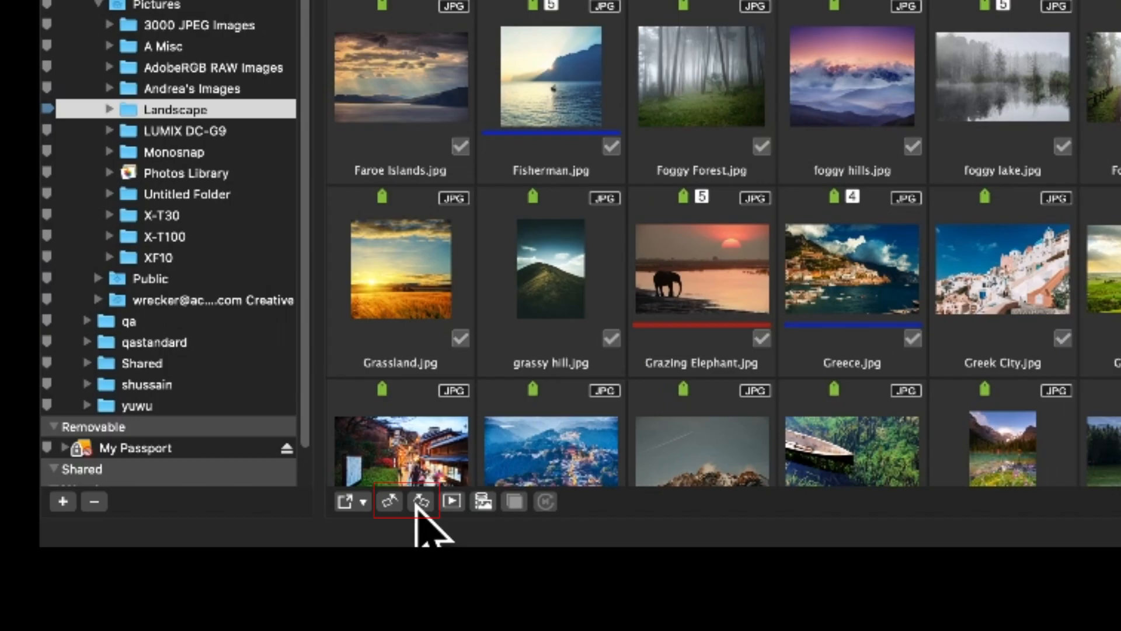
click(390, 501)
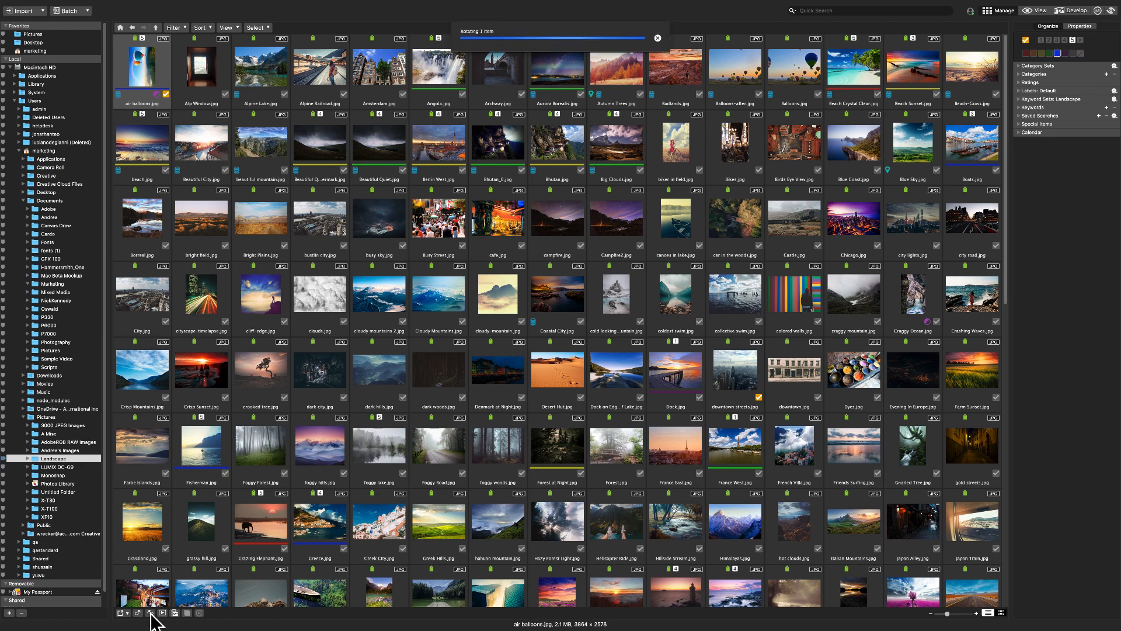
click(134, 612)
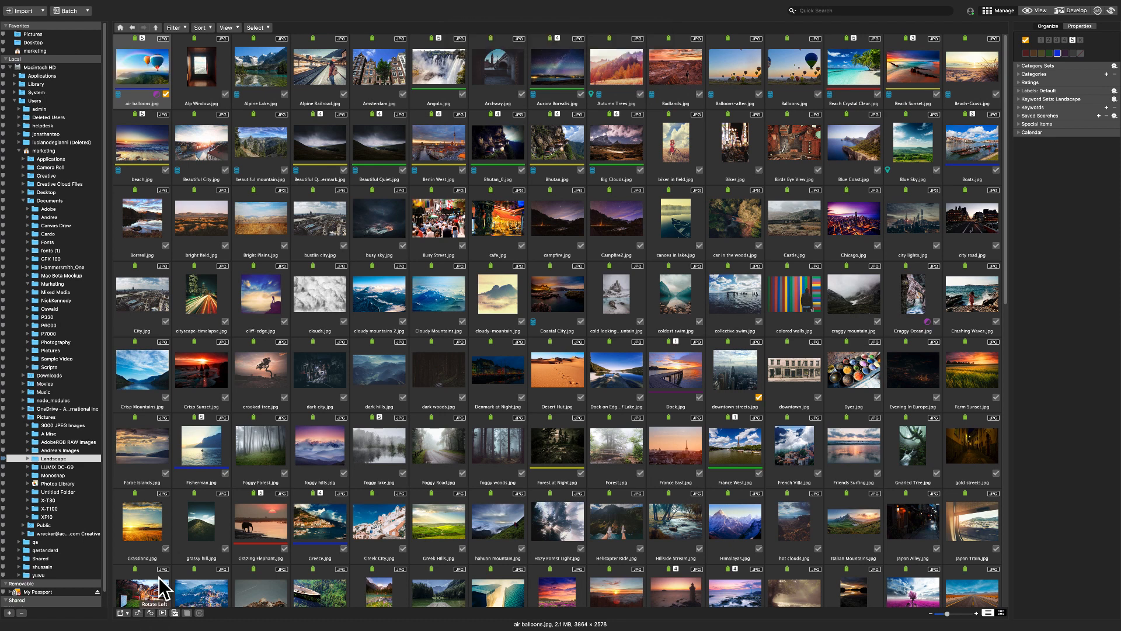
click(225, 28)
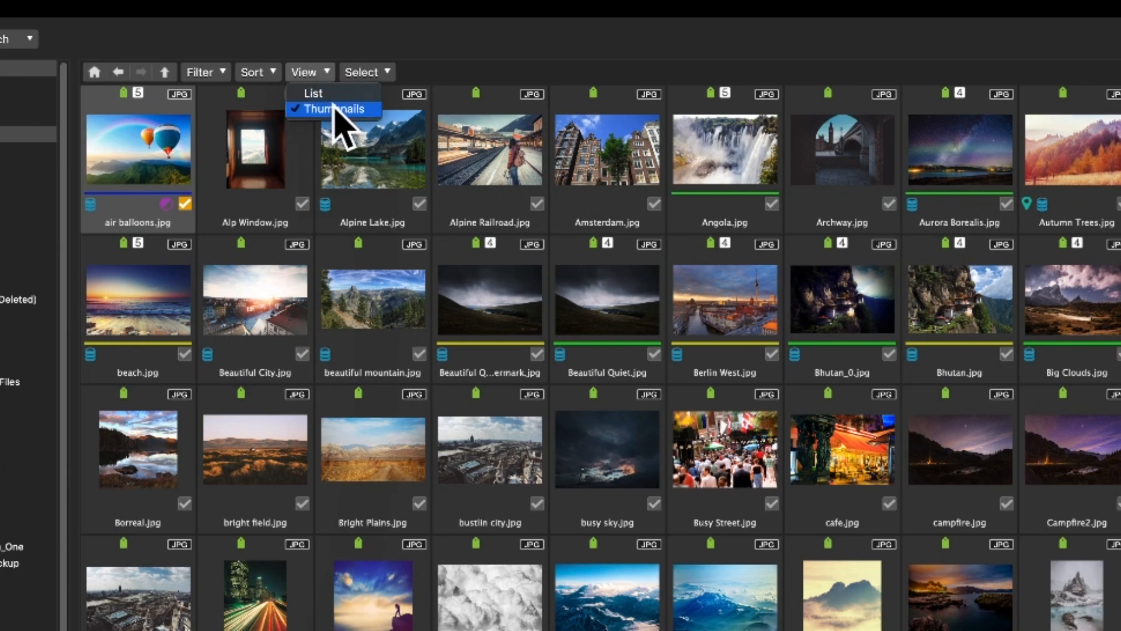
click(311, 93)
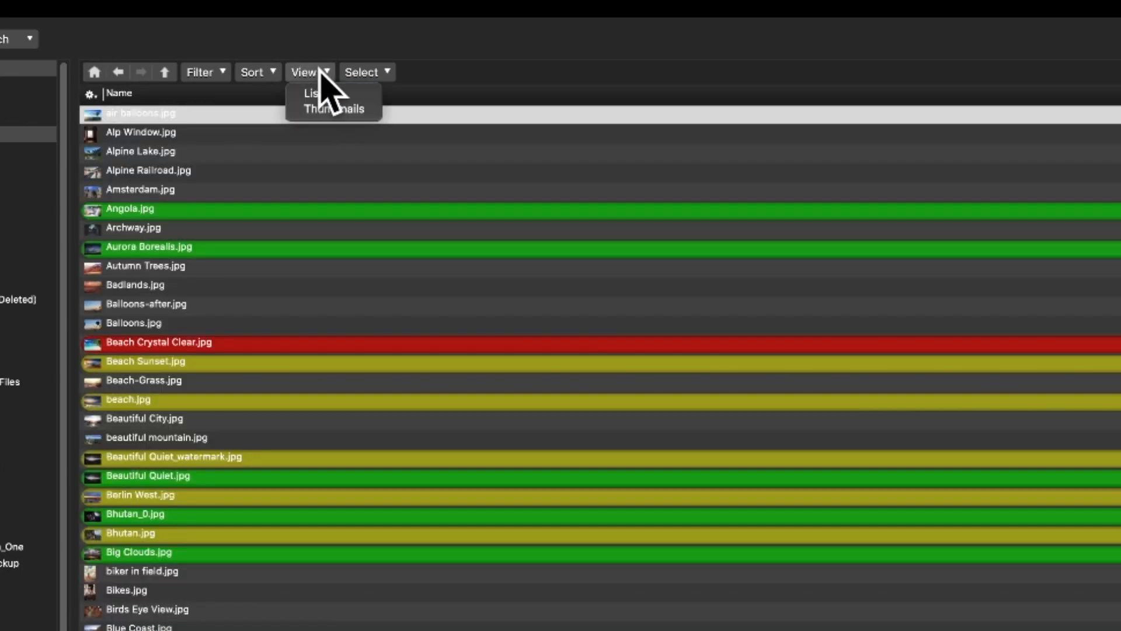
click(332, 108)
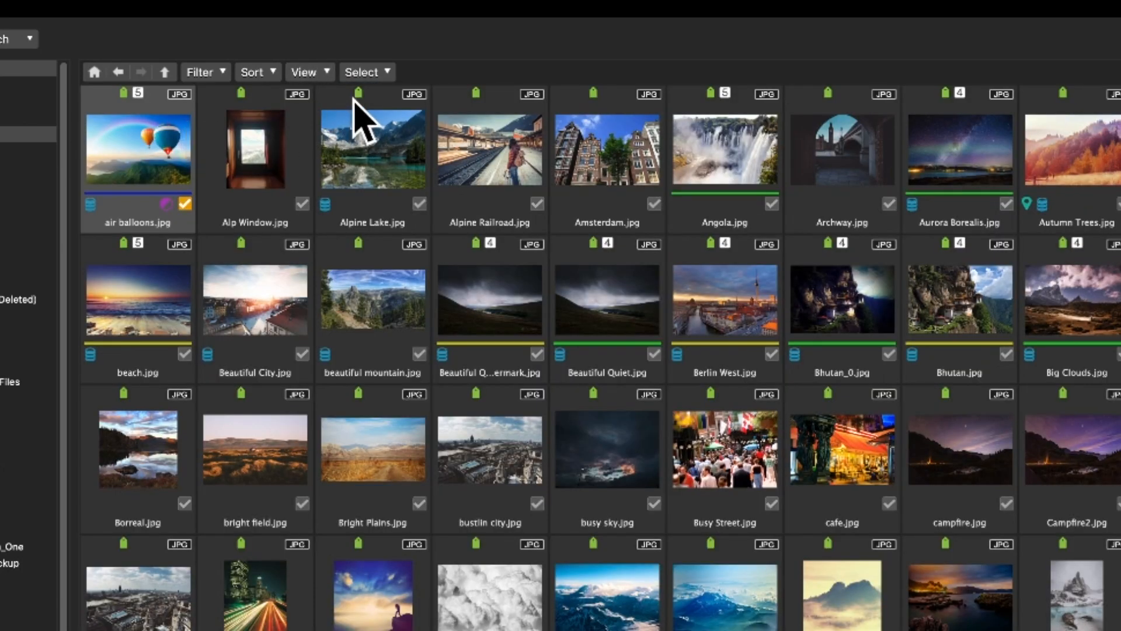
click(366, 71)
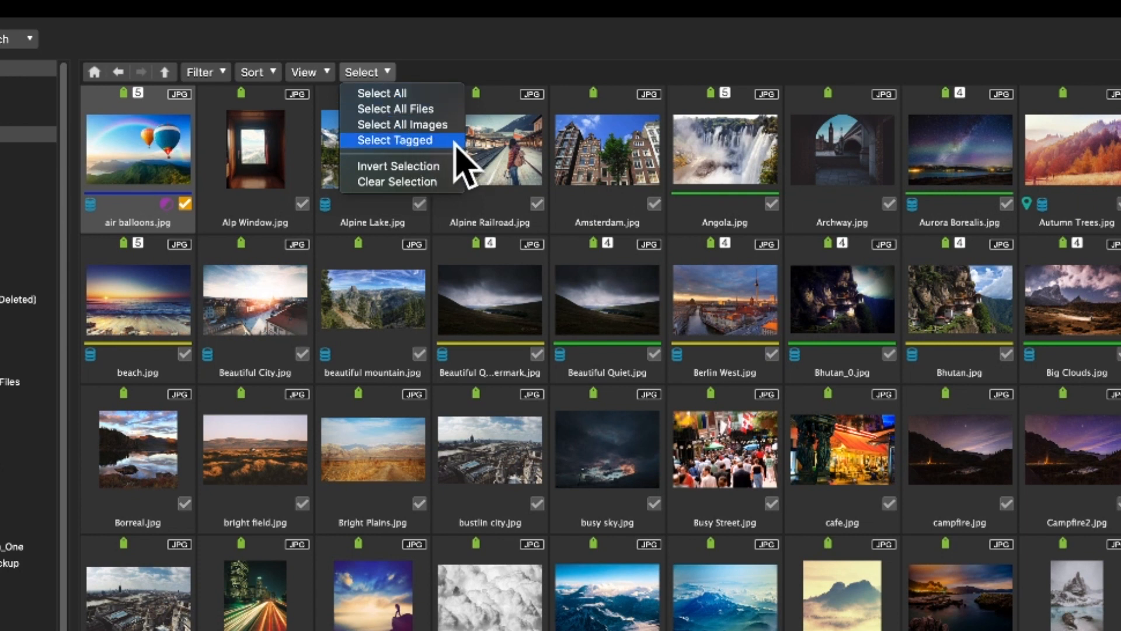
click(255, 72)
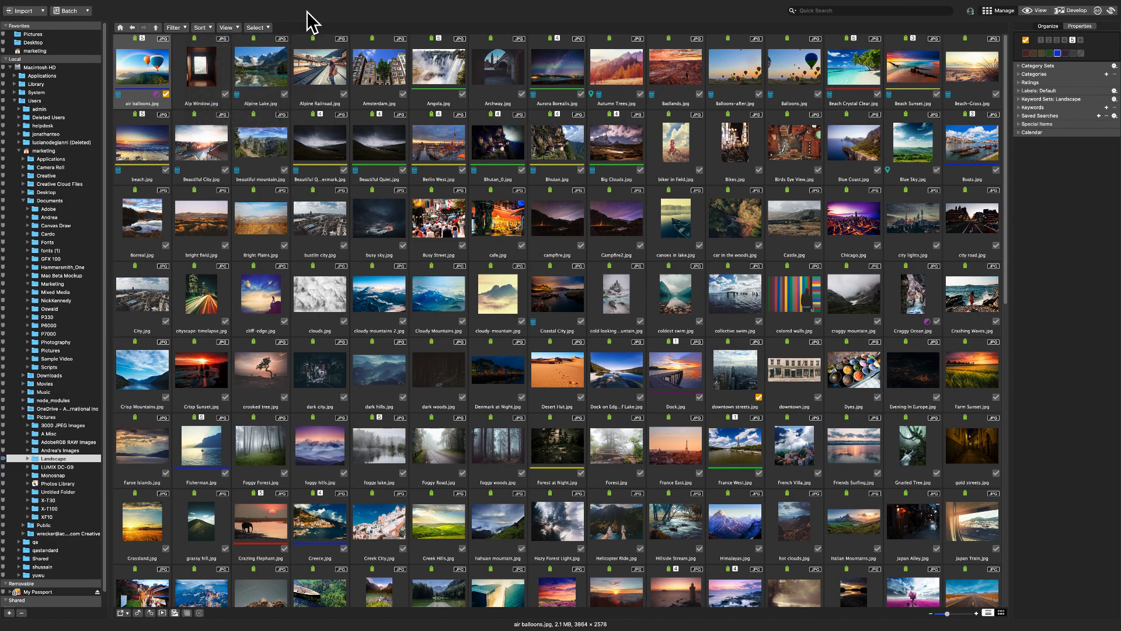
mouse_move(149, 80)
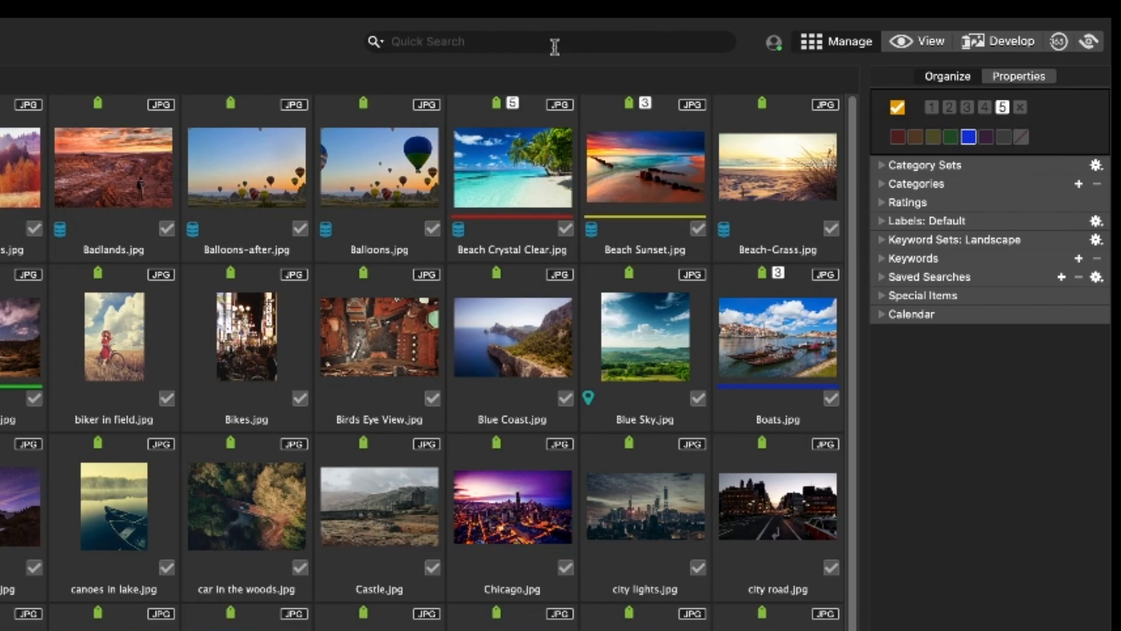
text(beach)
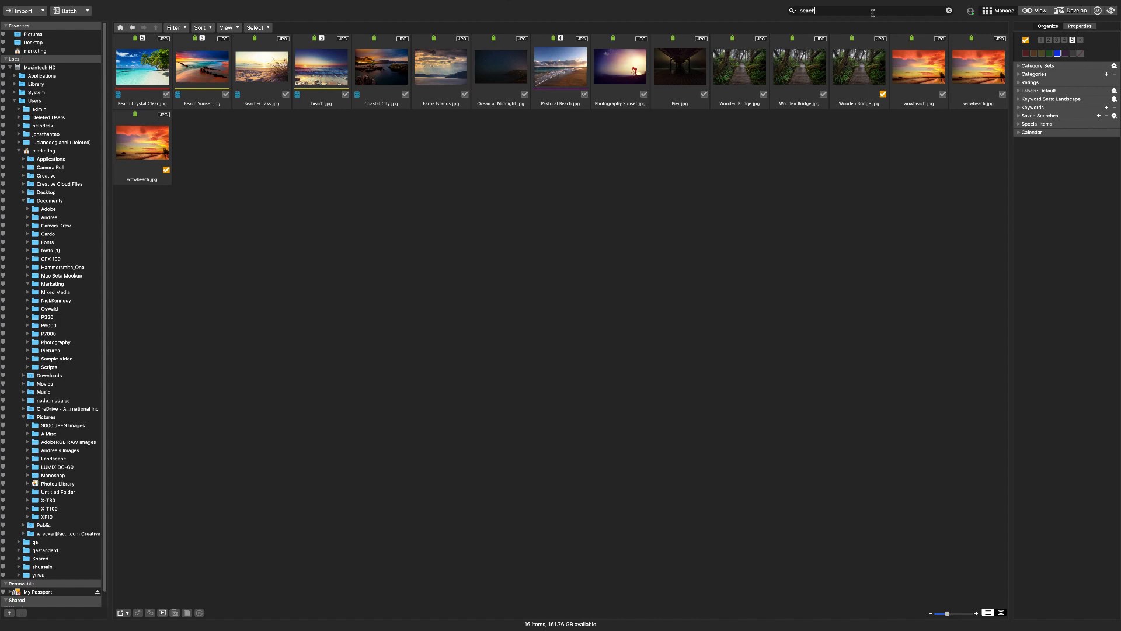
click(949, 9)
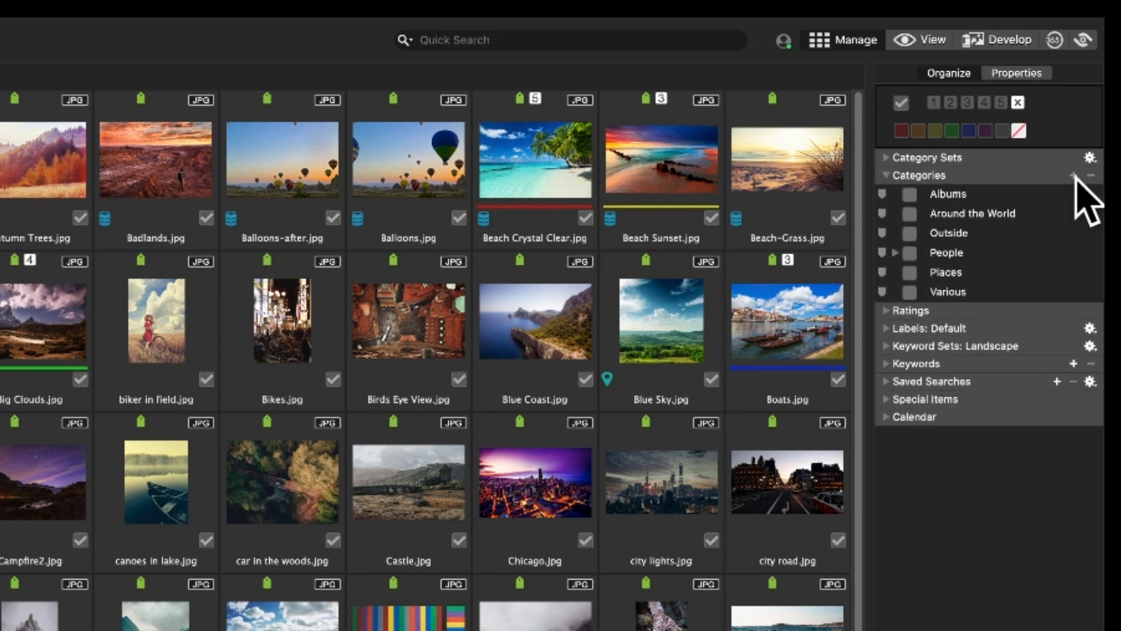
Create an 'Example' category and assign it to the 48 selected photos.
click(1072, 175)
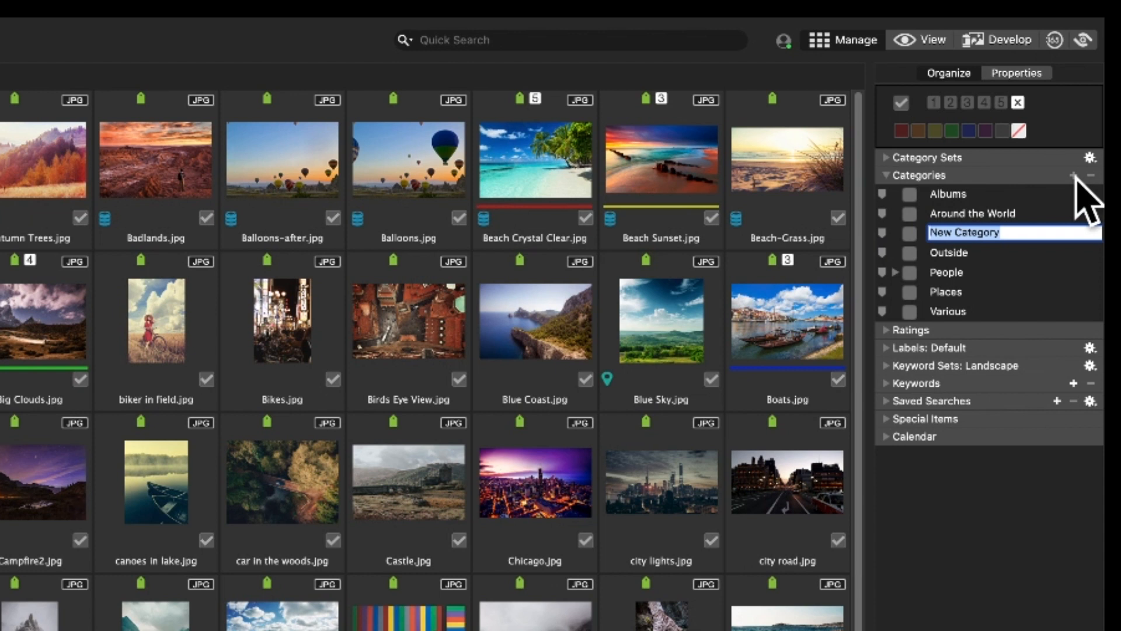
text(Example)
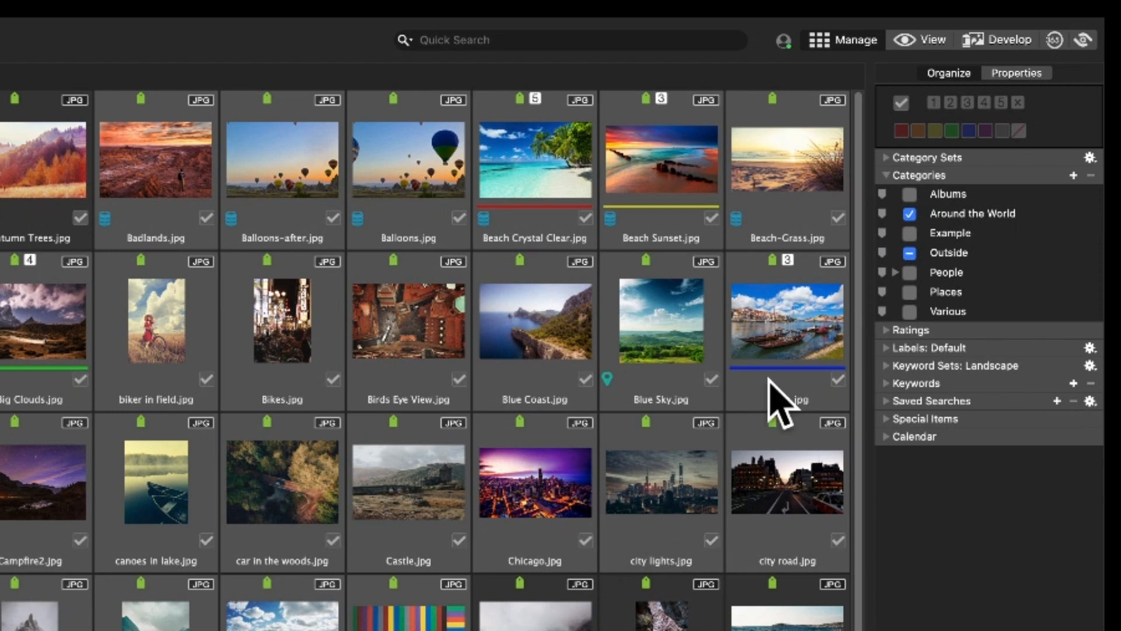
click(910, 232)
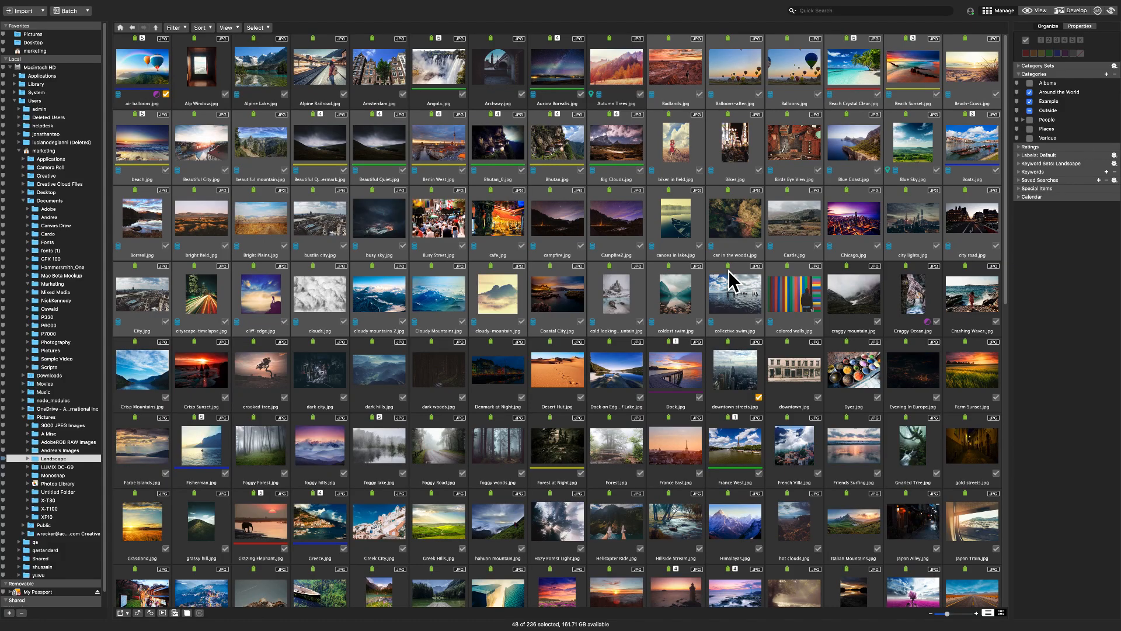
mouse_move(1089, 143)
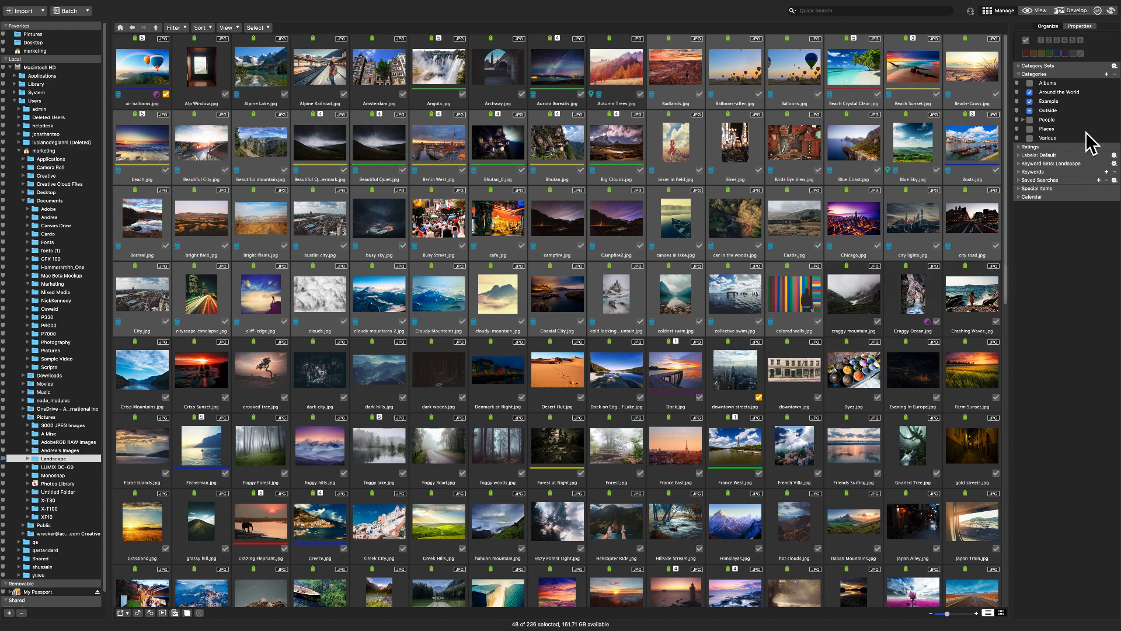
Filter the browser by the Example category, then by Around the World.
click(1048, 101)
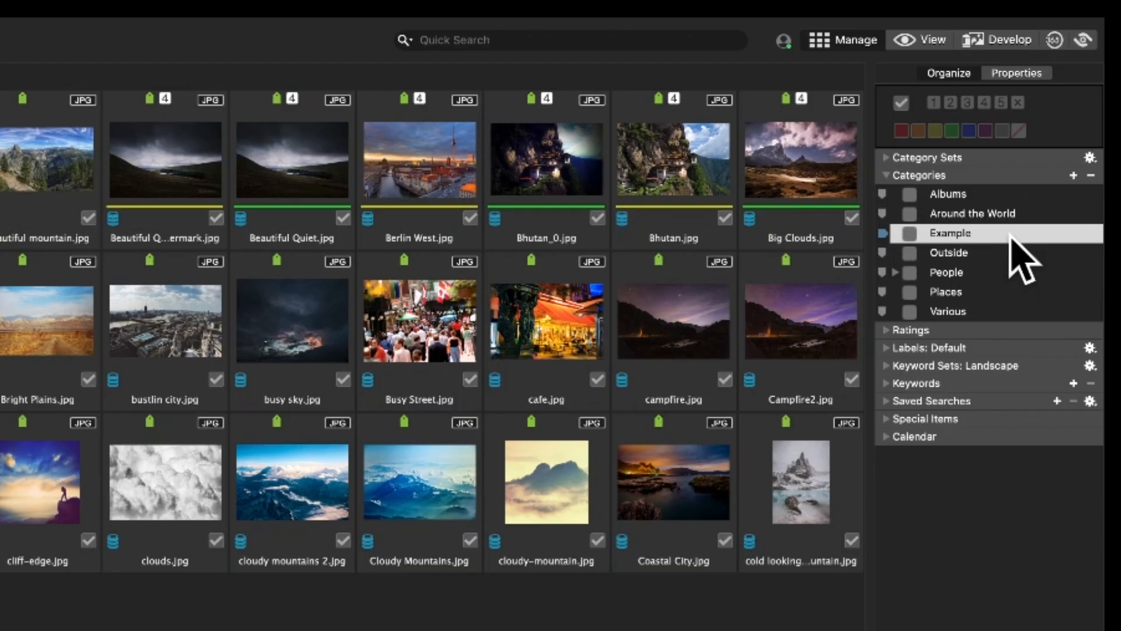
mouse_move(1008, 254)
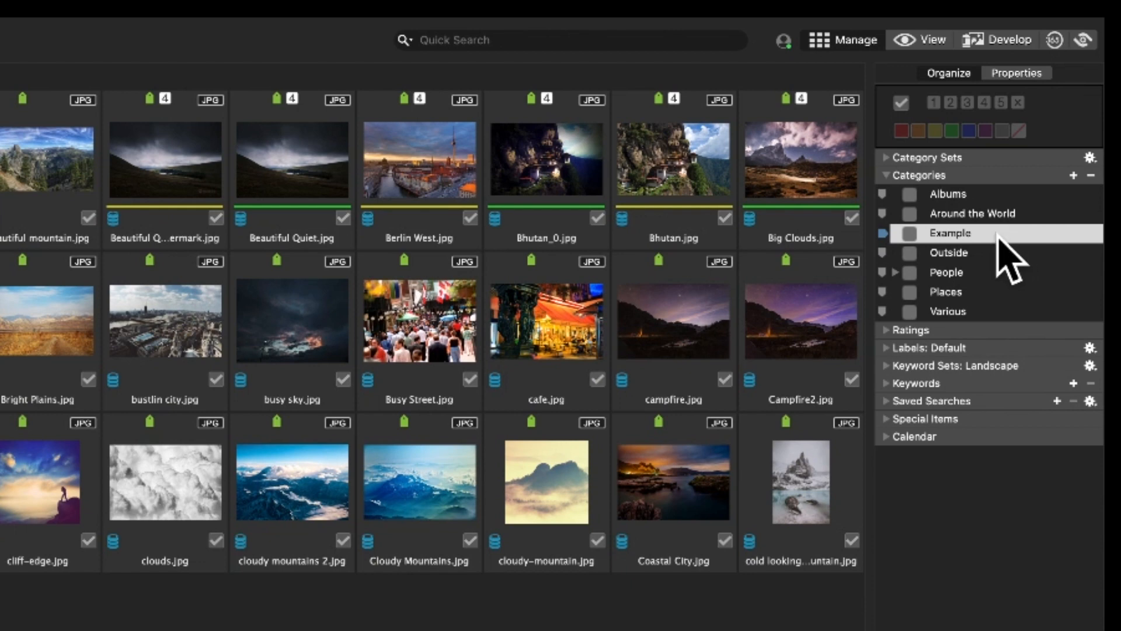
mouse_move(990, 257)
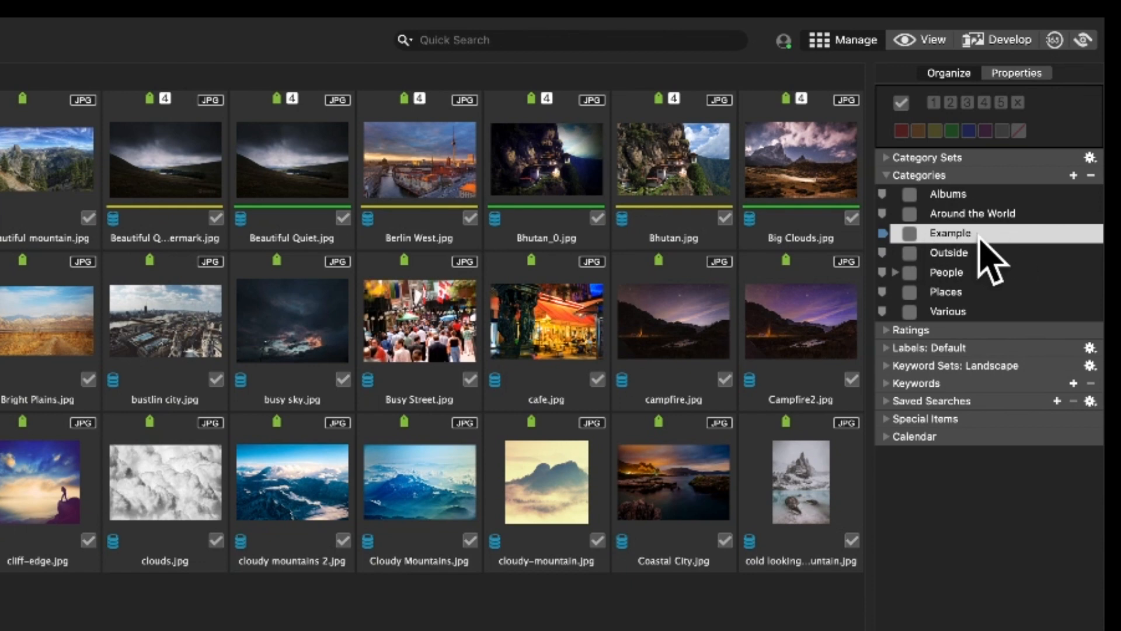
click(972, 213)
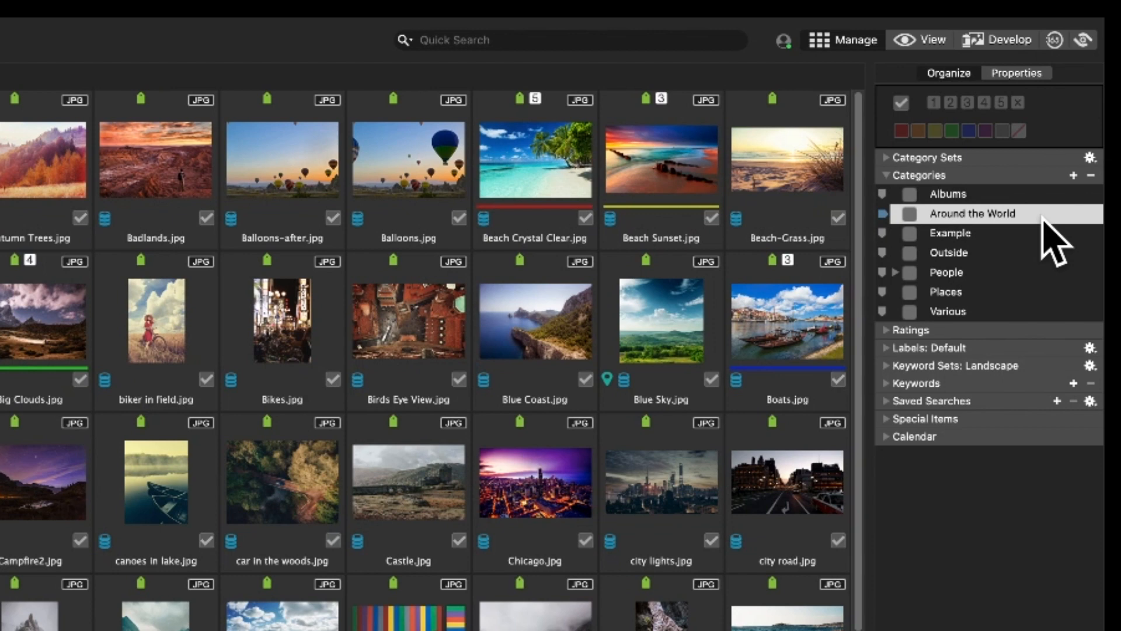
click(949, 251)
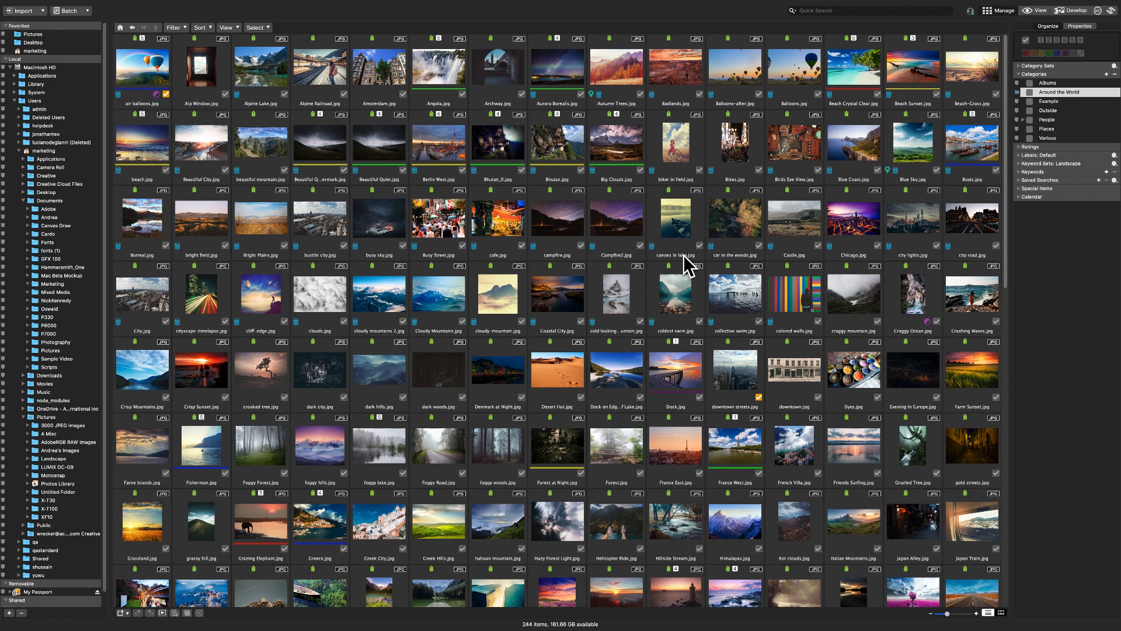
mouse_move(1069, 127)
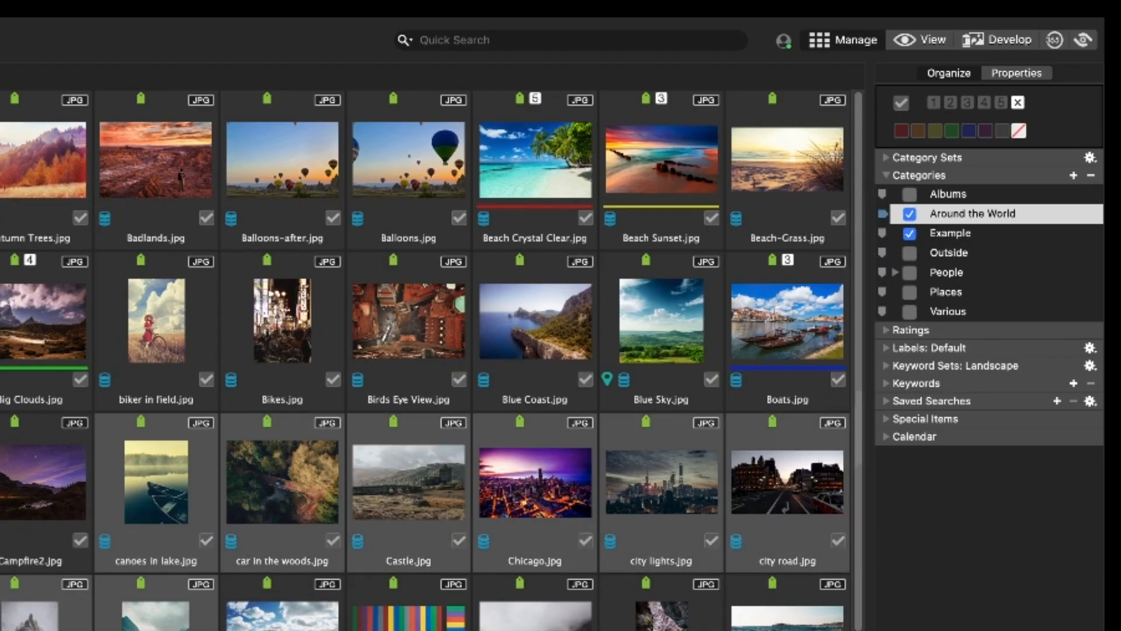
mouse_move(899, 398)
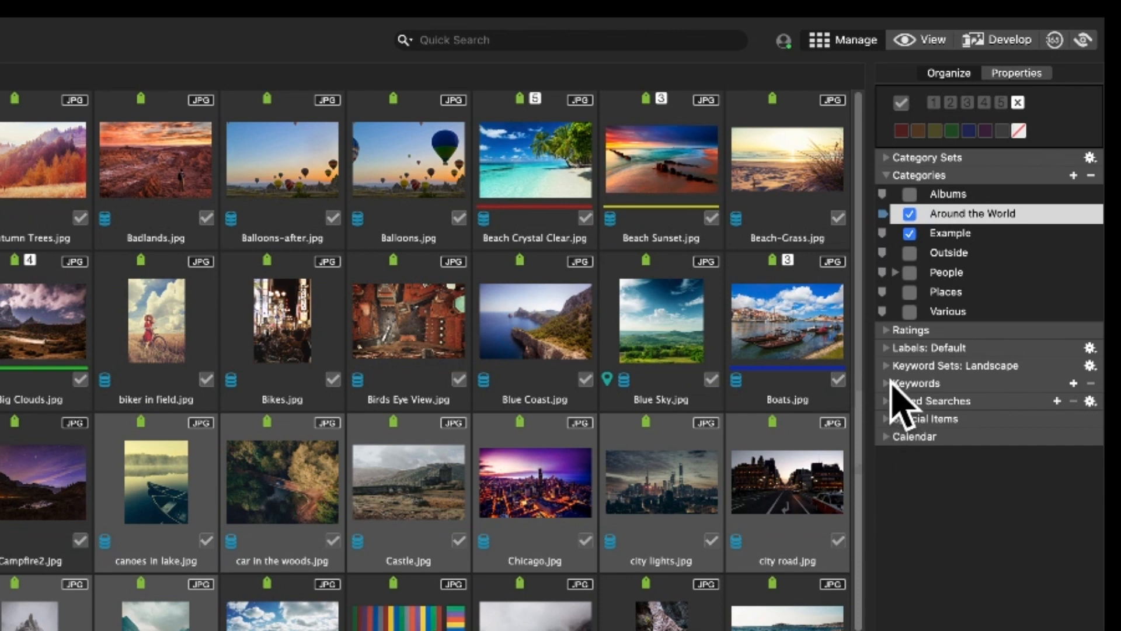
Add an 'Example' keyword, then filter by the Mountain and Ocean keywords.
click(887, 383)
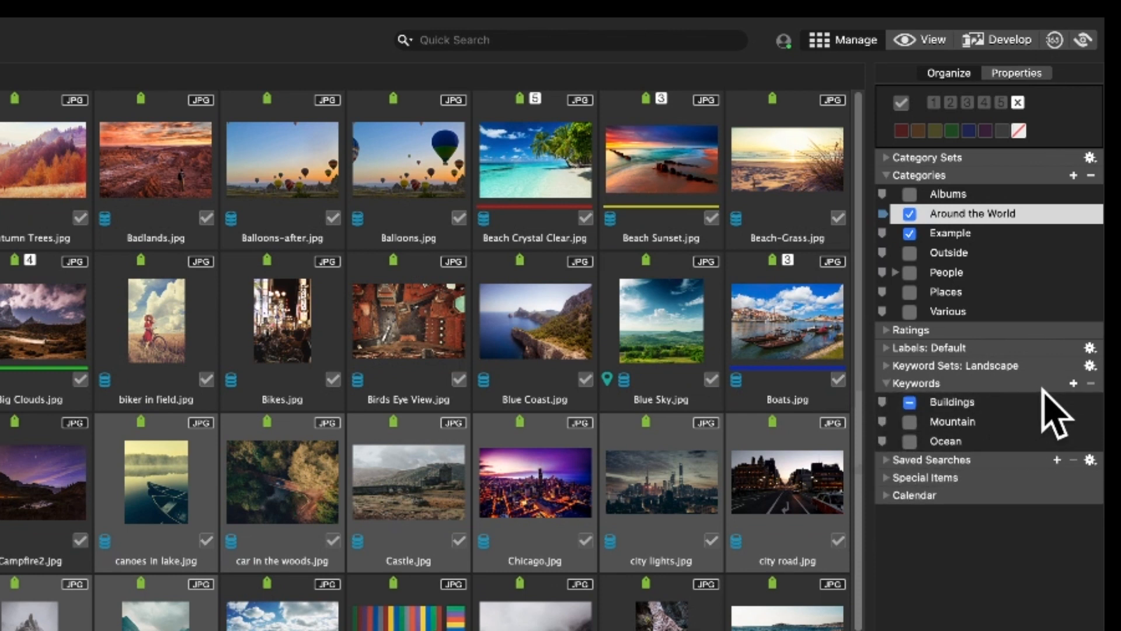
click(1072, 383)
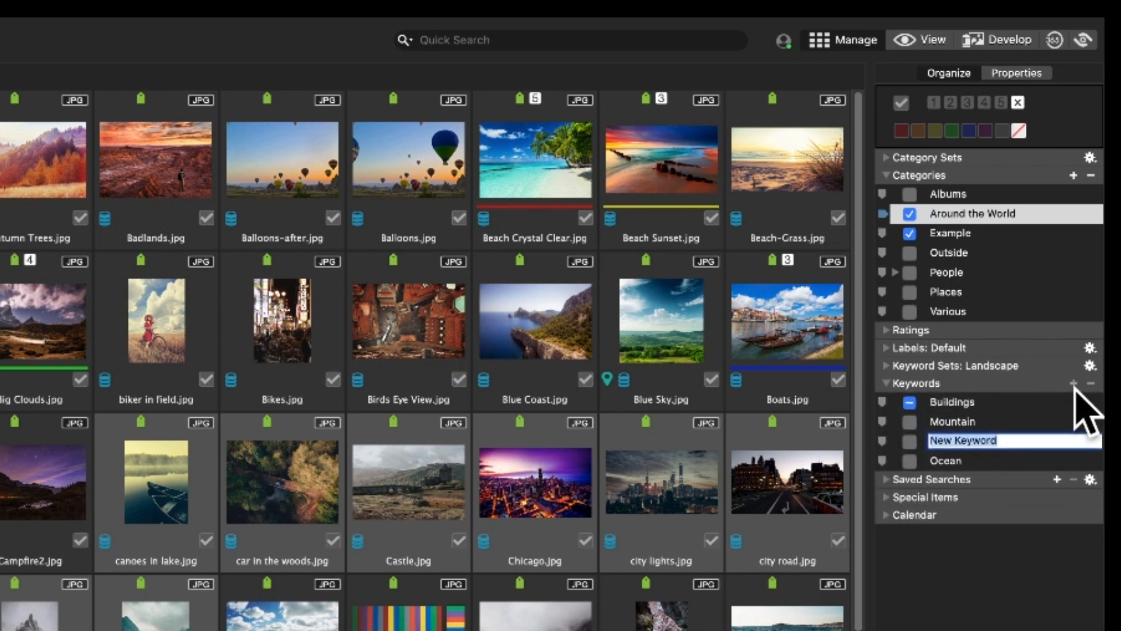
text(Example)
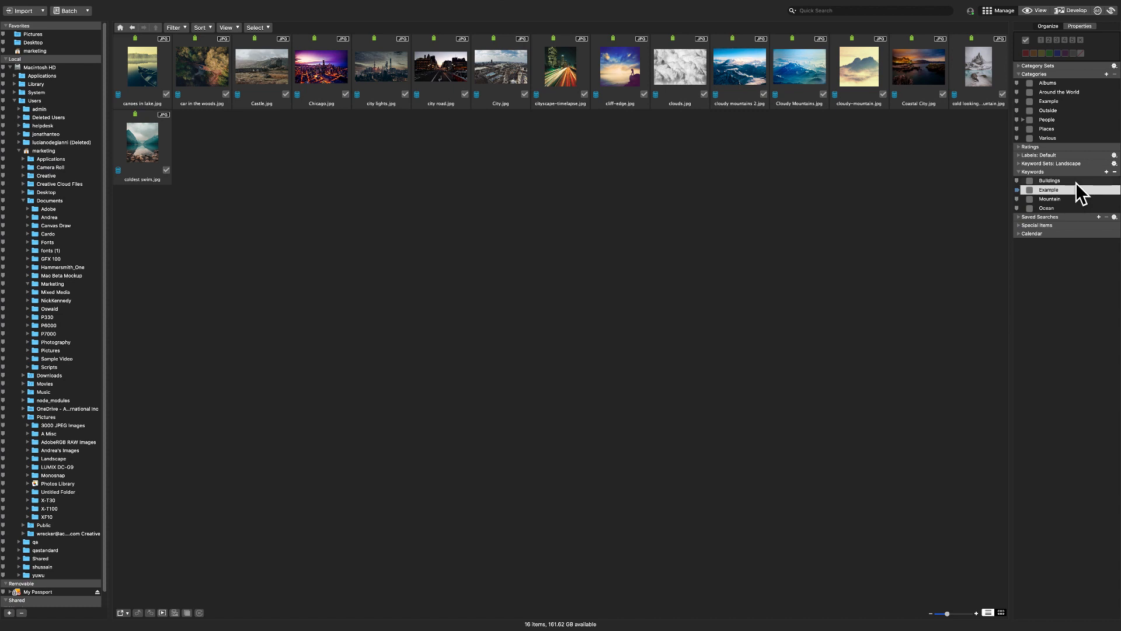
click(1048, 198)
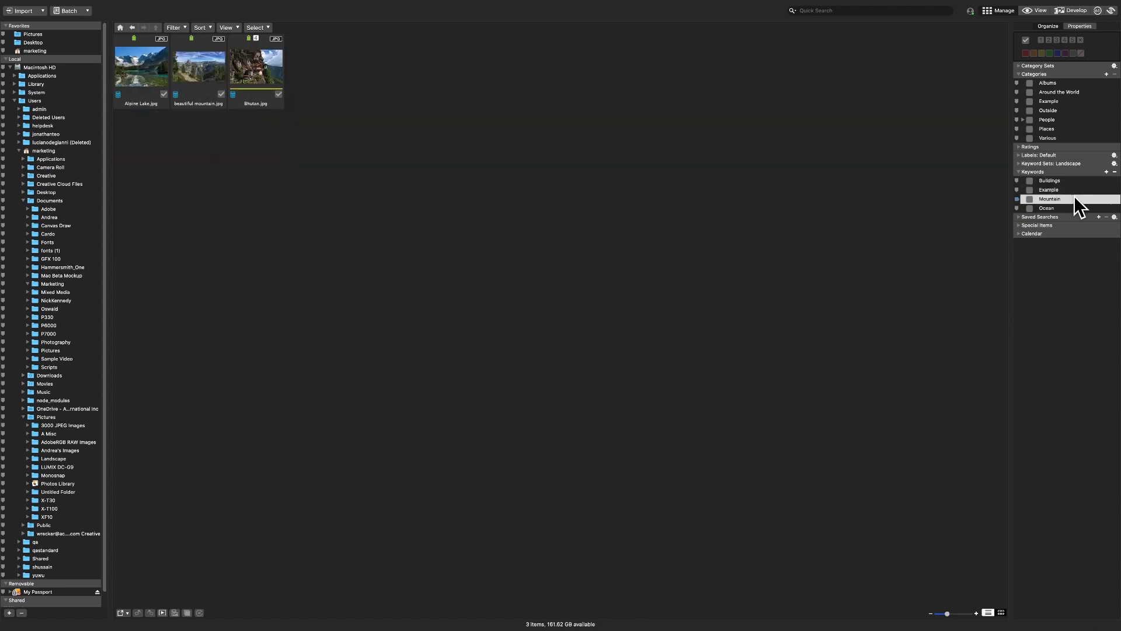
click(1047, 208)
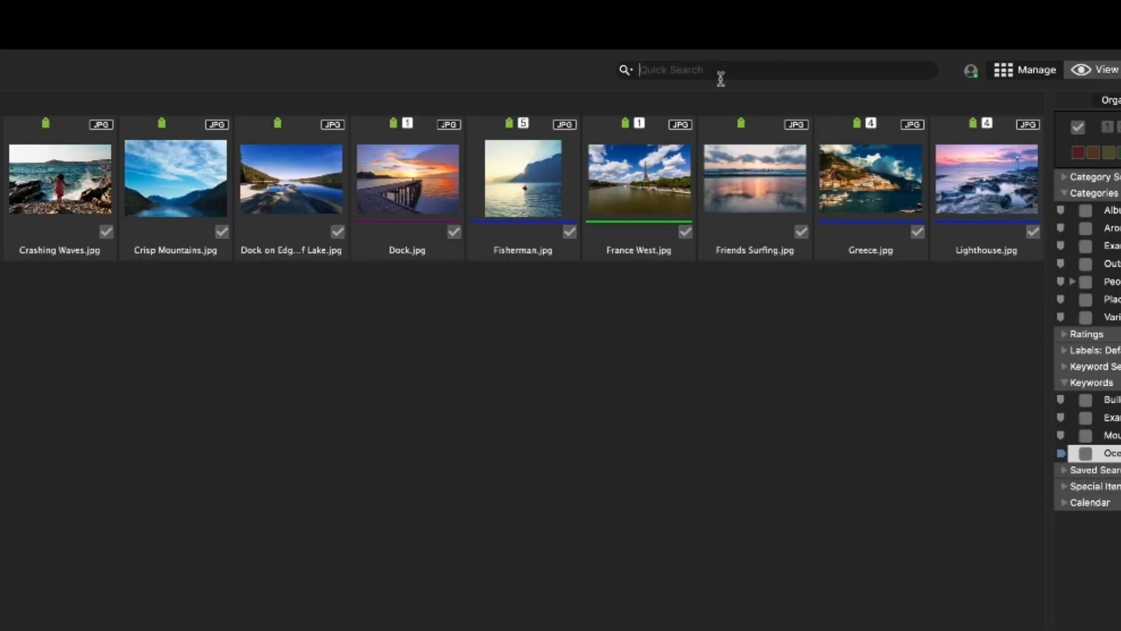
Run a Quick Search that lists matching photos such as Dock and Fisherman.
text(example)
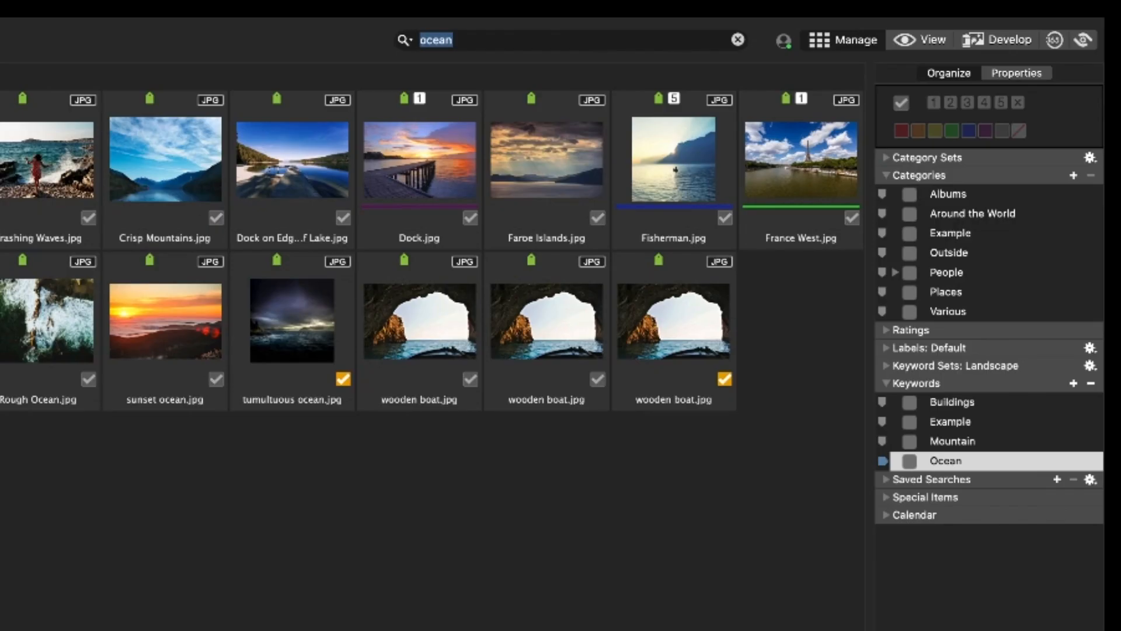
mouse_move(899, 415)
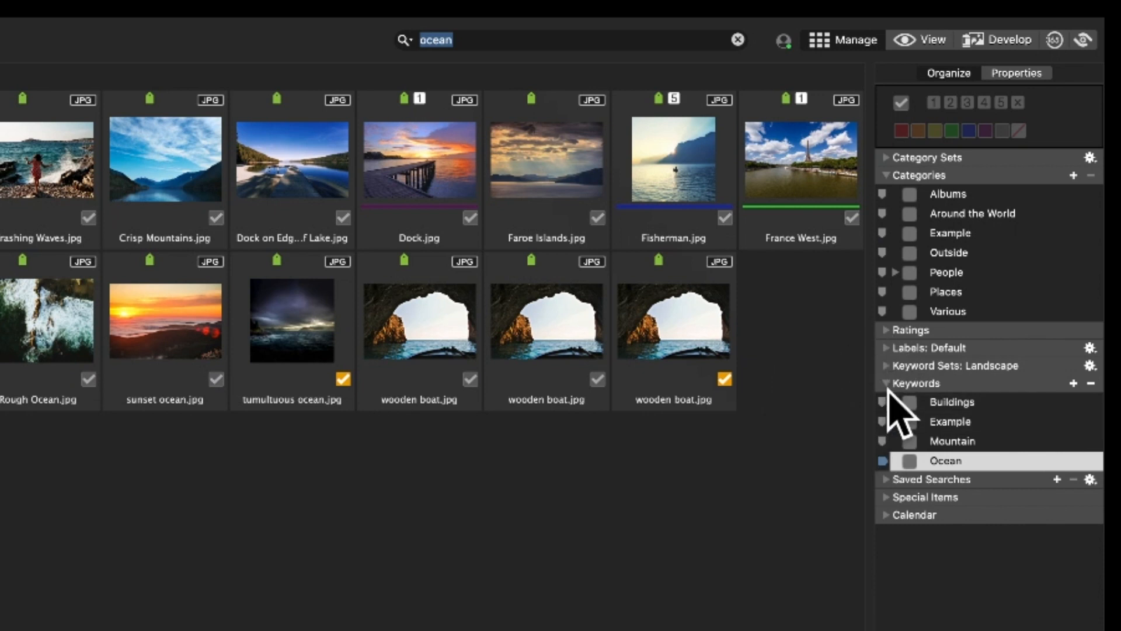
Collapse Keywords, open Ratings and Labels, and filter by the Red and Blue labels.
click(886, 175)
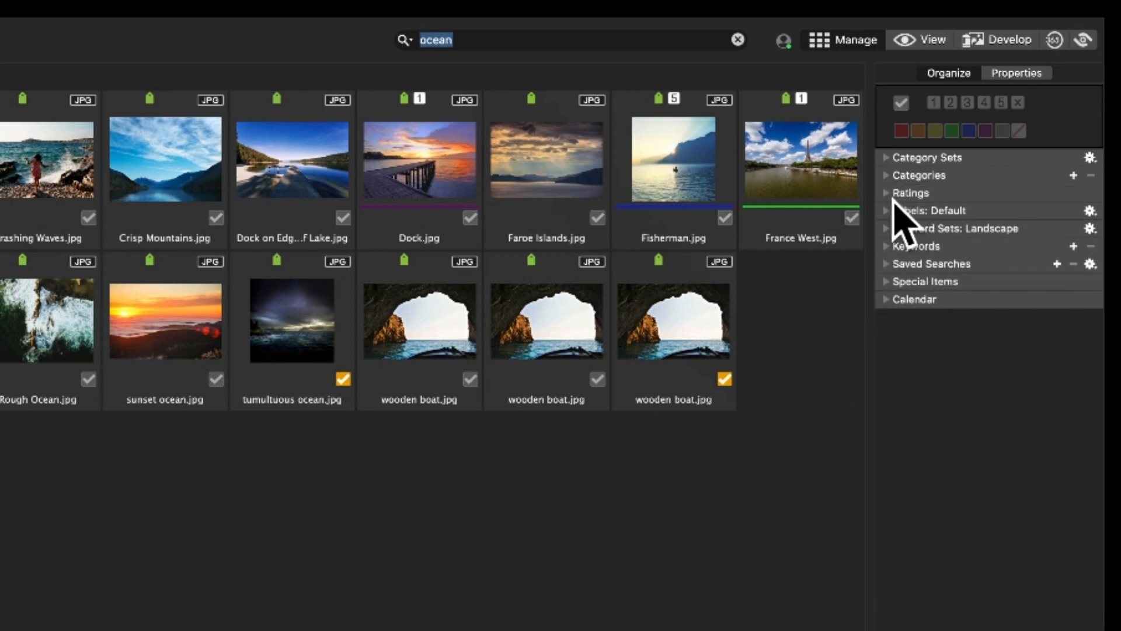
click(910, 192)
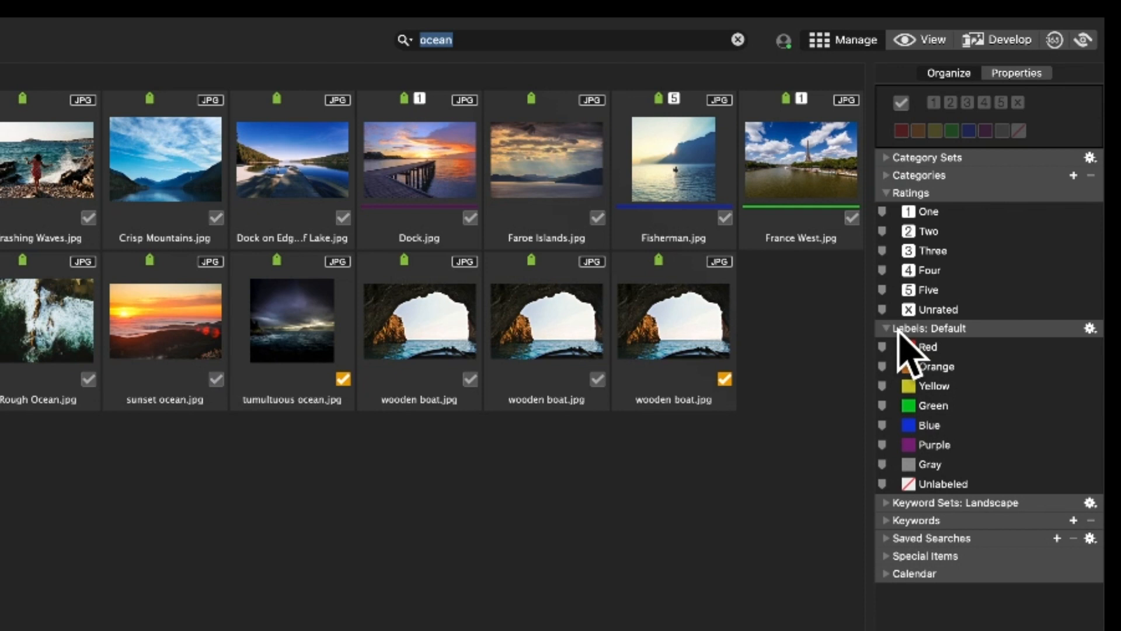
click(927, 347)
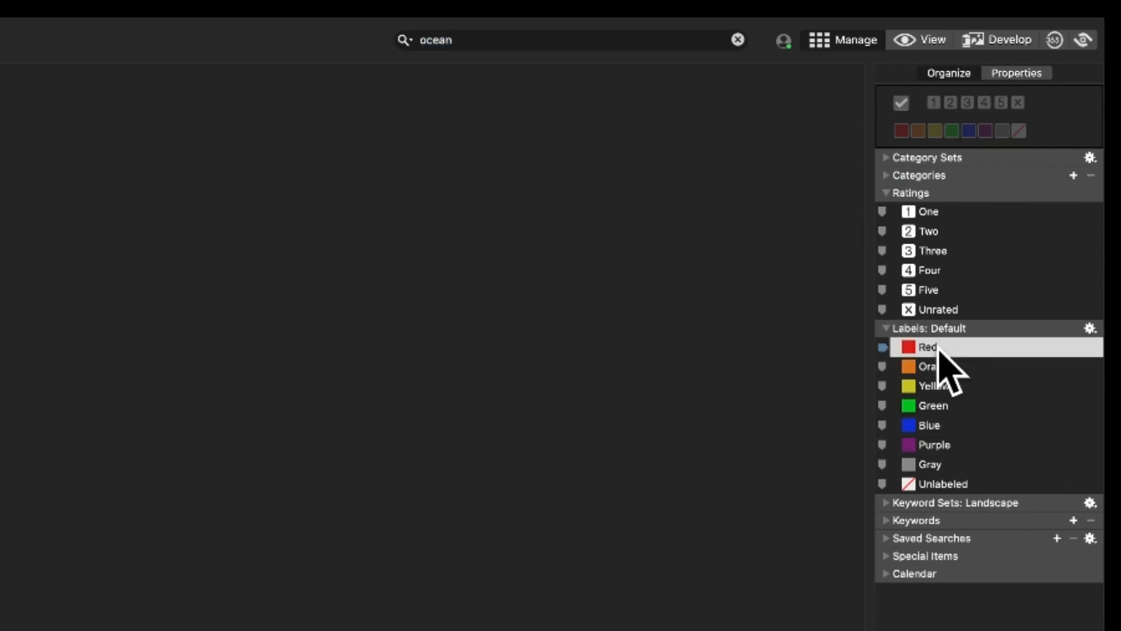
mouse_move(1001, 408)
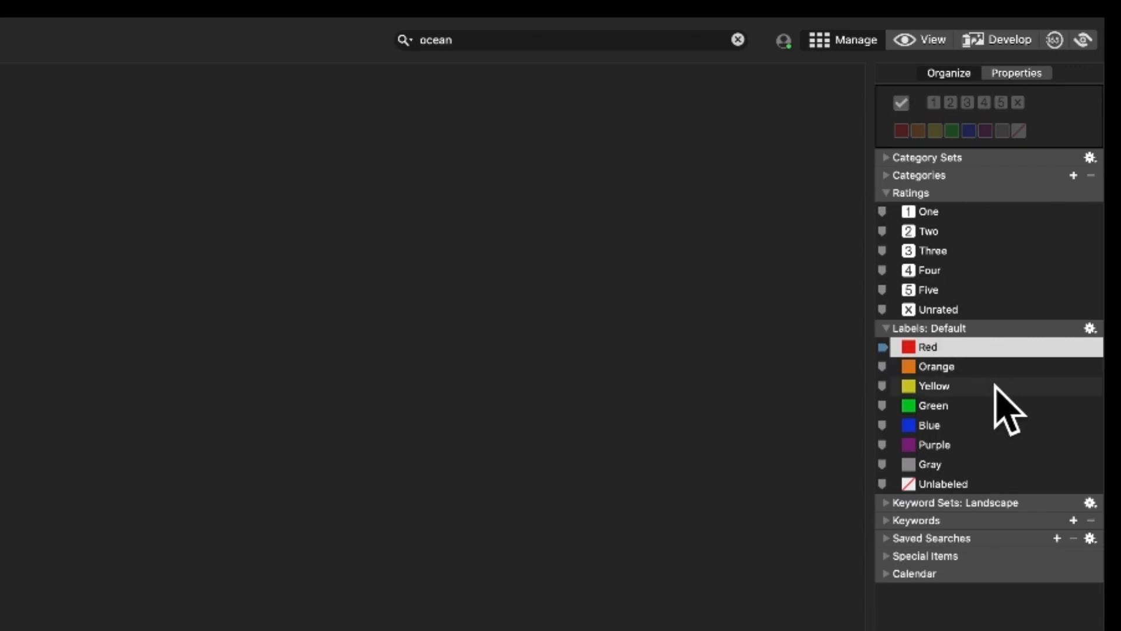
click(933, 405)
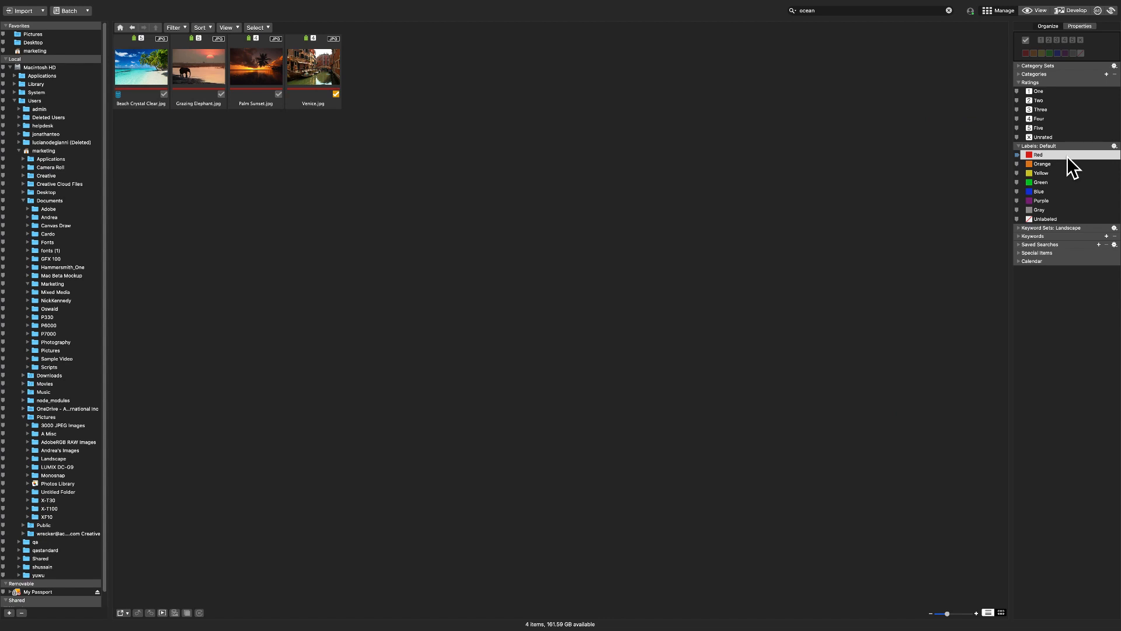
mouse_move(1074, 174)
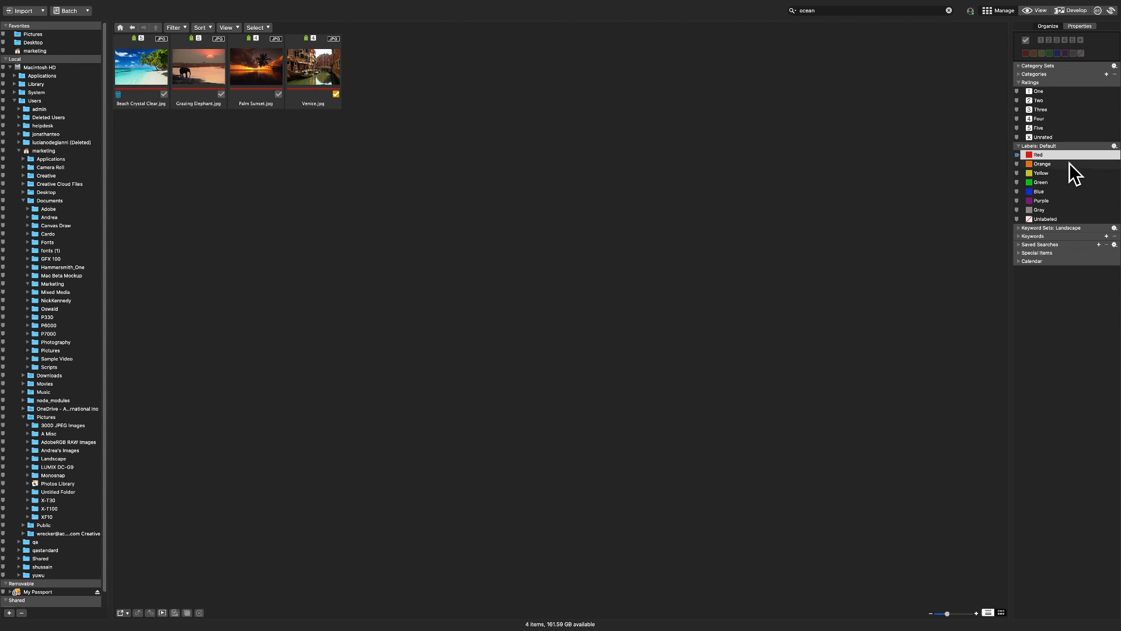
click(1037, 191)
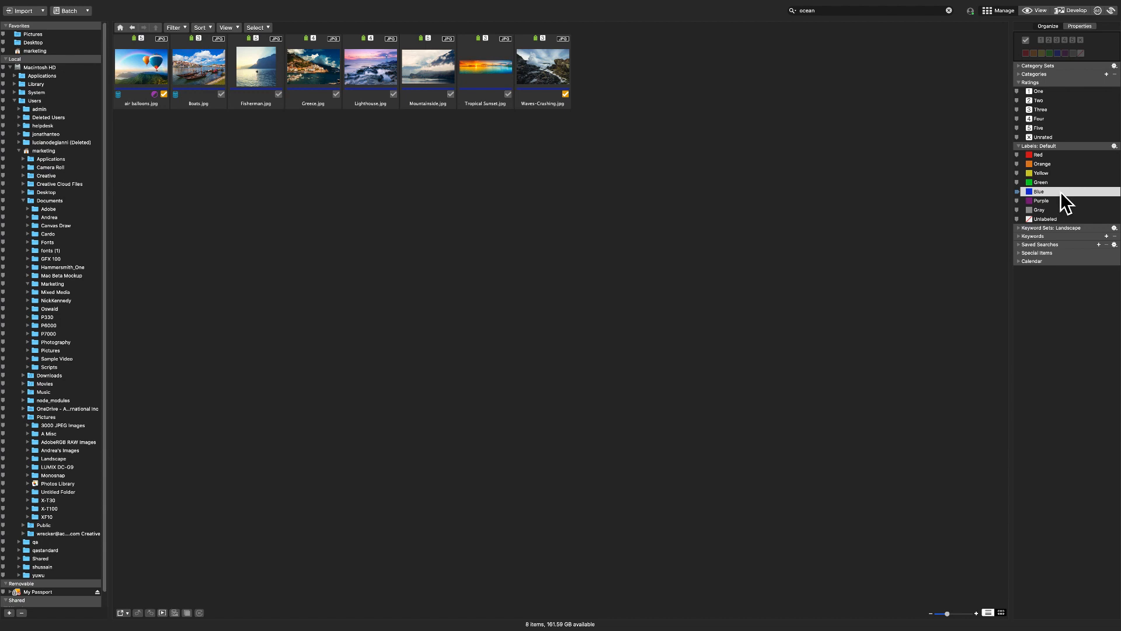
mouse_move(1065, 166)
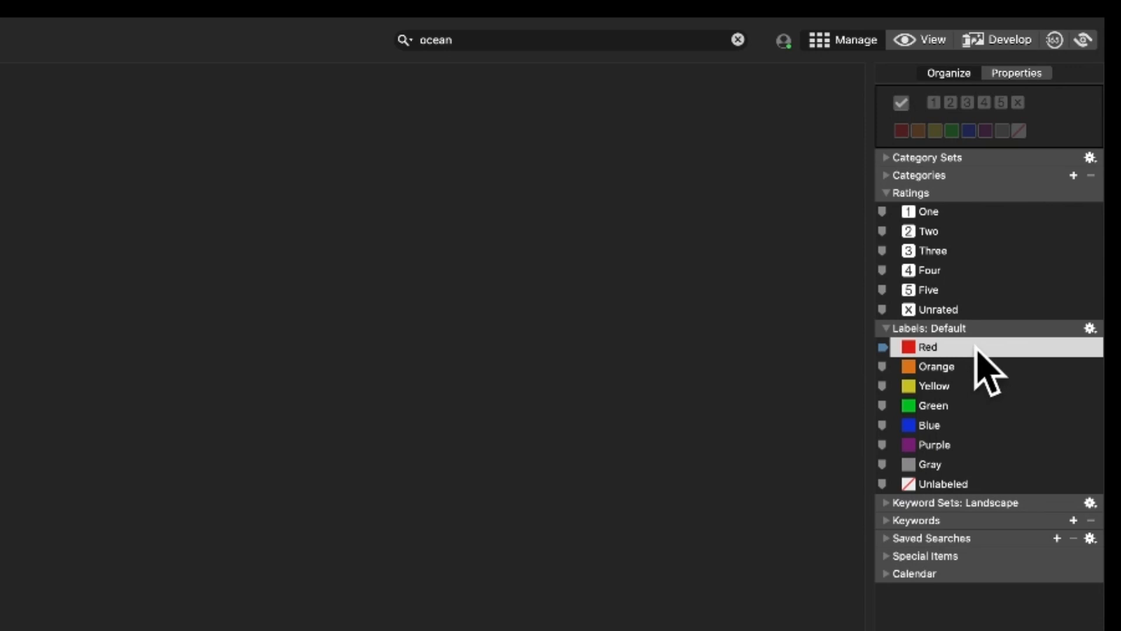
mouse_move(908, 211)
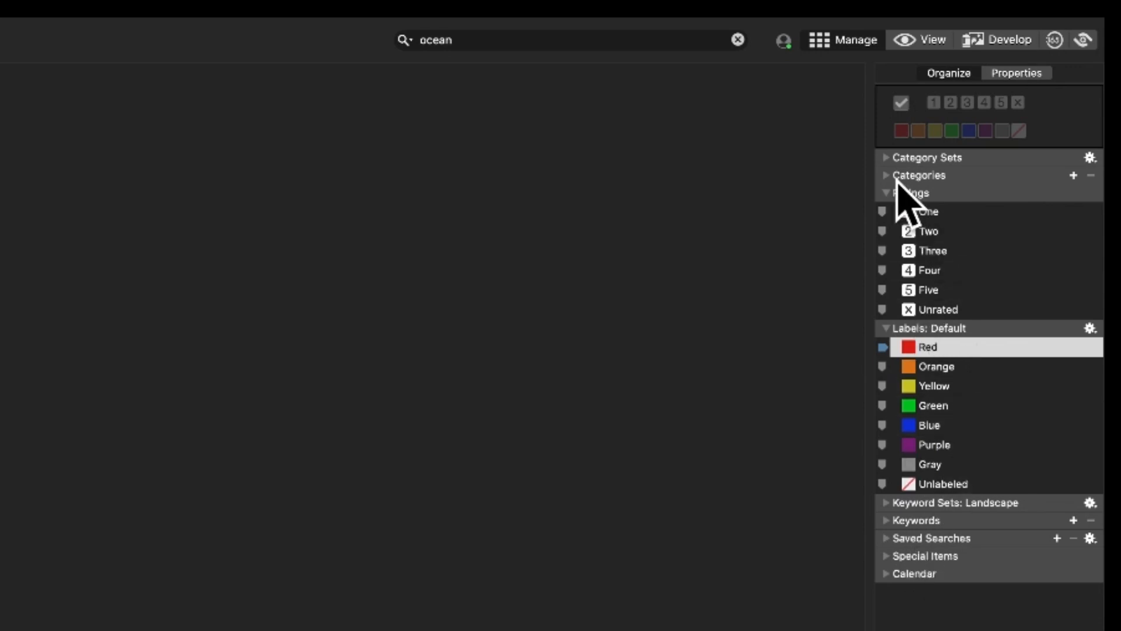
Narrow results to Around the World five-star photos and clear the search text.
click(886, 176)
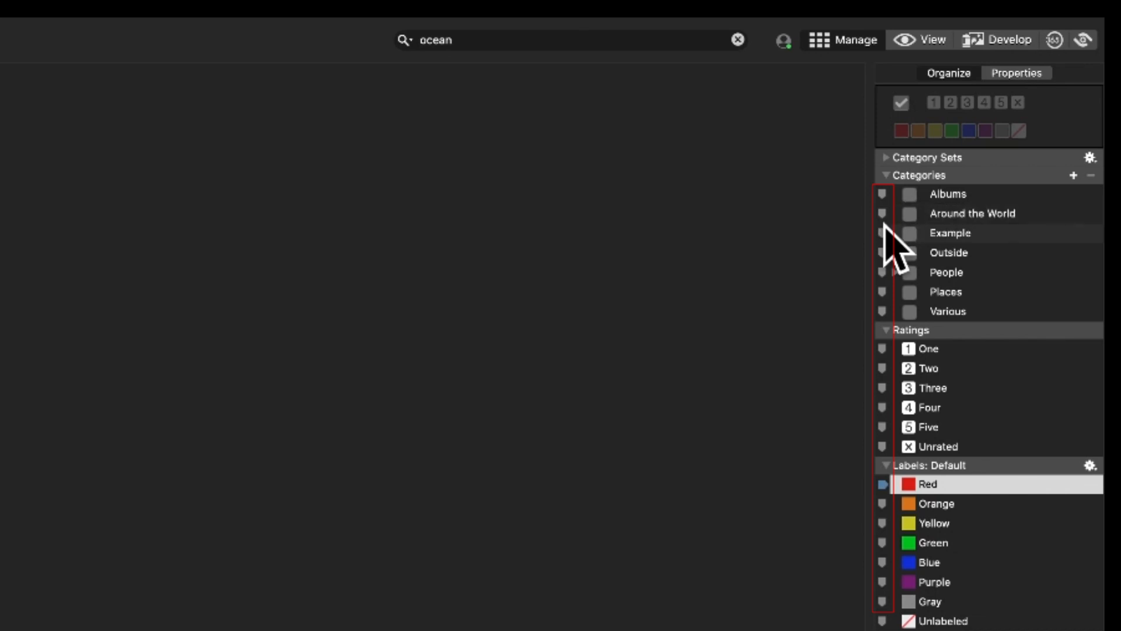
mouse_move(897, 261)
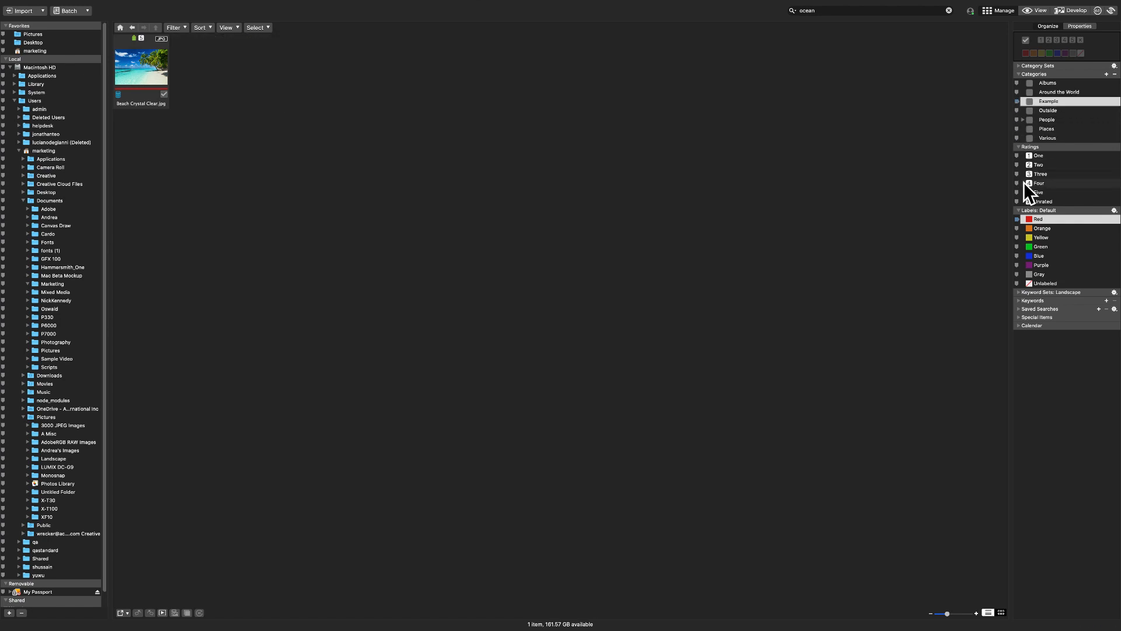
click(1059, 92)
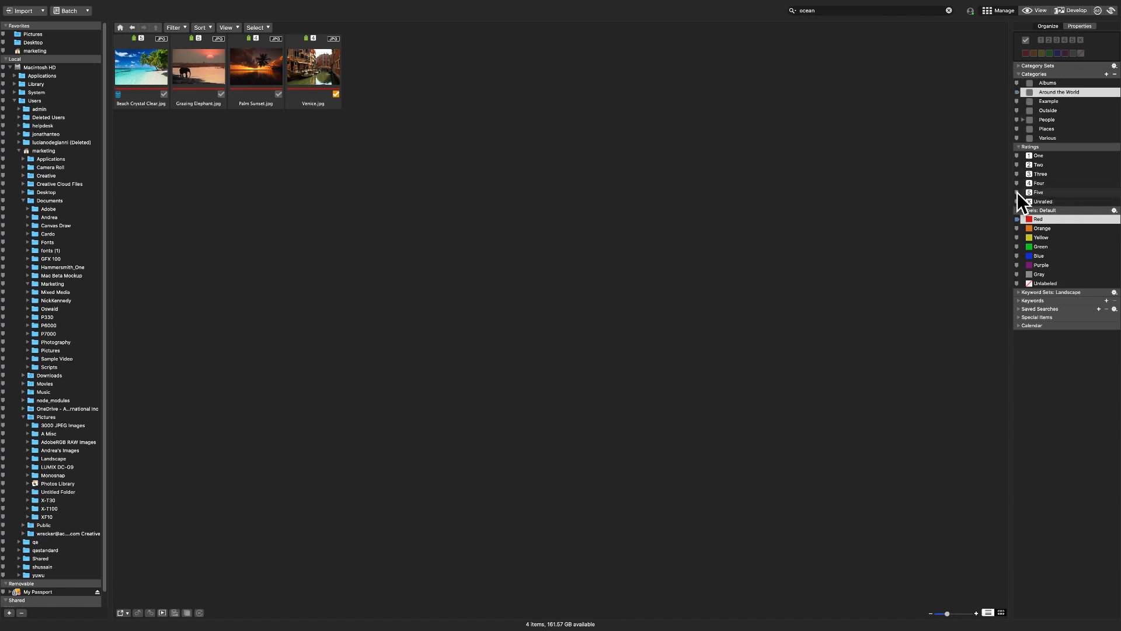
click(1042, 201)
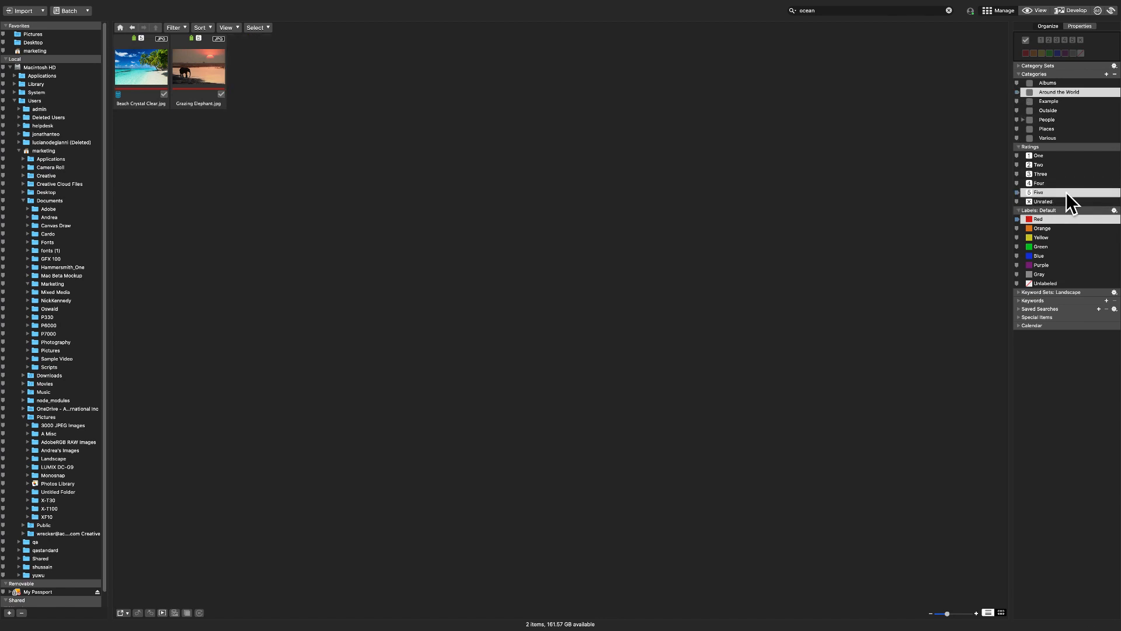
mouse_move(1083, 201)
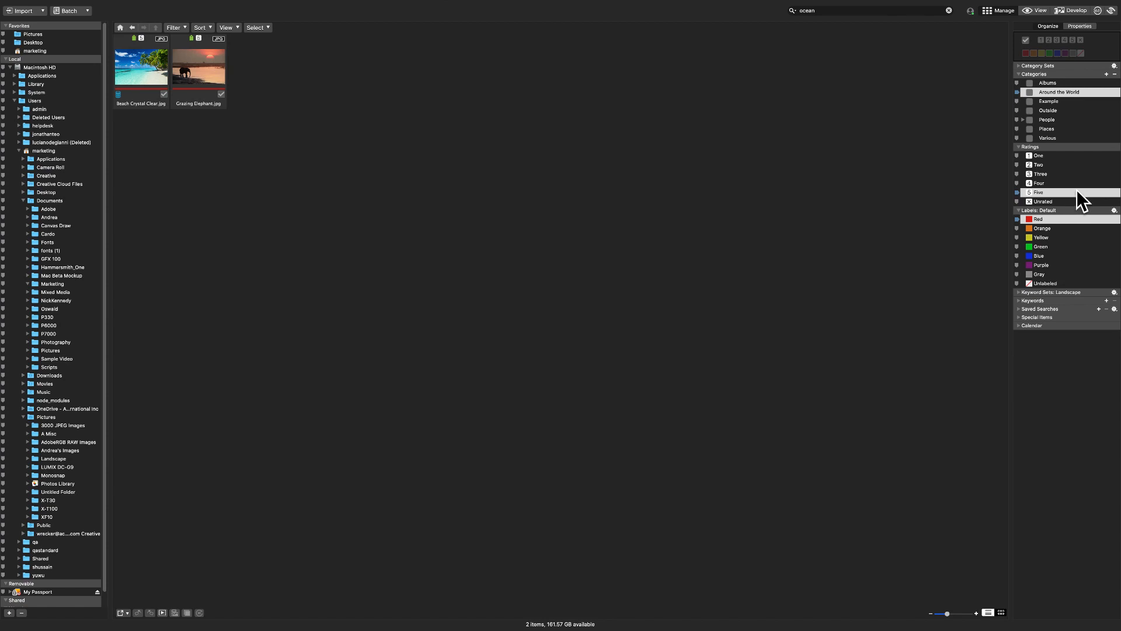
mouse_move(865, 52)
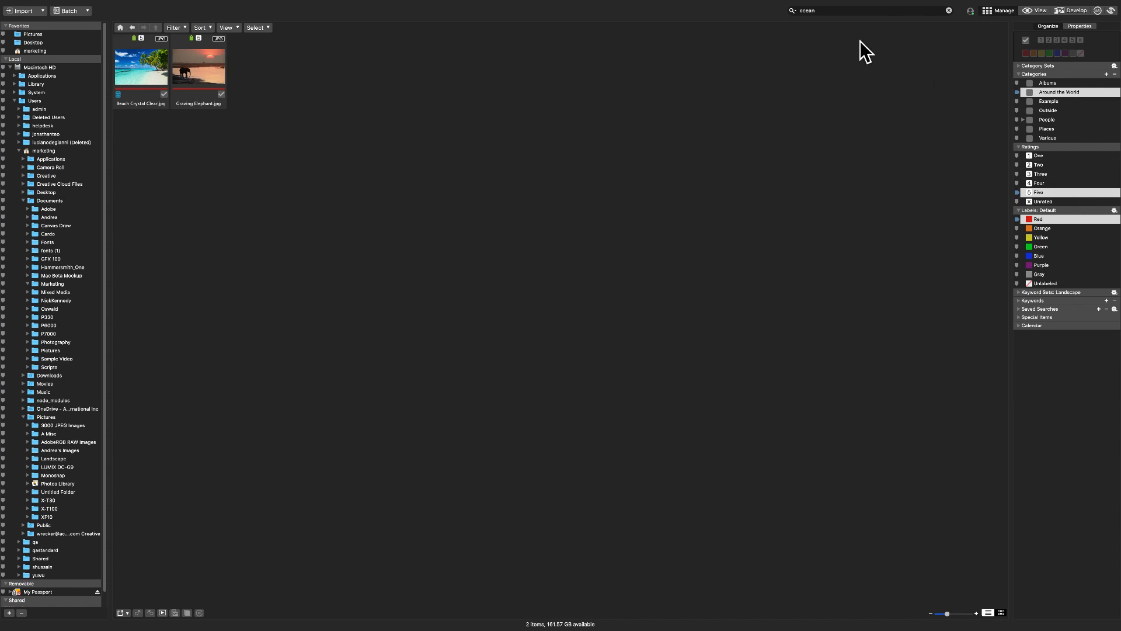
click(948, 10)
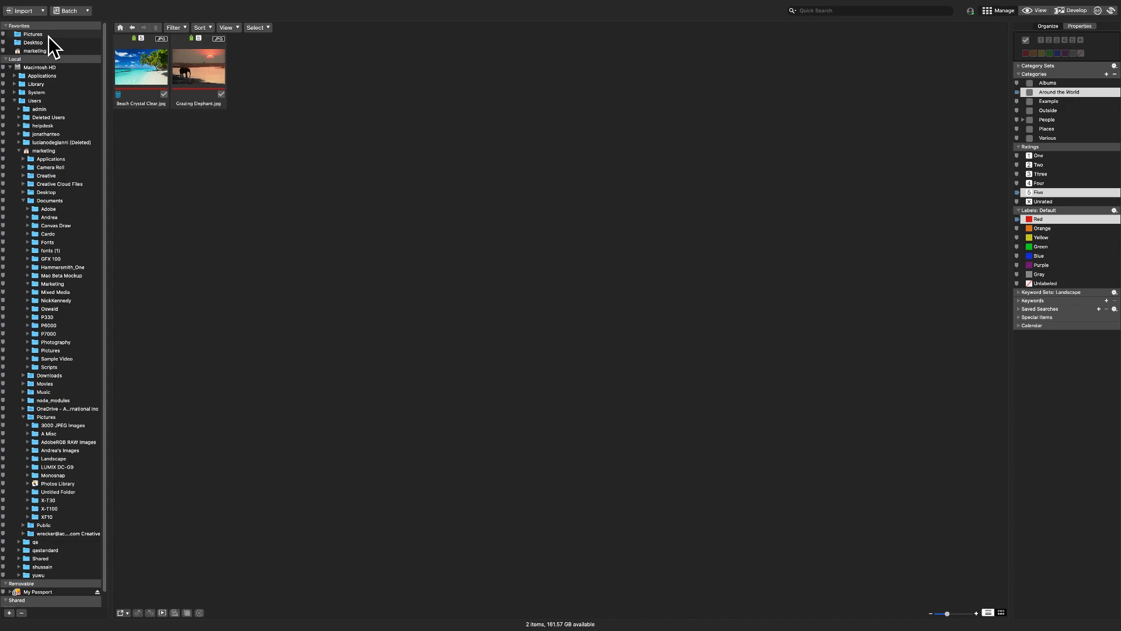
Select the Landscape folder and scroll through all its photos in Manage mode.
click(53, 459)
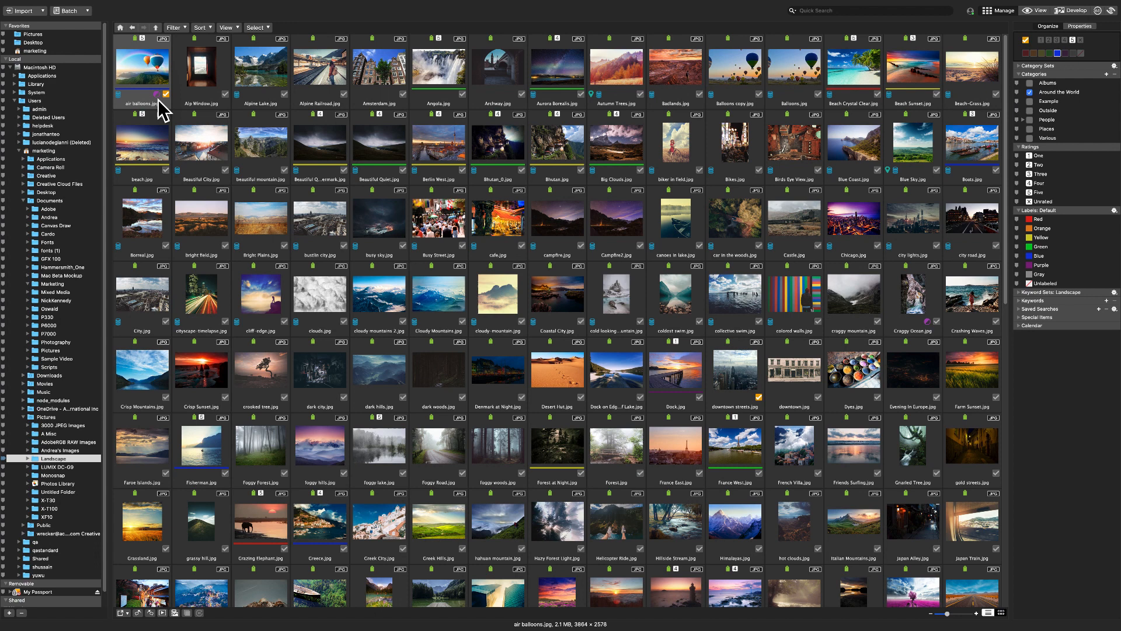
mouse_move(208, 92)
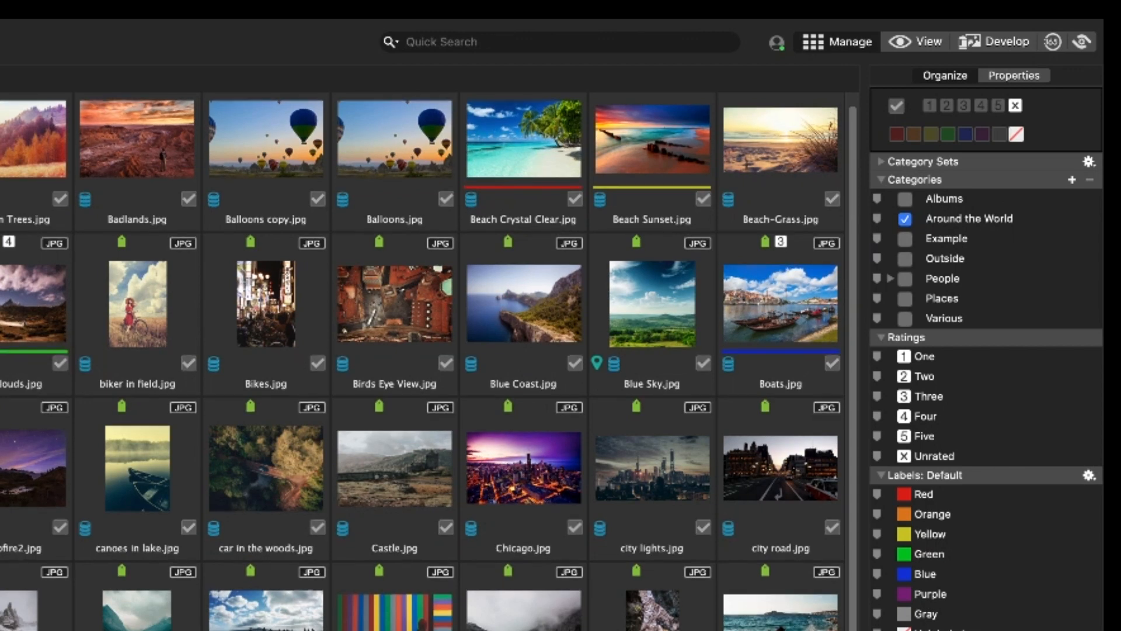
scroll(down, 3)
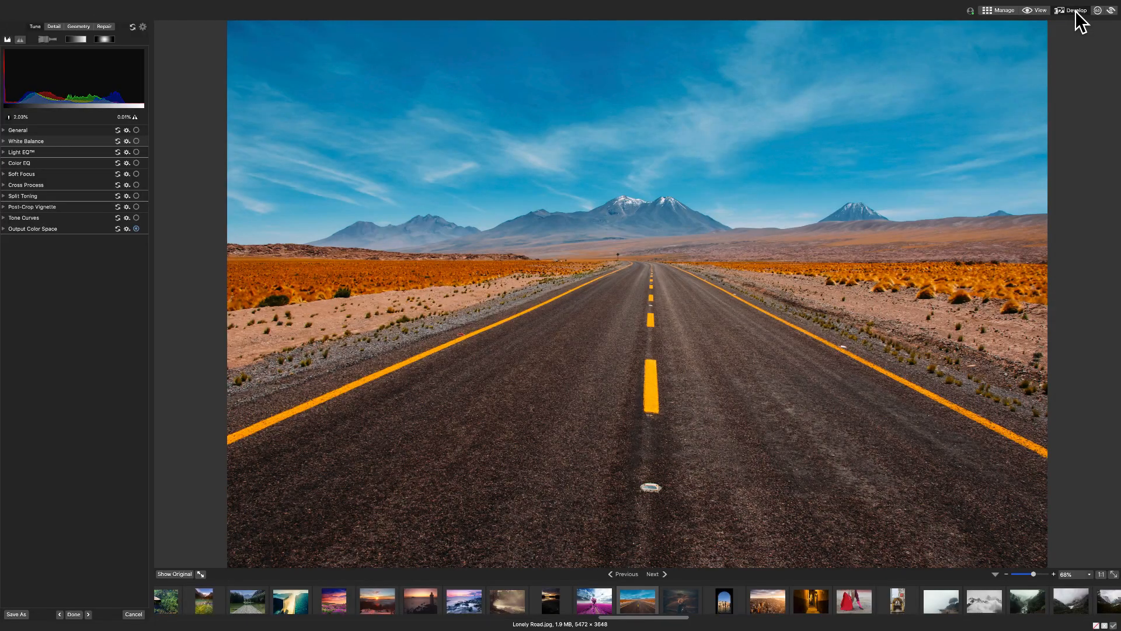
mouse_move(165, 285)
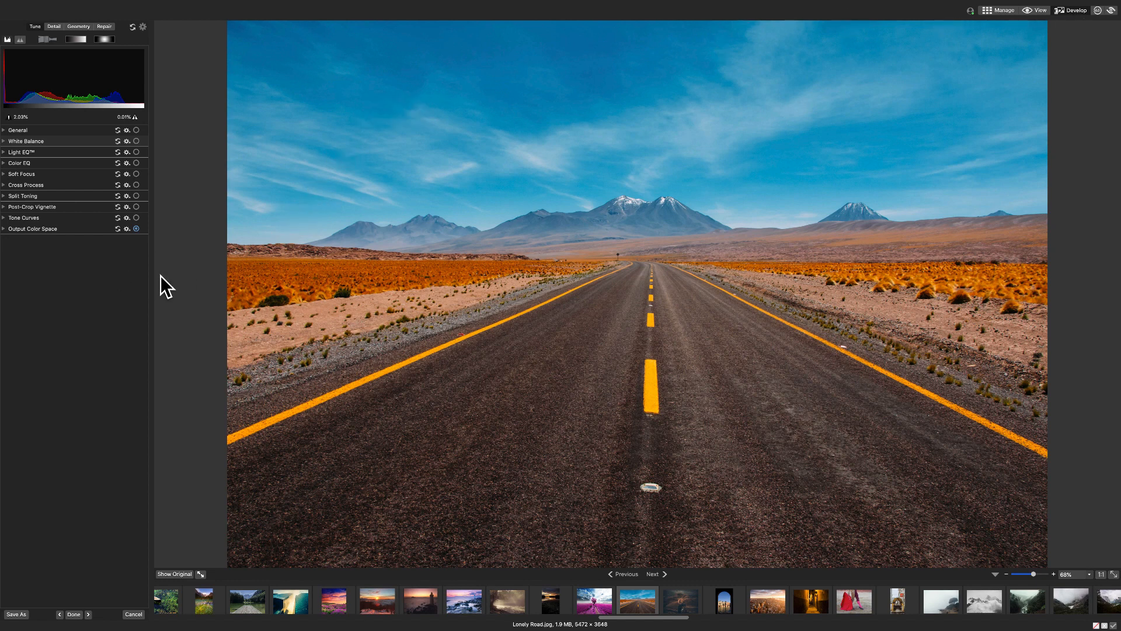
mouse_move(181, 279)
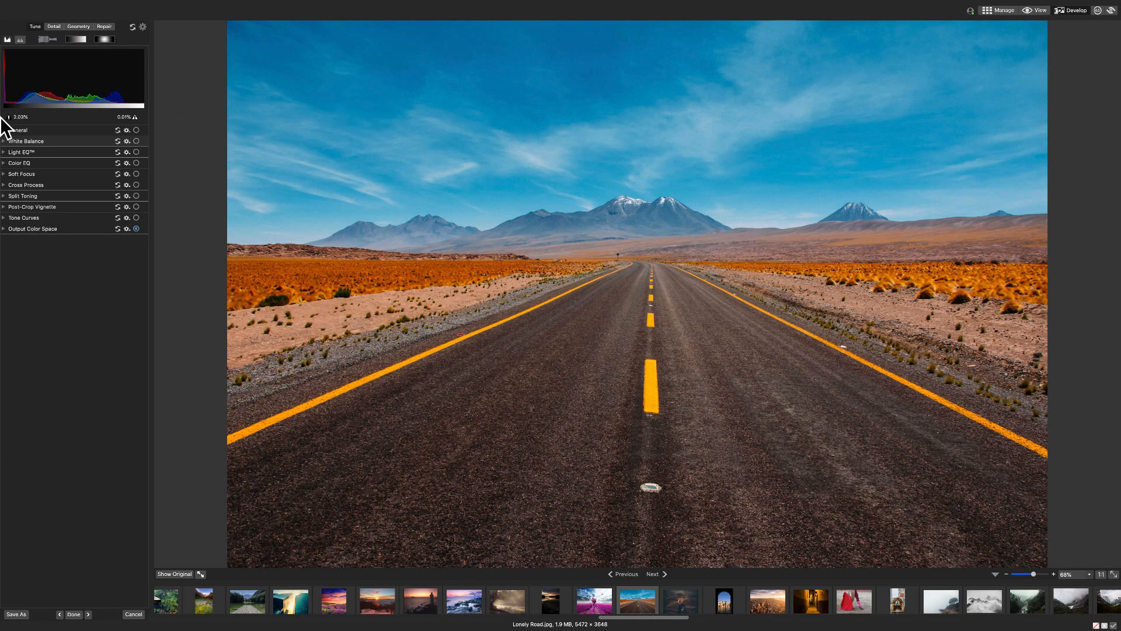
mouse_move(159, 73)
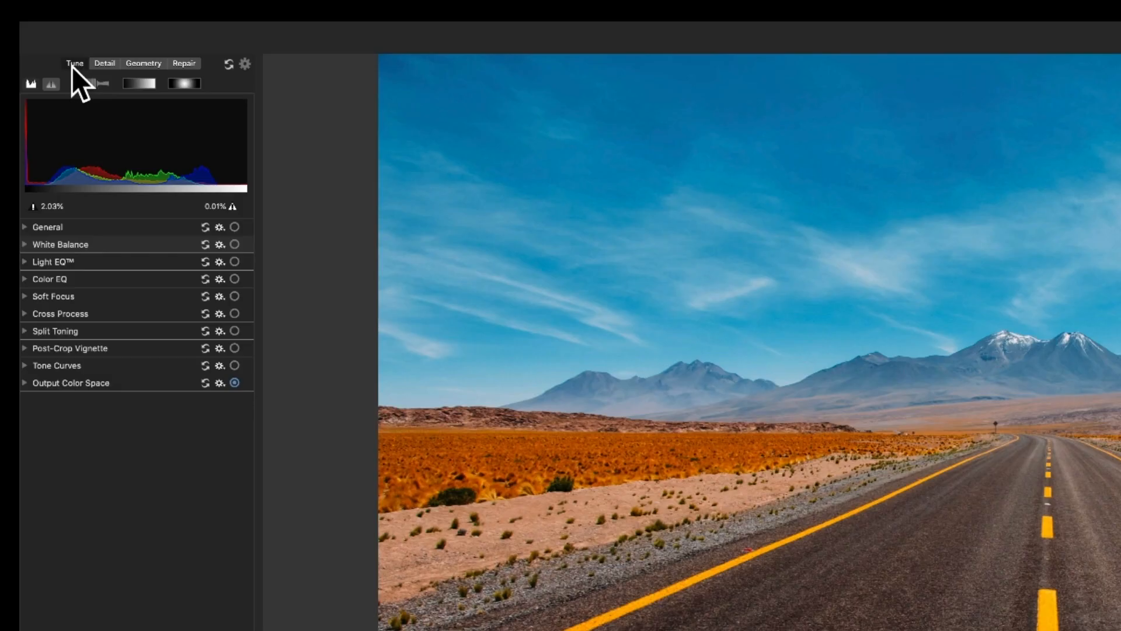
Browse the Detail and Repair tabs, then set White Balance temperature to 21 on Tune.
click(105, 63)
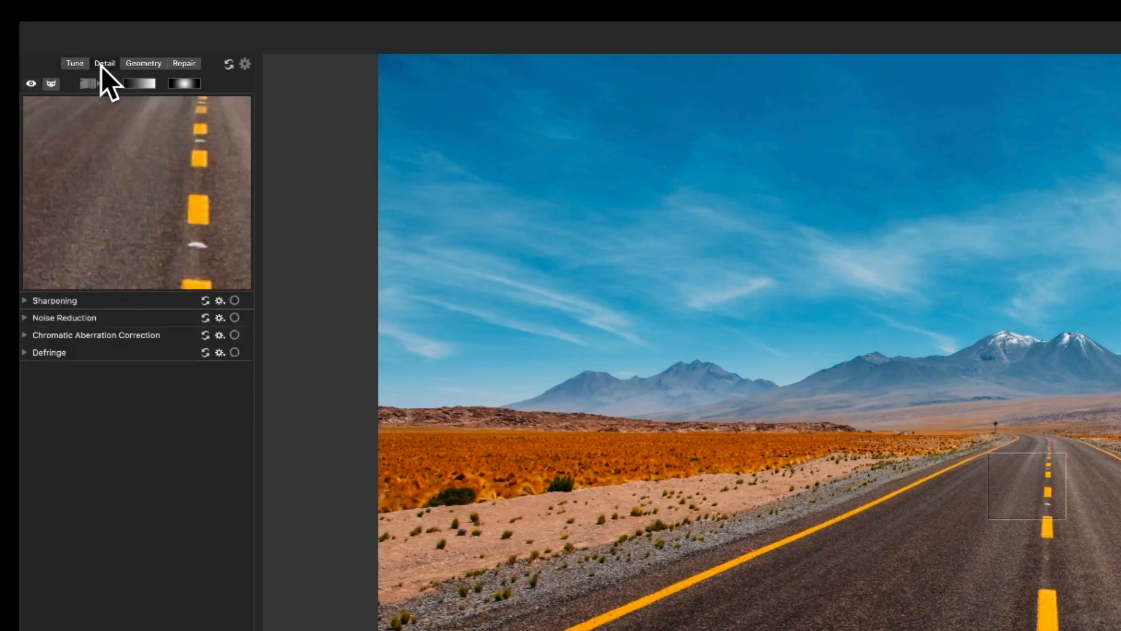
click(184, 64)
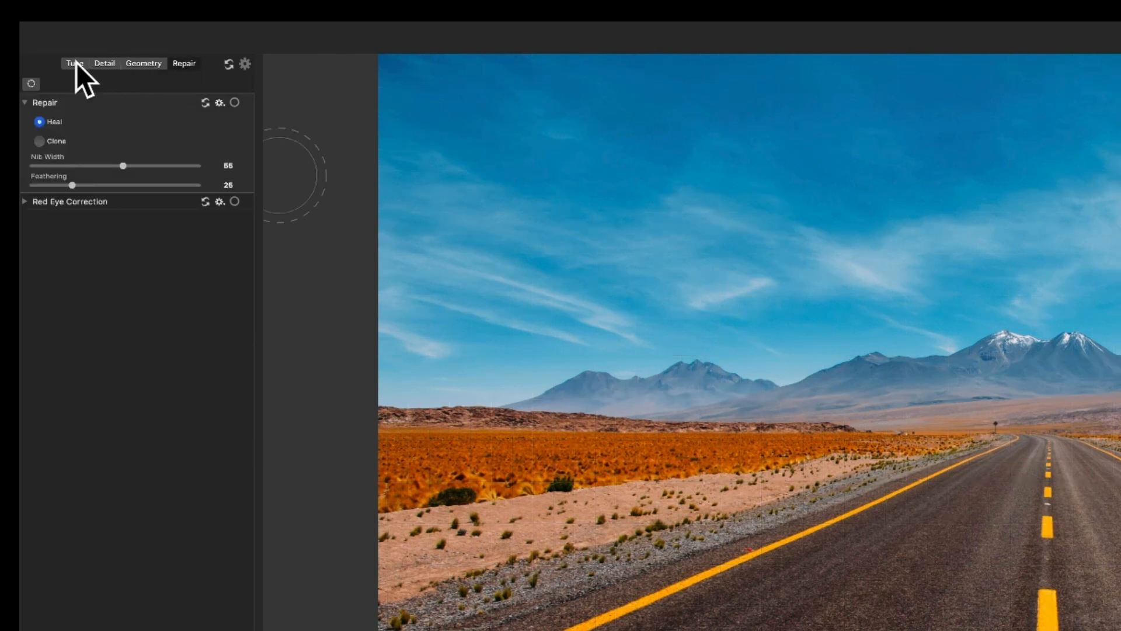
click(105, 63)
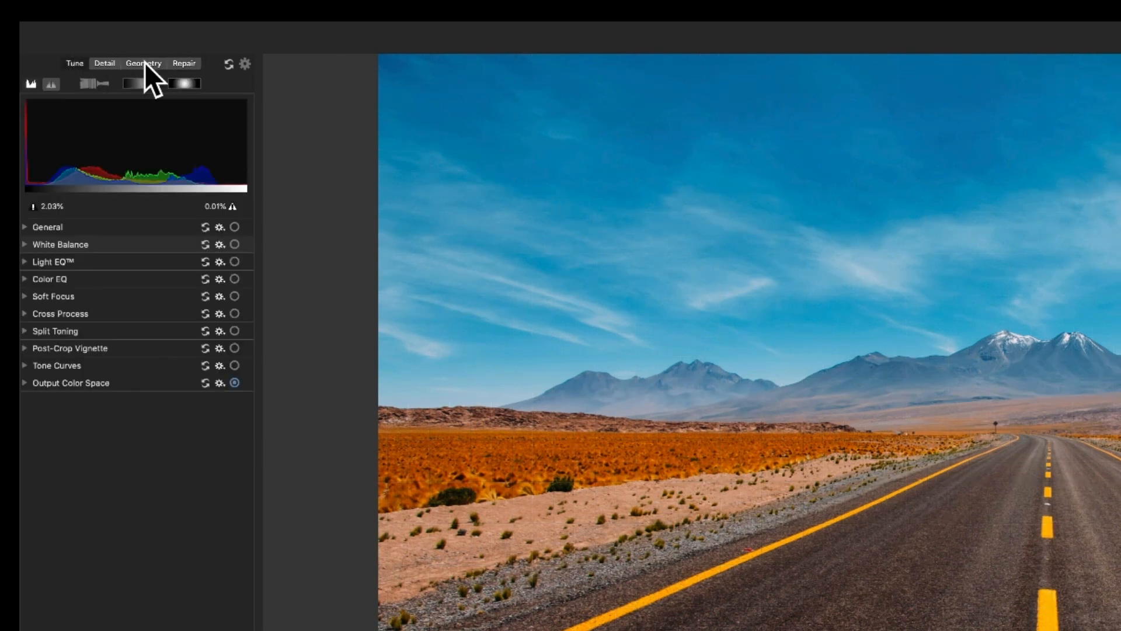
mouse_move(317, 239)
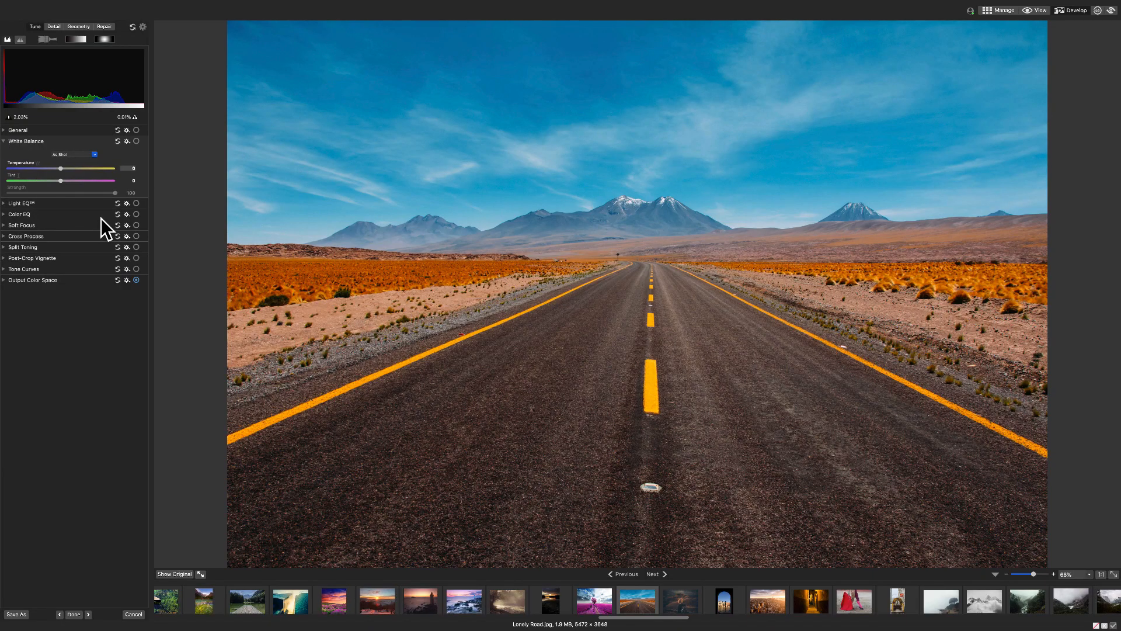
drag(70, 168, 47, 168)
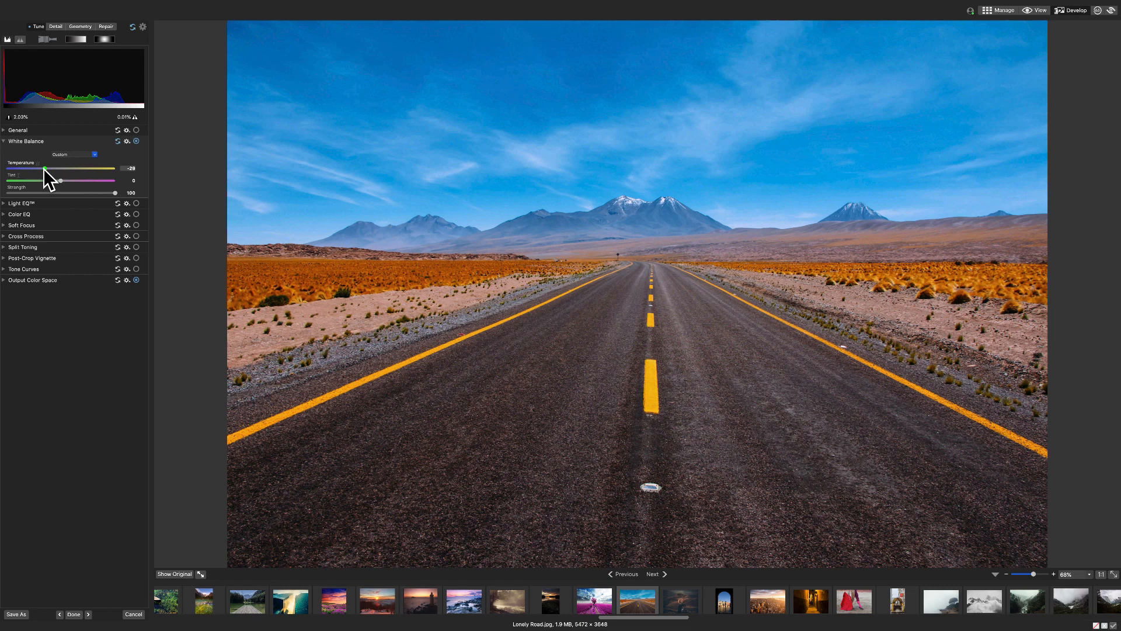
drag(47, 168, 76, 168)
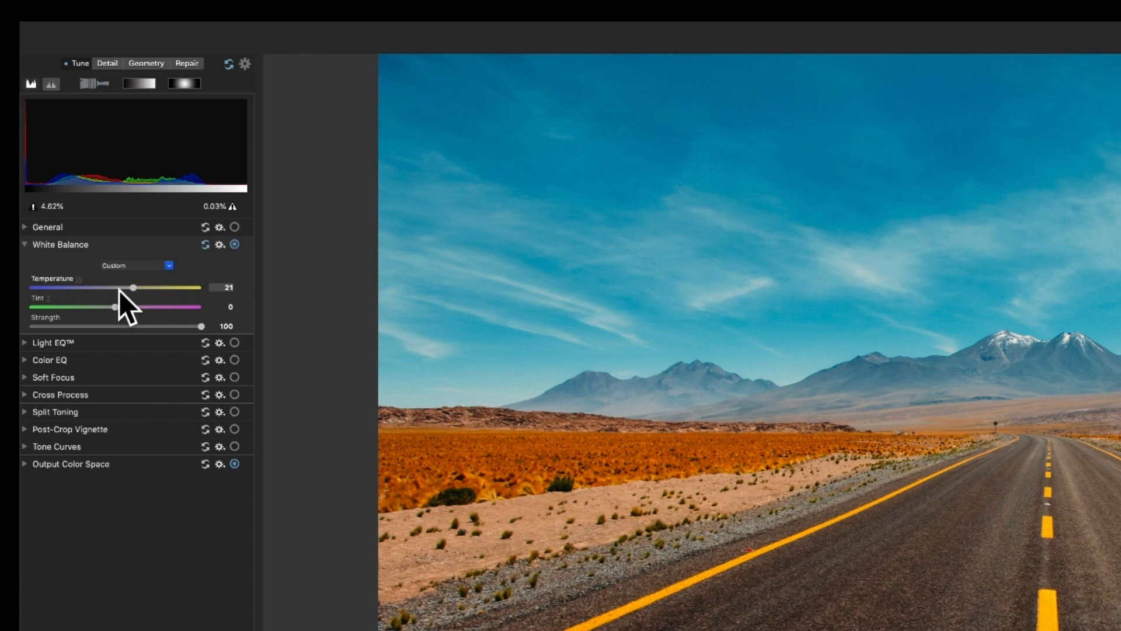
Collapse White Balance and set Light EQ (Basic) Midtones to +12, then collapse Light EQ.
click(24, 244)
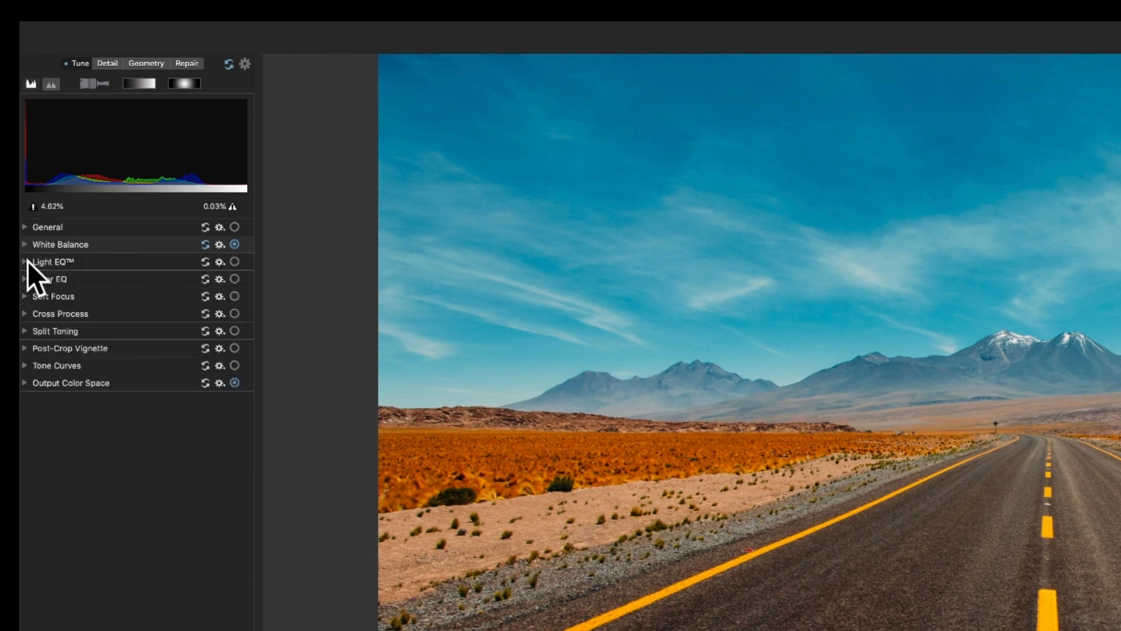
click(25, 261)
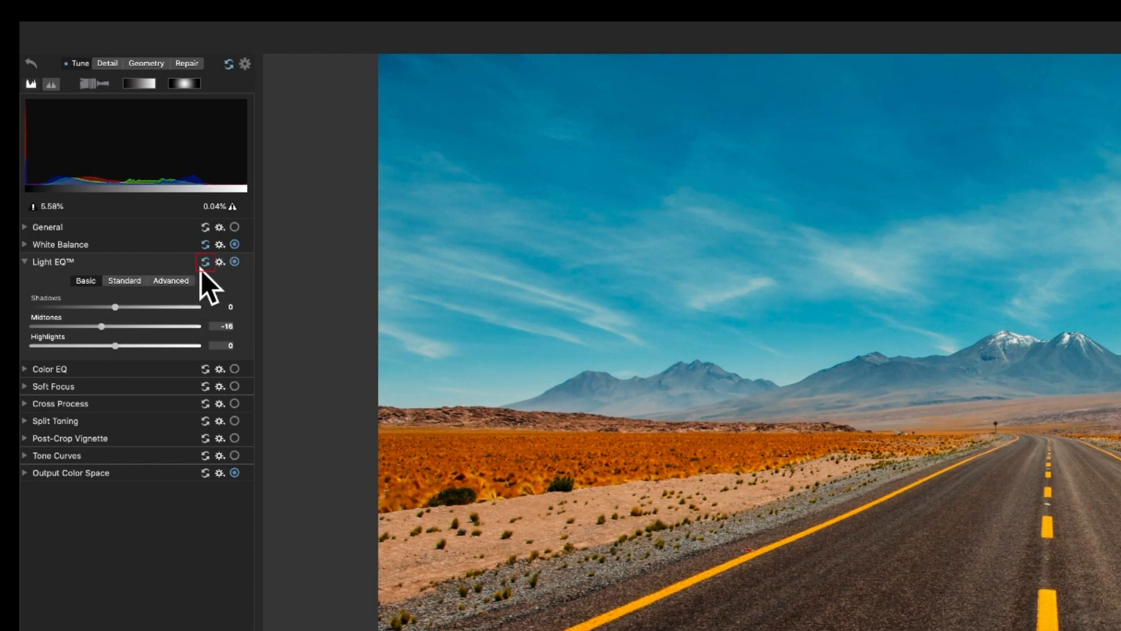
click(205, 262)
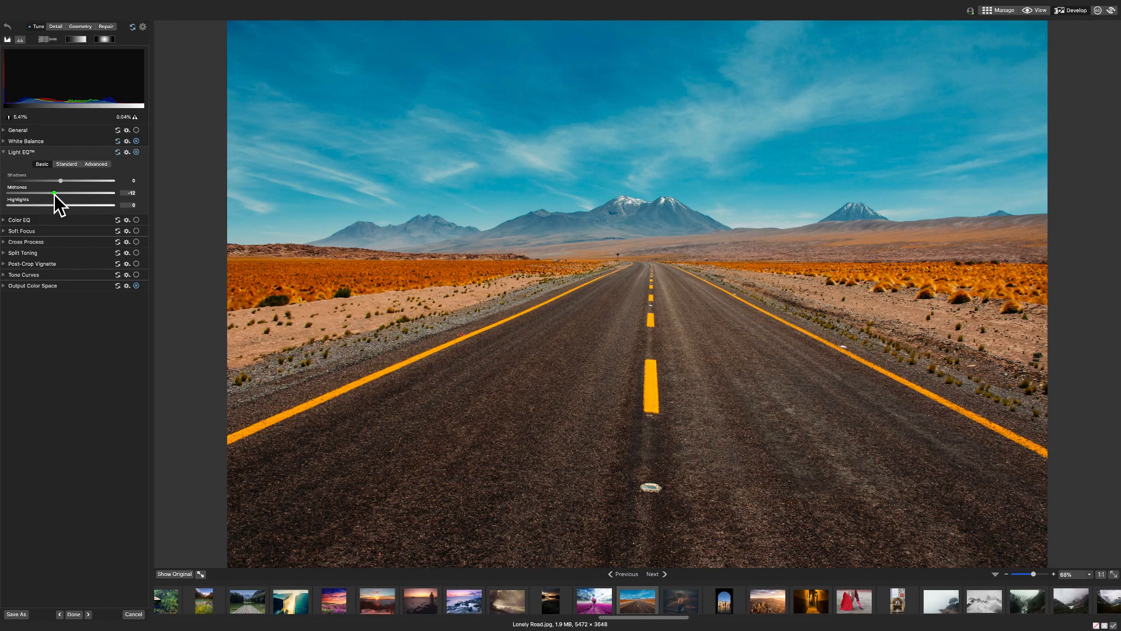
drag(56, 205, 77, 204)
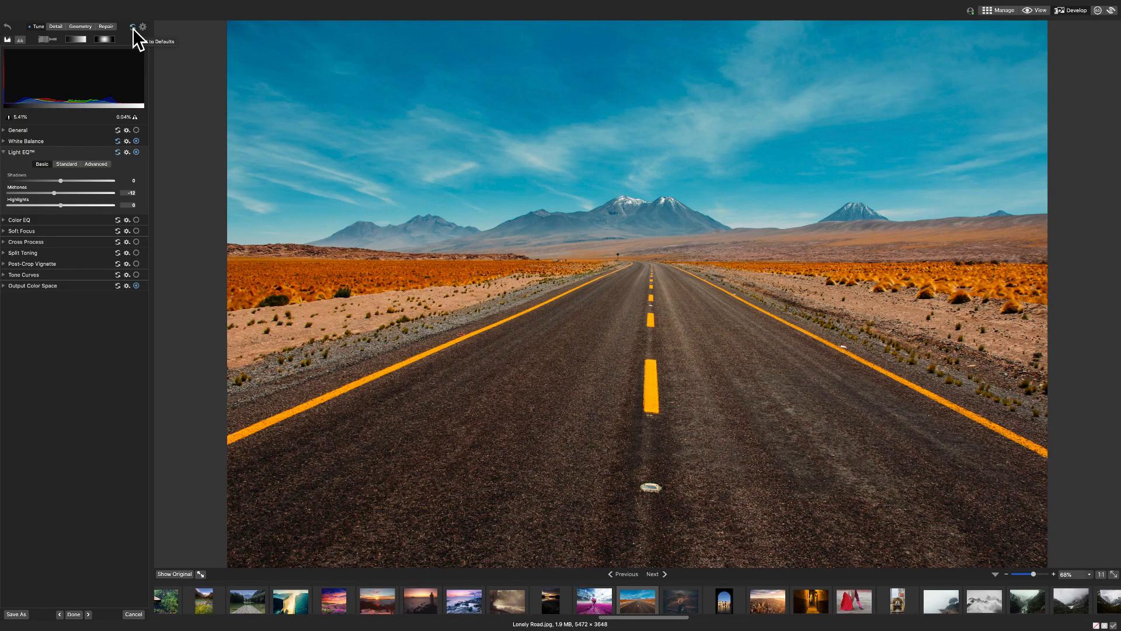
click(4, 151)
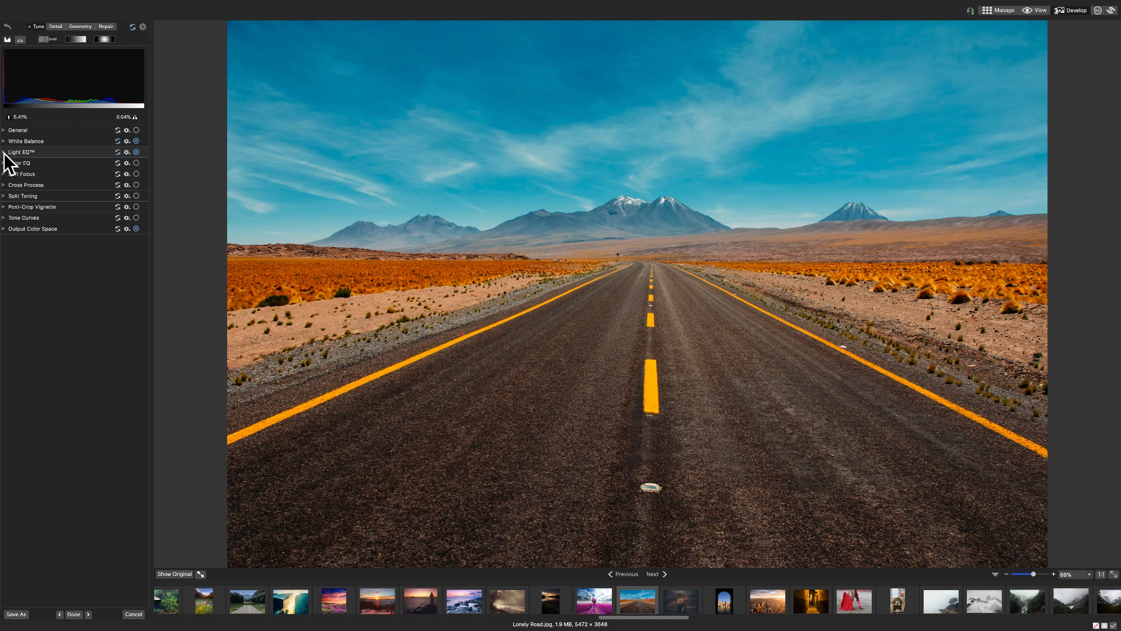
mouse_move(197, 128)
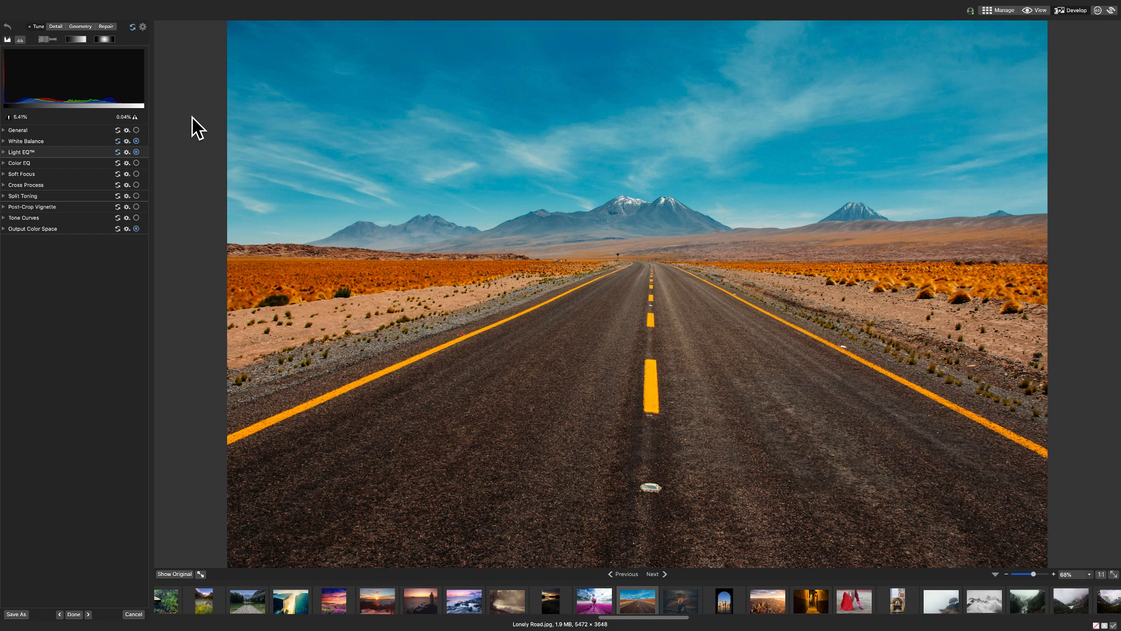
mouse_move(202, 107)
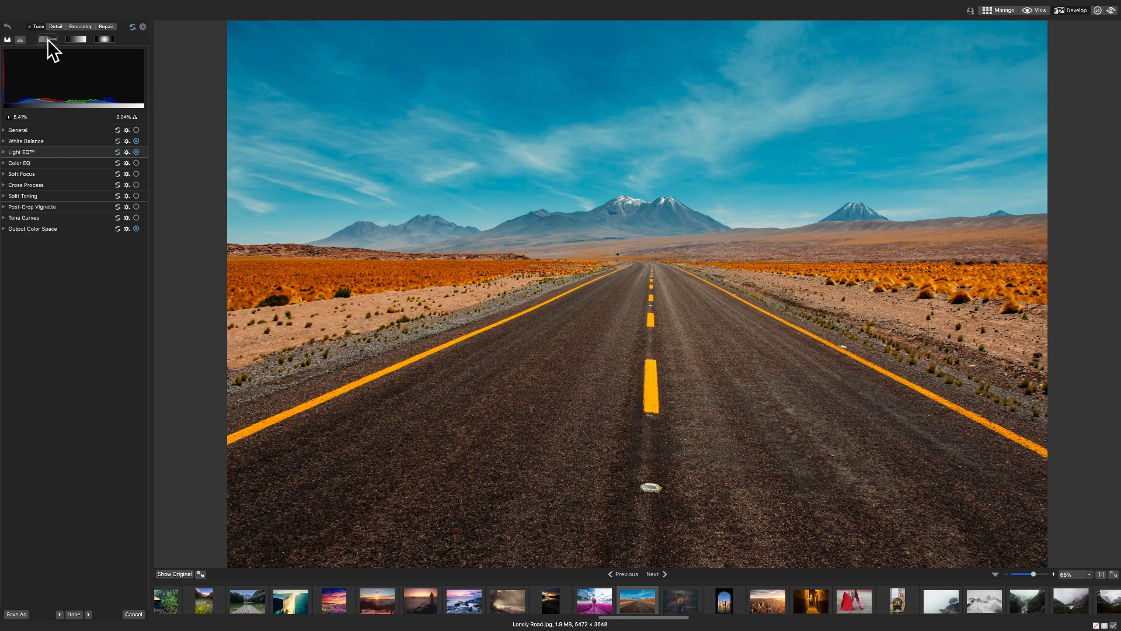
Pick the Develop Brush and paint over the upper-left sky with brush strokes shown.
click(46, 39)
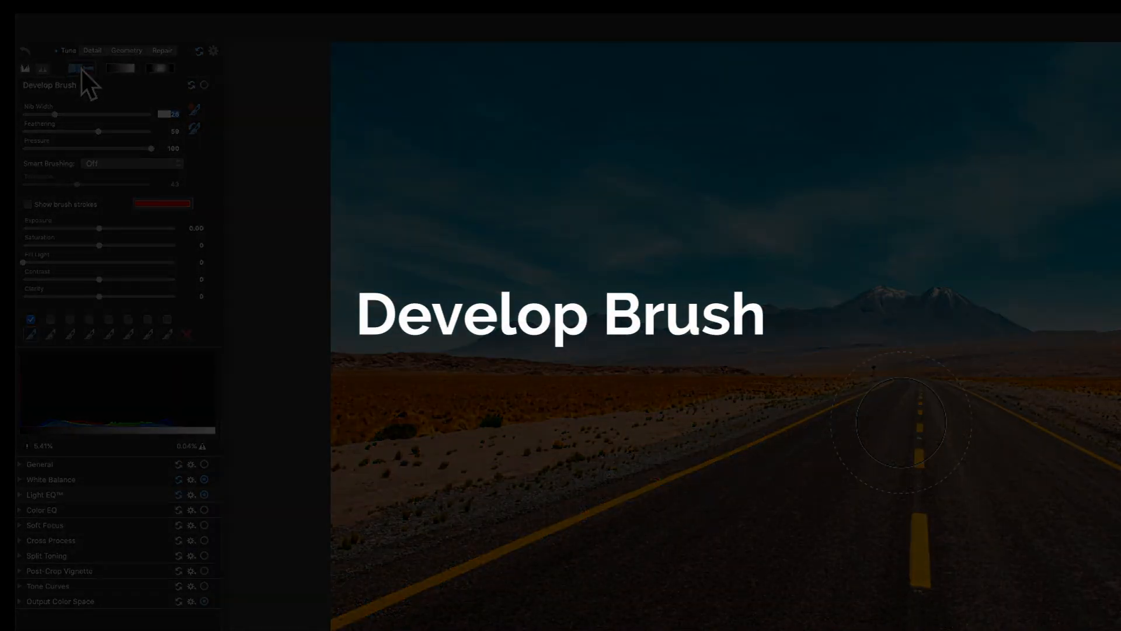
mouse_move(133, 89)
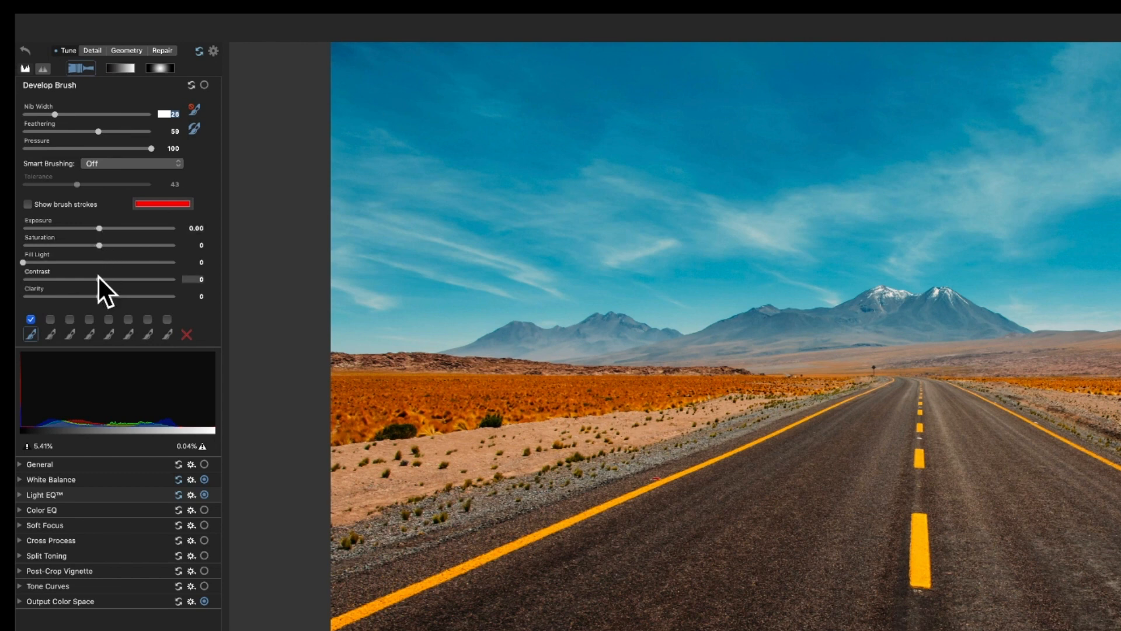
mouse_move(299, 360)
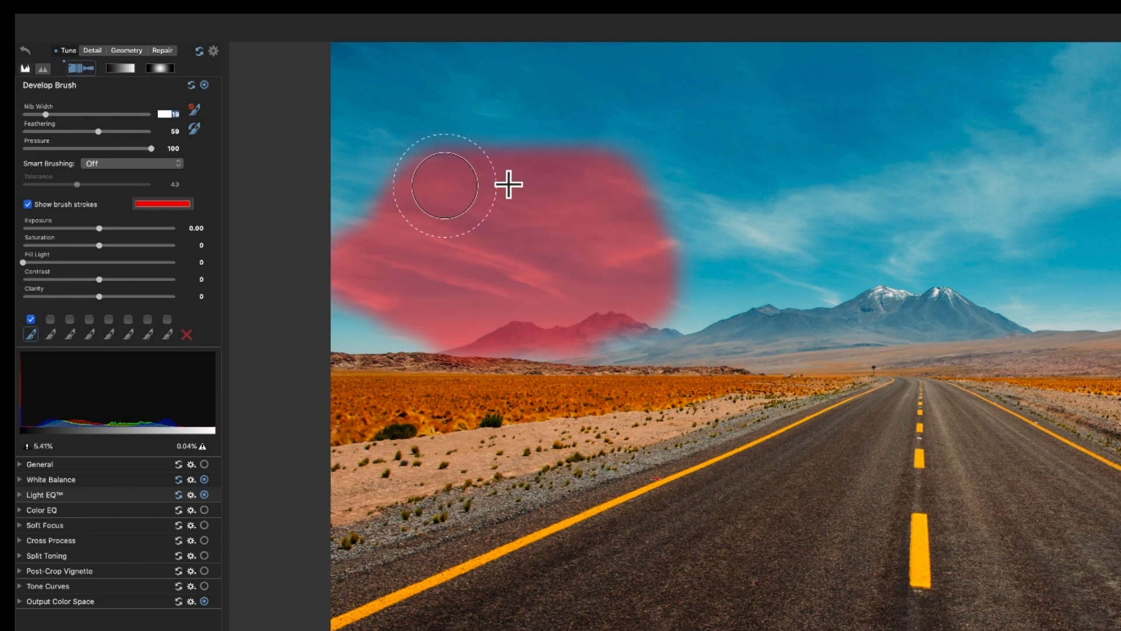
click(91, 50)
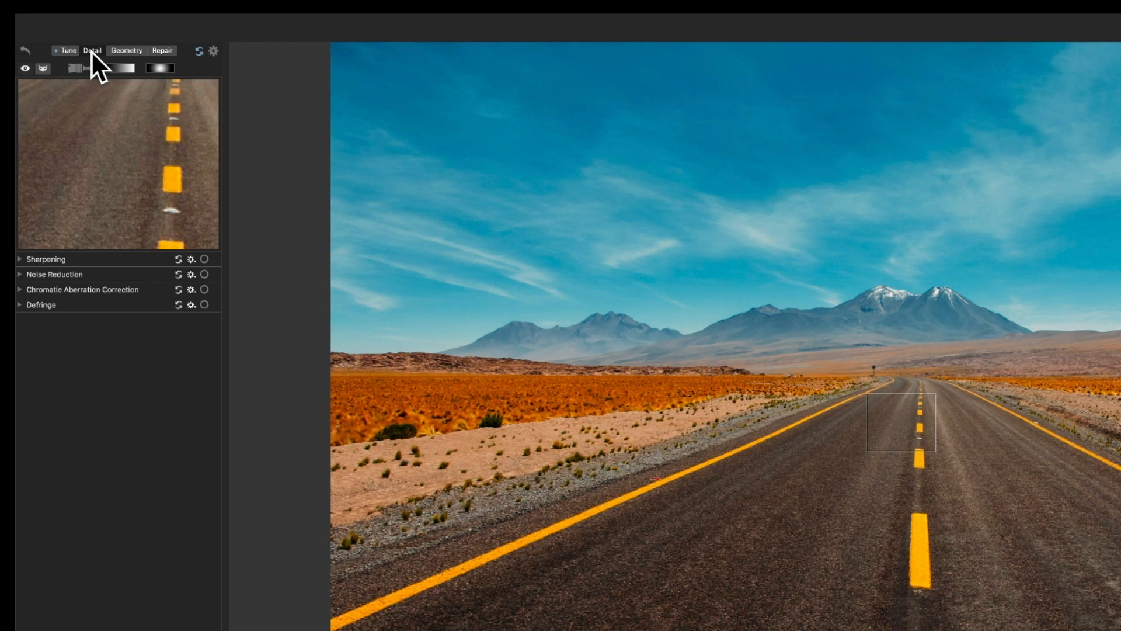
click(77, 67)
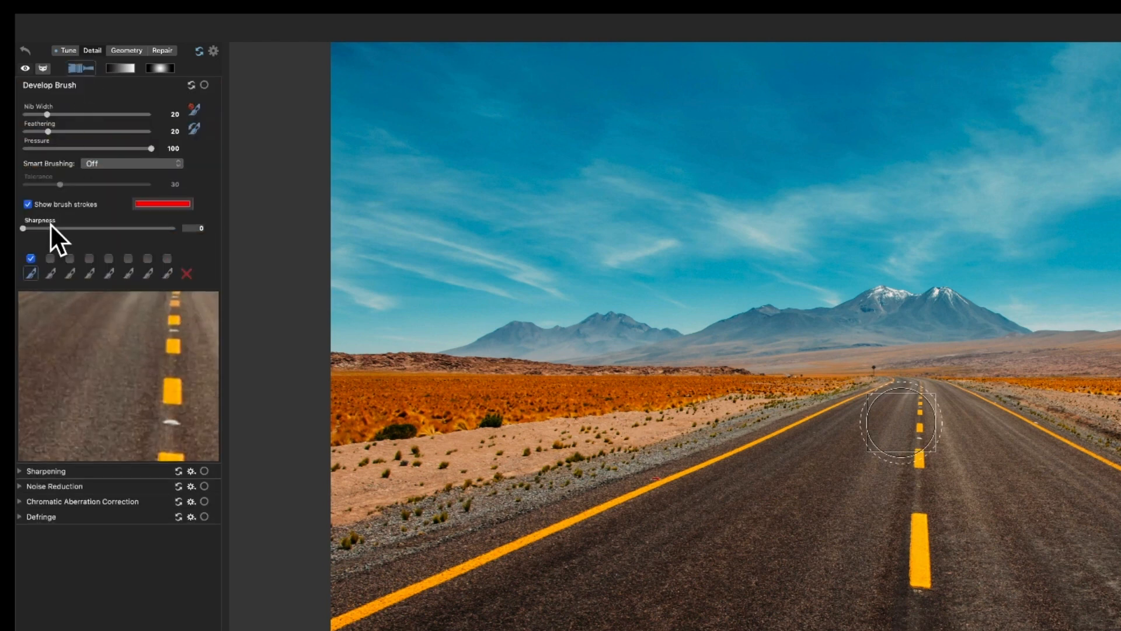
click(67, 50)
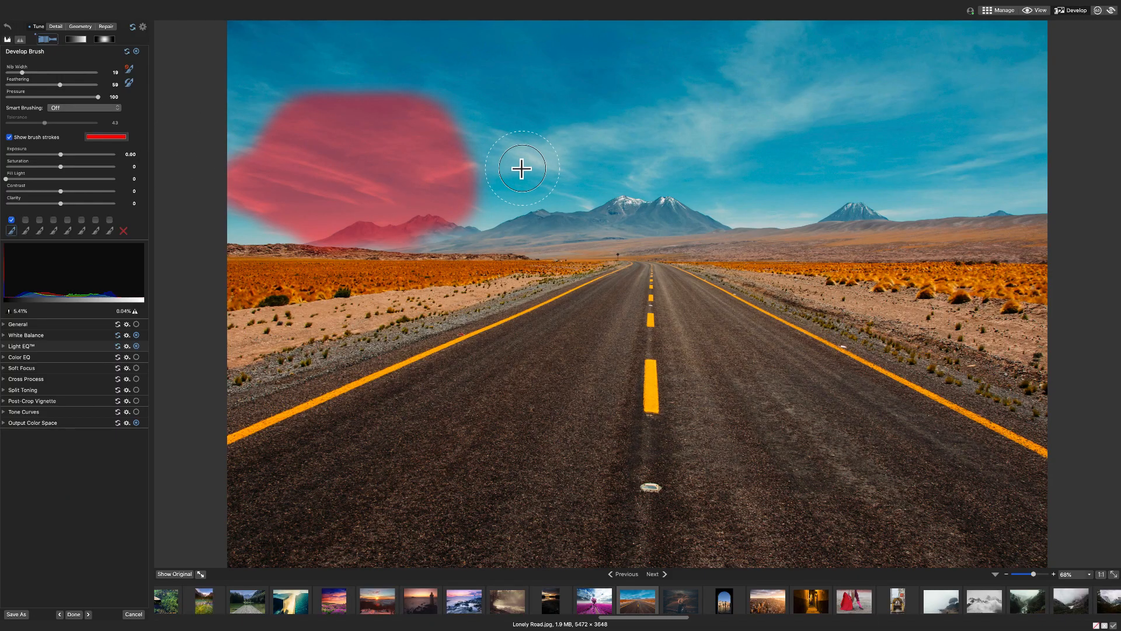
mouse_move(332, 159)
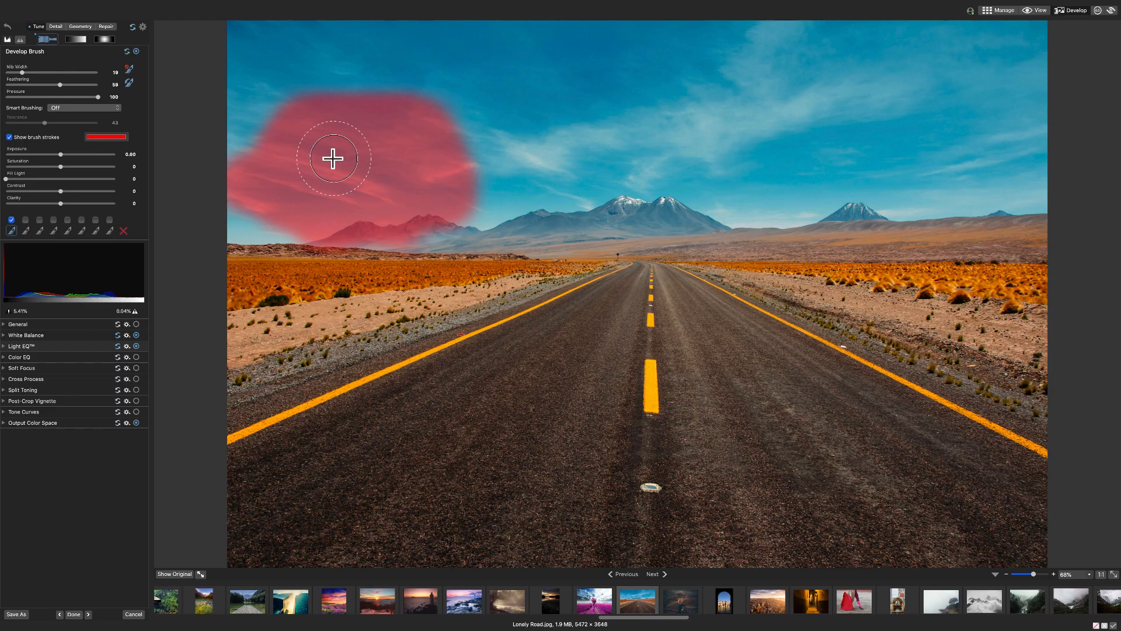
Set the brush's Smart Brushing mode to Magic.
click(79, 107)
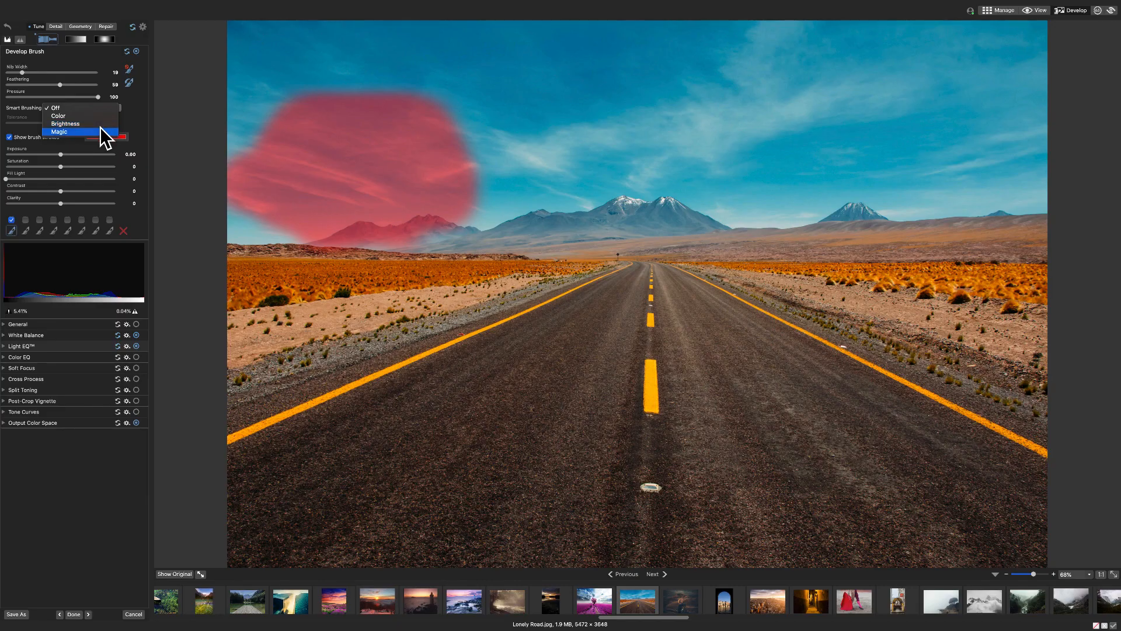
click(58, 115)
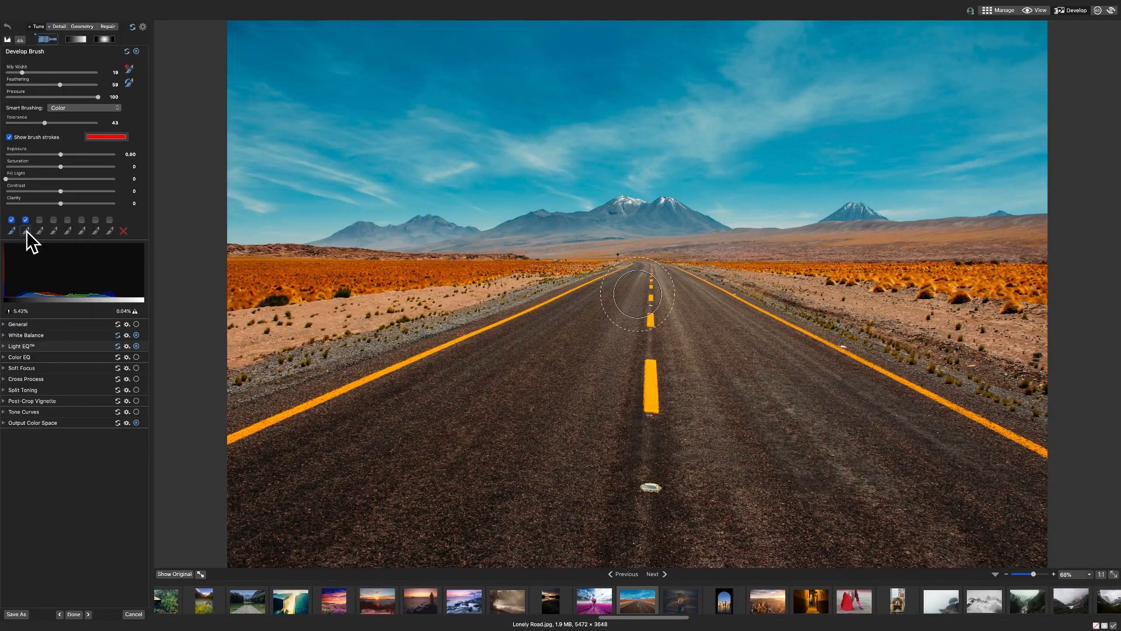
click(83, 108)
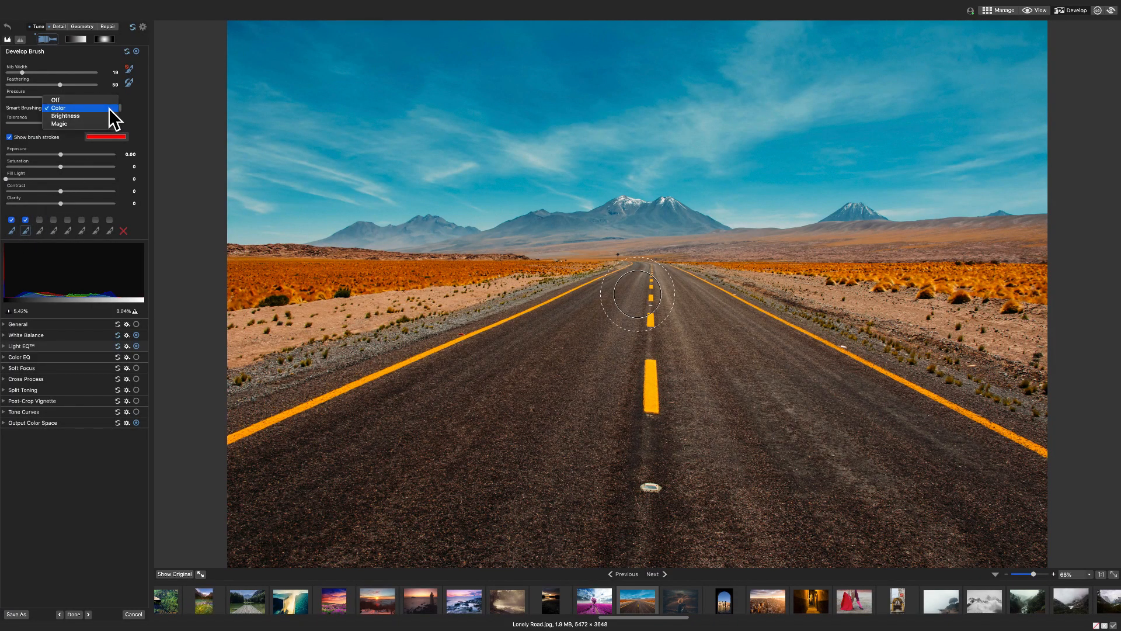
mouse_move(64, 116)
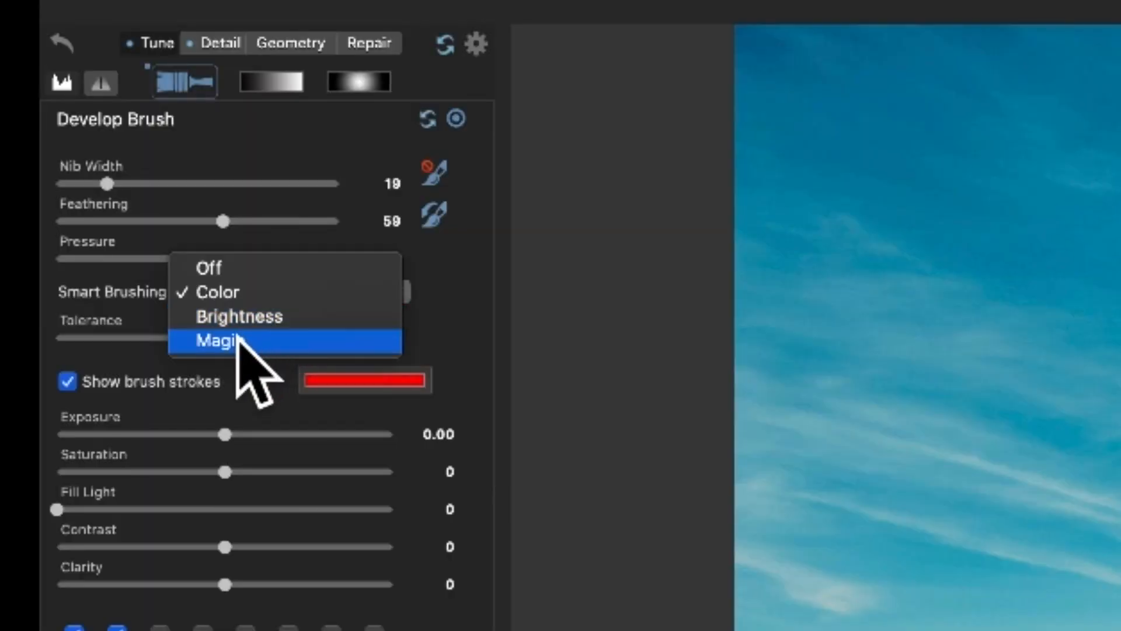
click(225, 339)
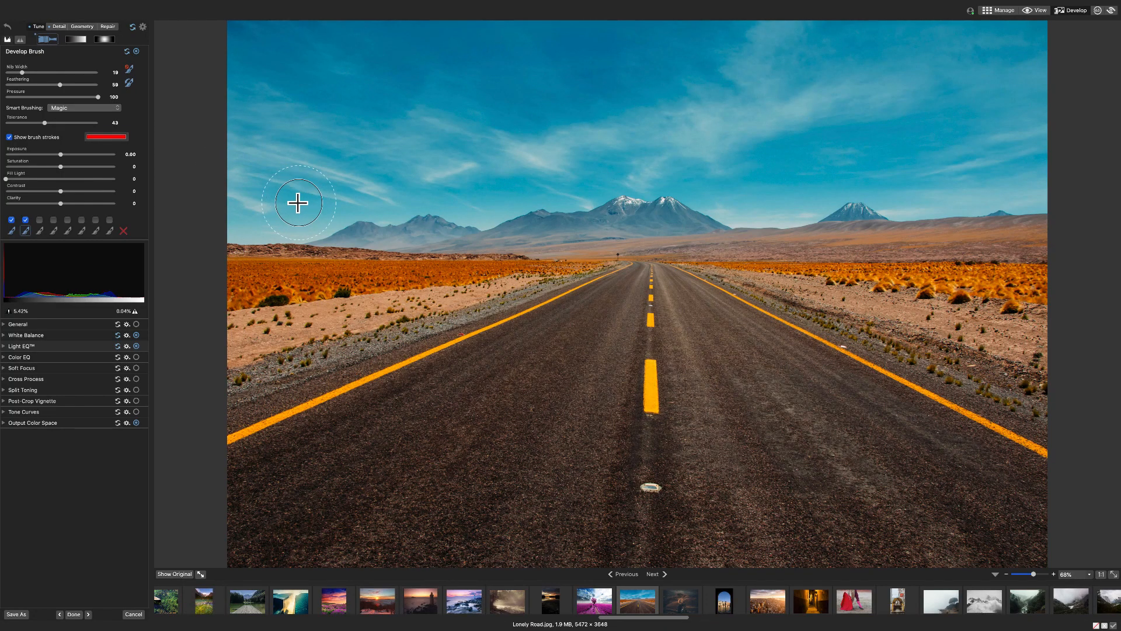
Paint the left sky, hide the brush stroke overlay, and boost saturation.
drag(298, 202, 247, 219)
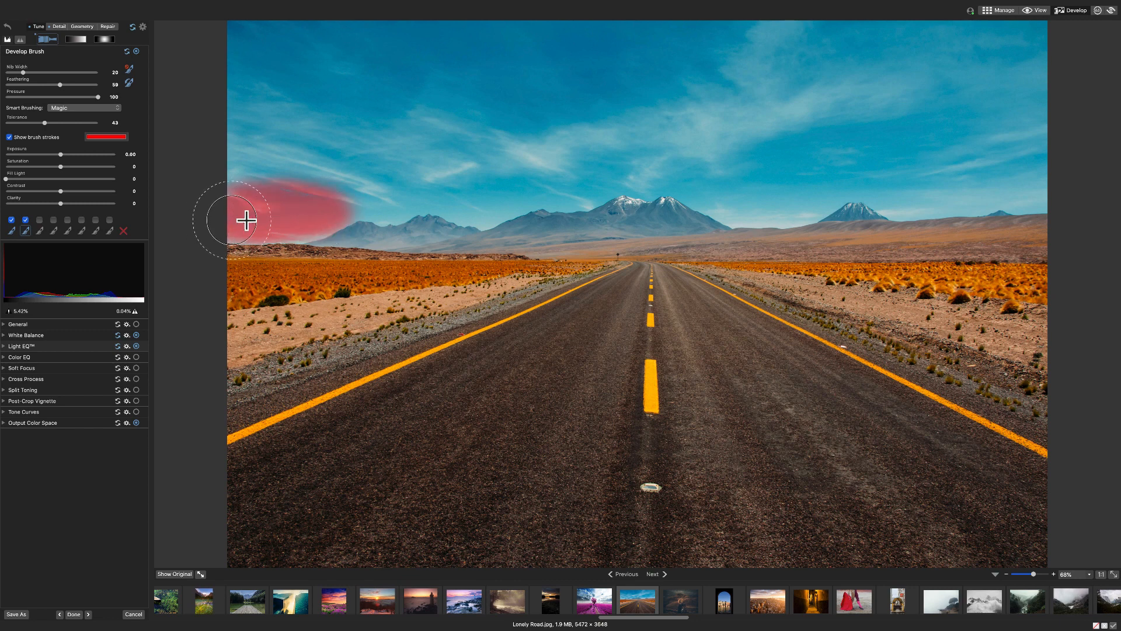
drag(243, 219, 493, 189)
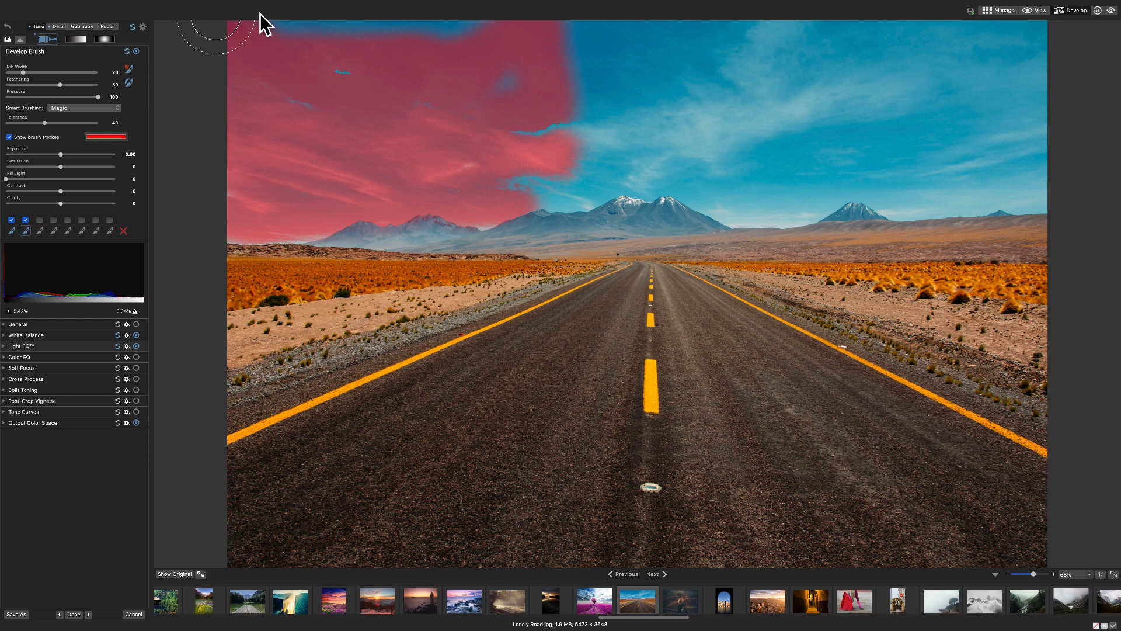
mouse_move(345, 76)
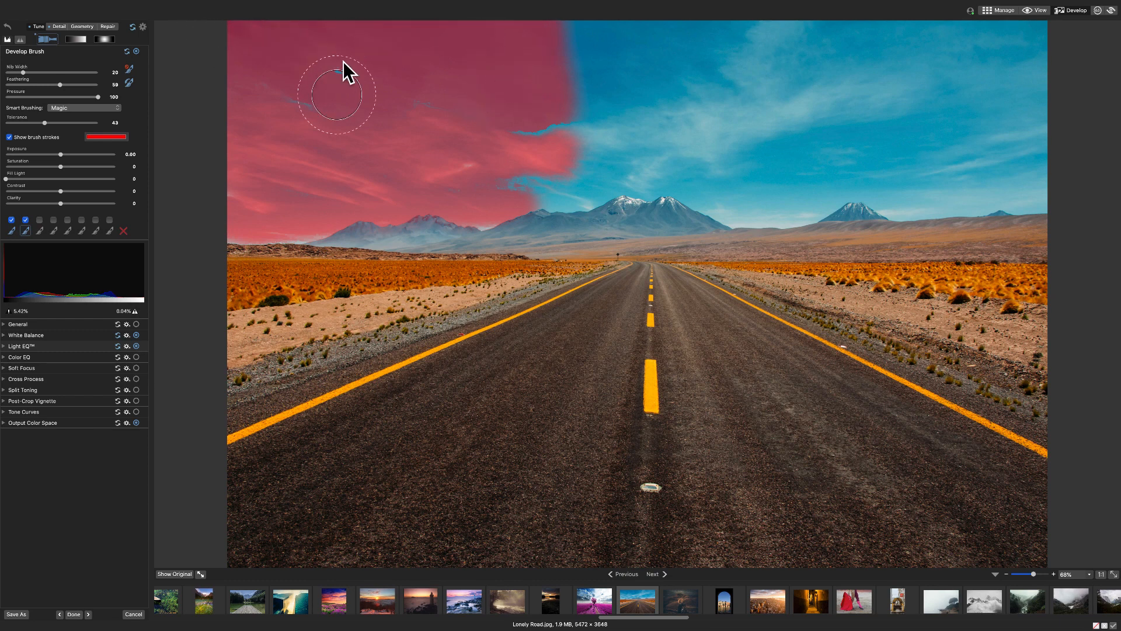
mouse_move(10, 144)
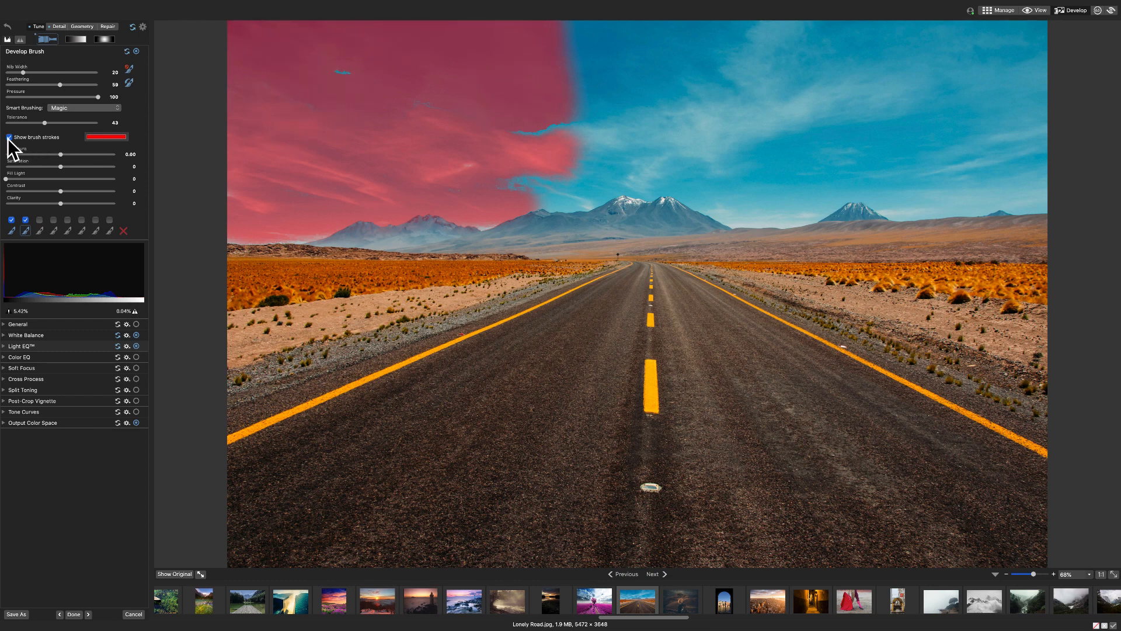
drag(59, 167, 72, 167)
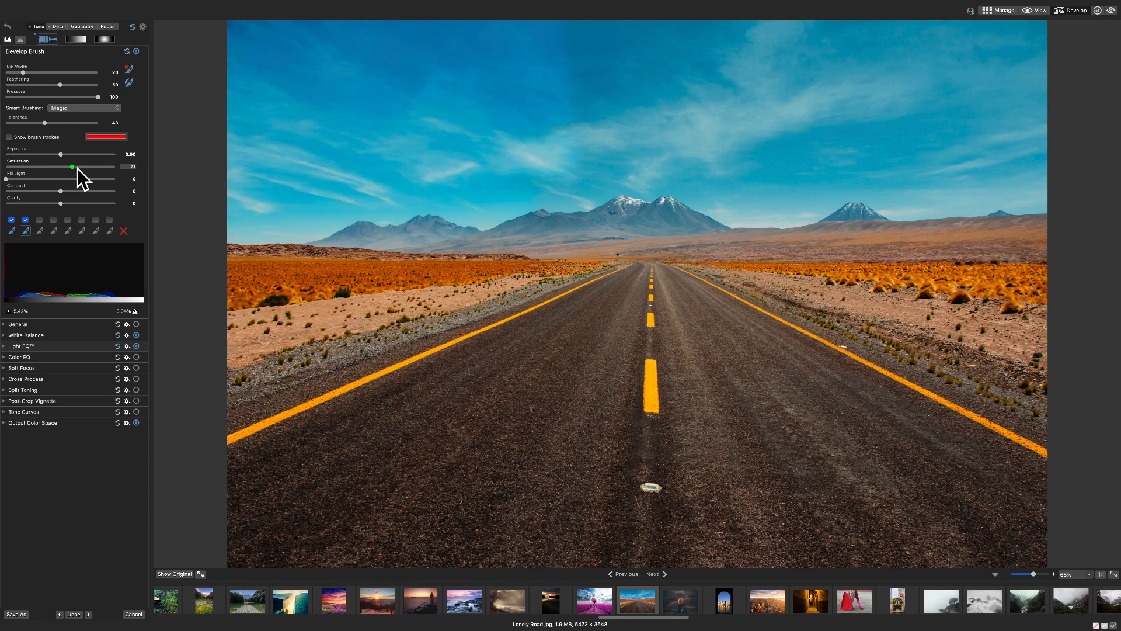
drag(71, 167, 48, 166)
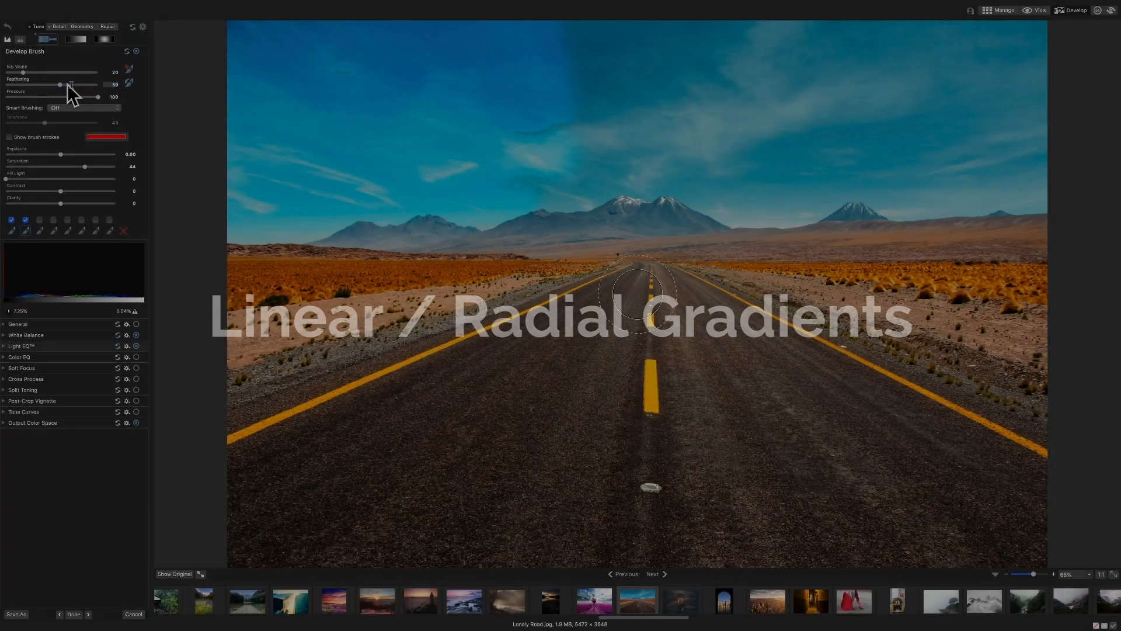
mouse_move(549, 129)
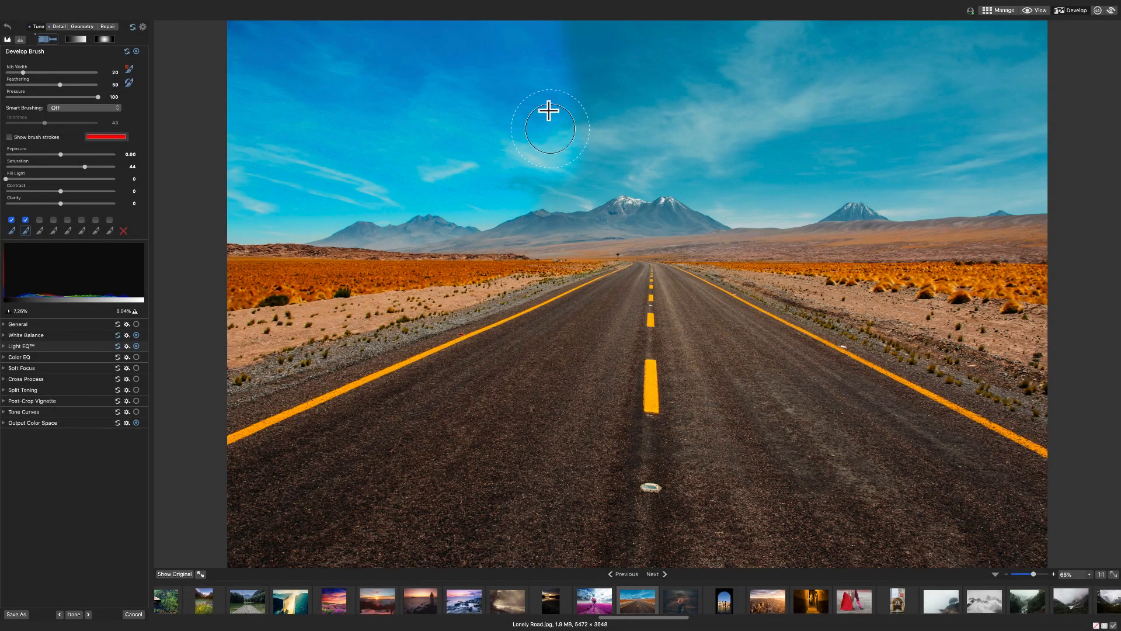
mouse_move(386, 370)
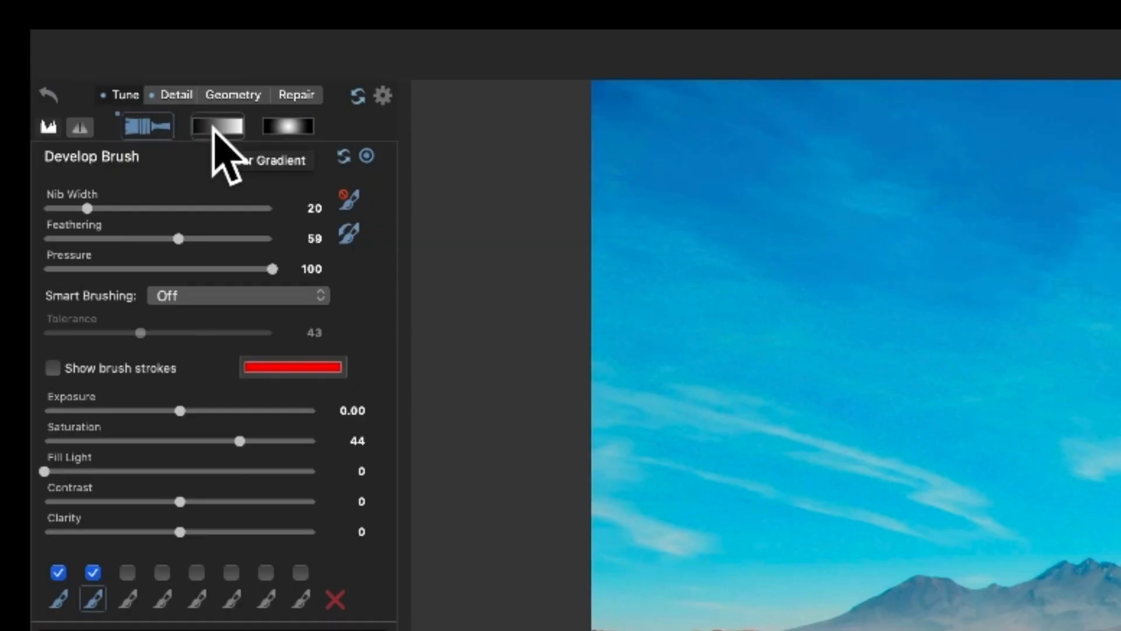
Add a Detail linear gradient across the photo with sharpening 33.
click(147, 126)
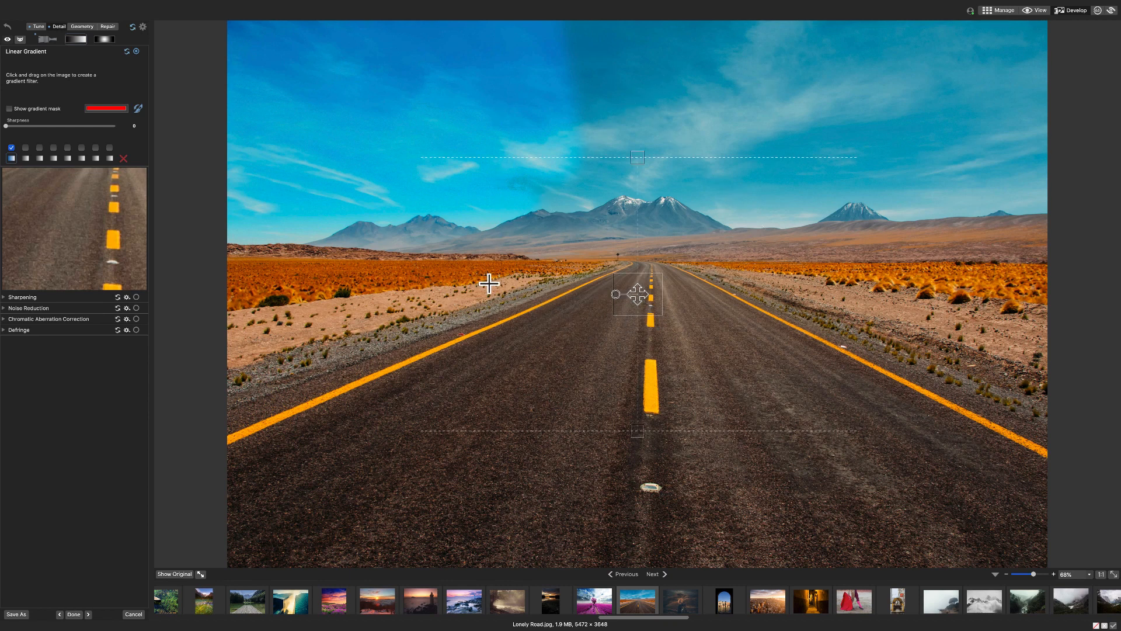
click(9, 108)
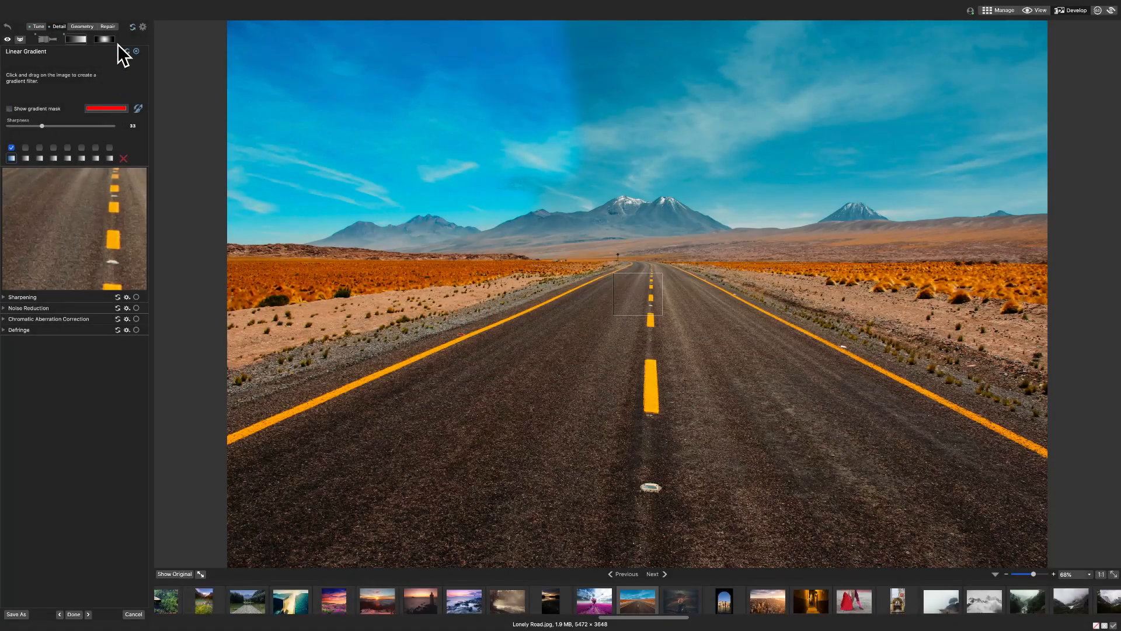
Switch the Repair tool to Clone mode and widen the nib to 63.
click(107, 26)
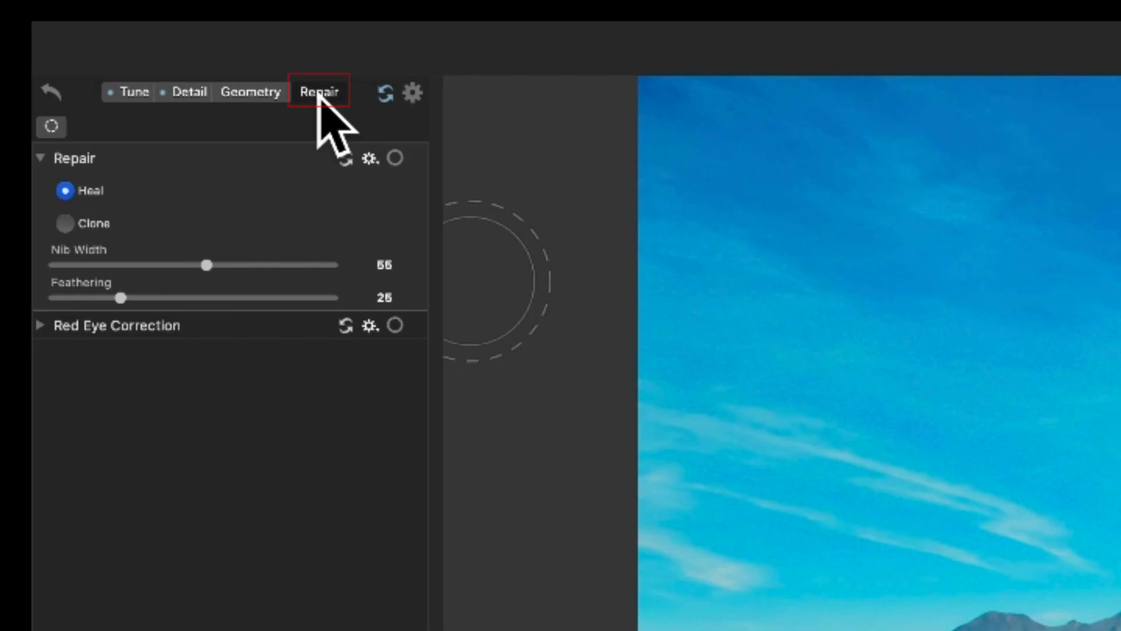
click(65, 223)
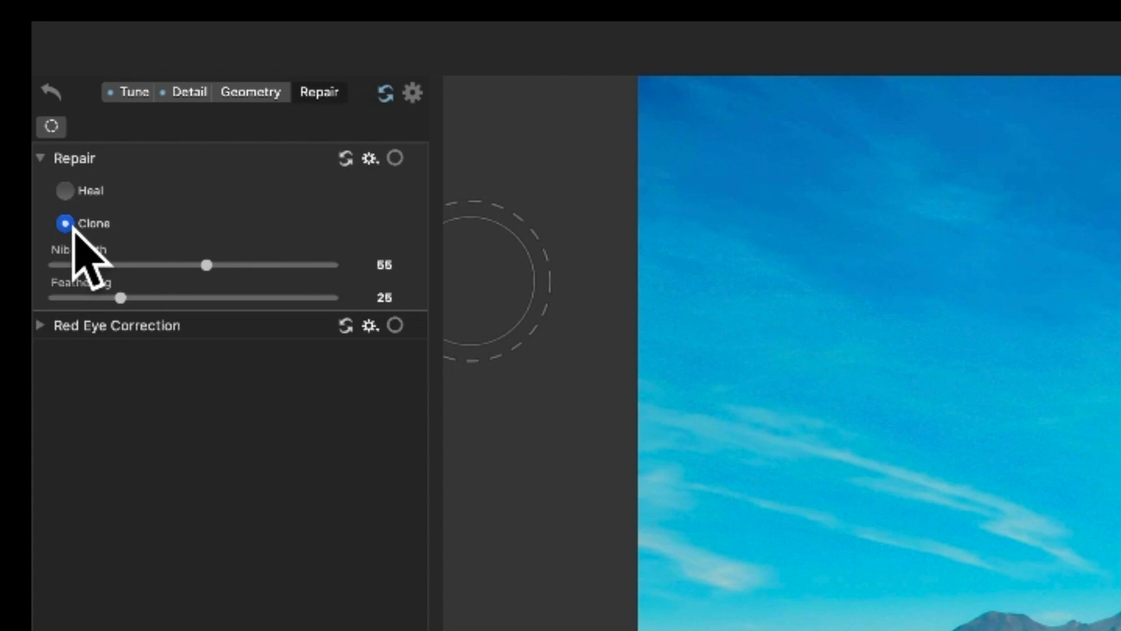
drag(207, 264, 225, 265)
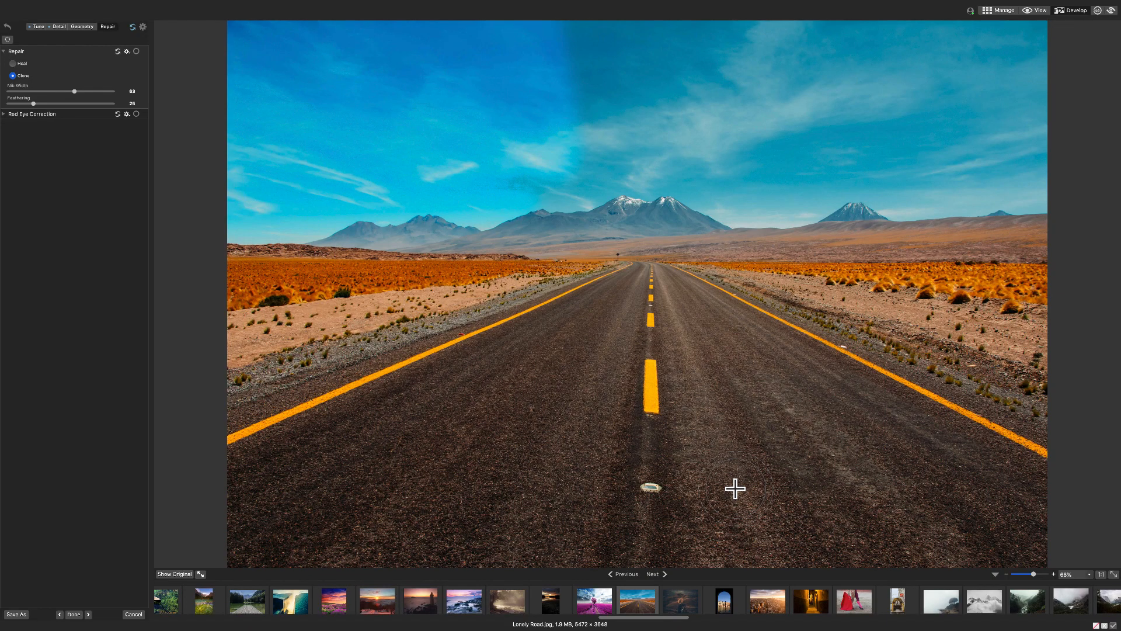
mouse_move(801, 392)
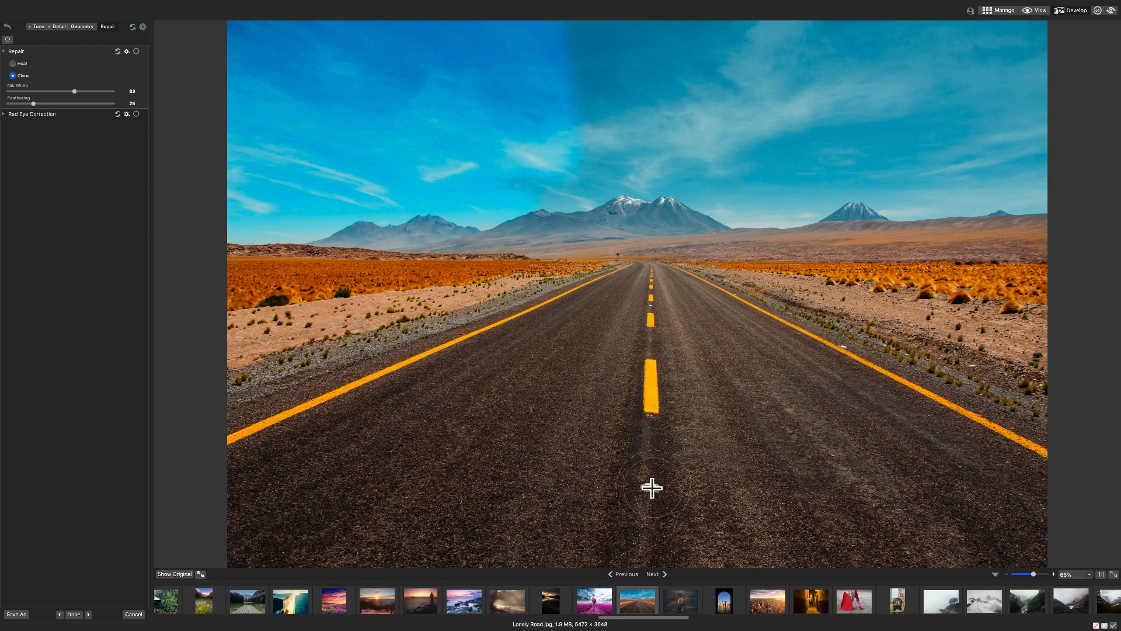
mouse_move(949, 471)
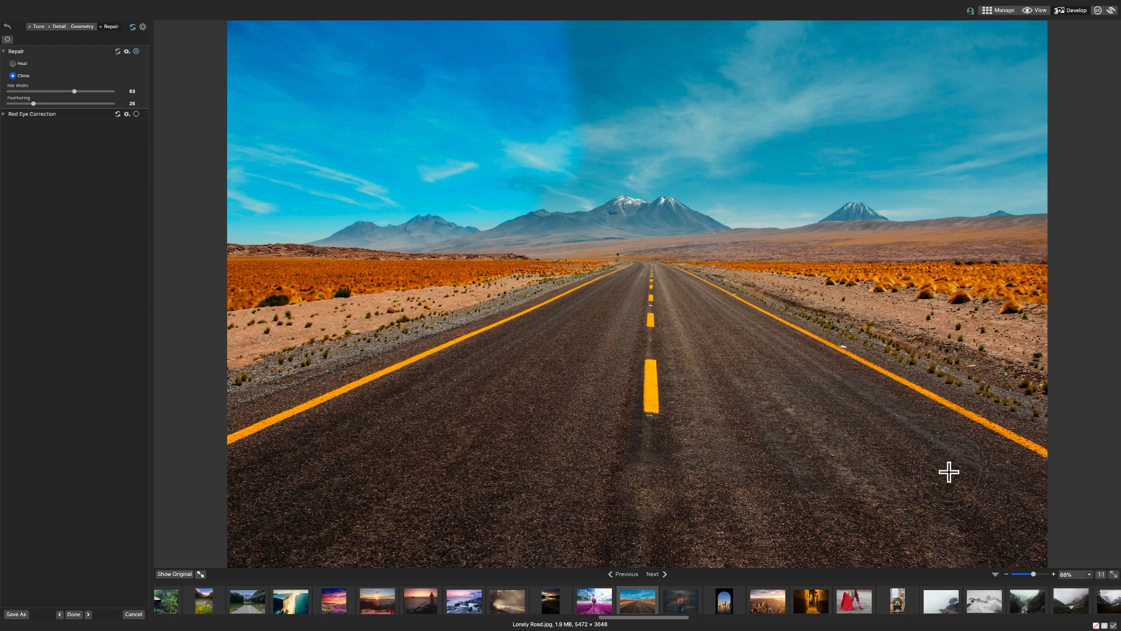
mouse_move(742, 398)
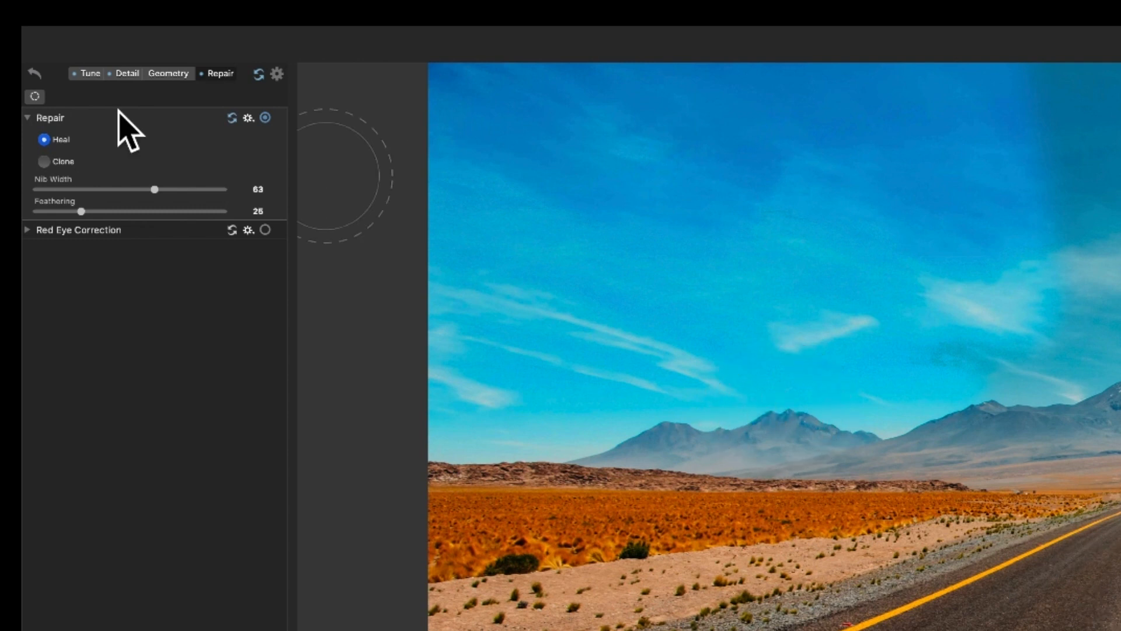
mouse_move(129, 92)
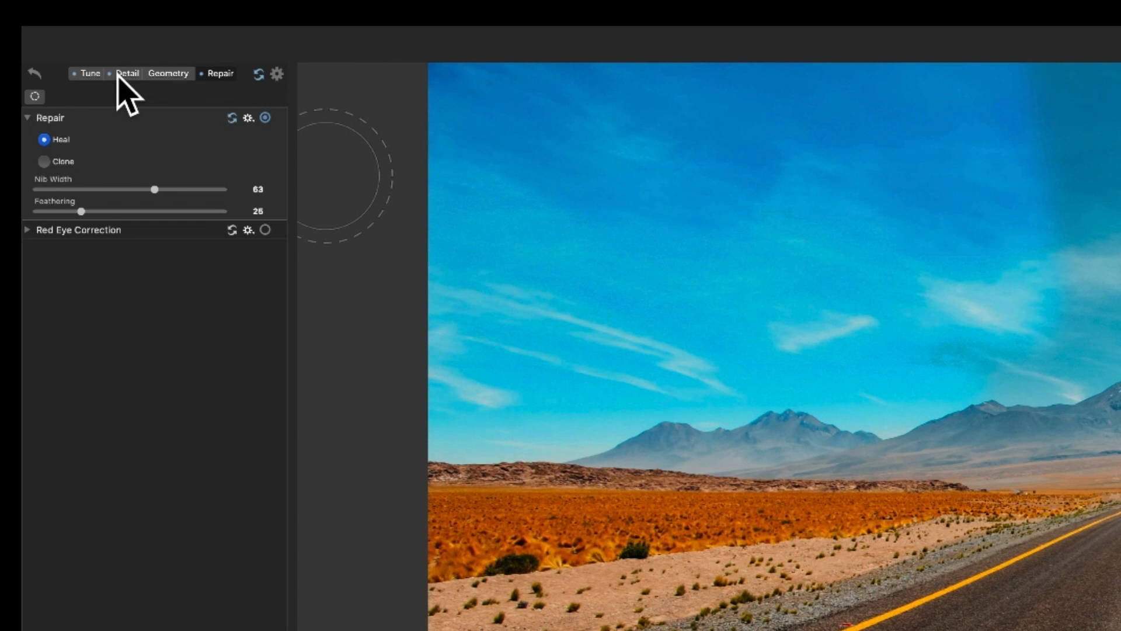
mouse_move(60, 182)
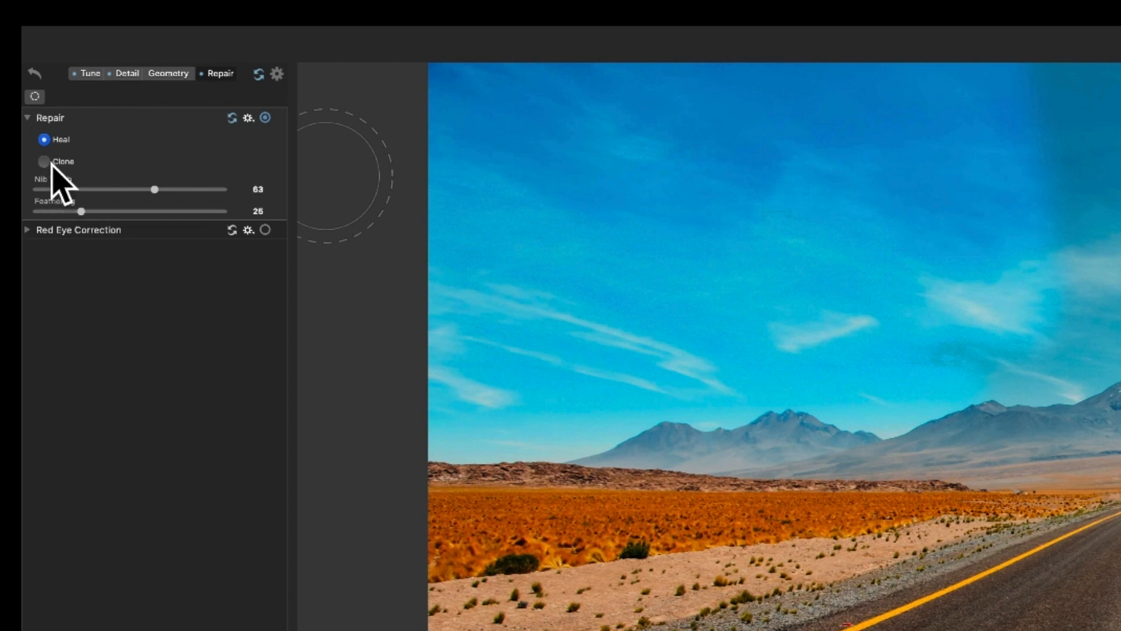
mouse_move(131, 93)
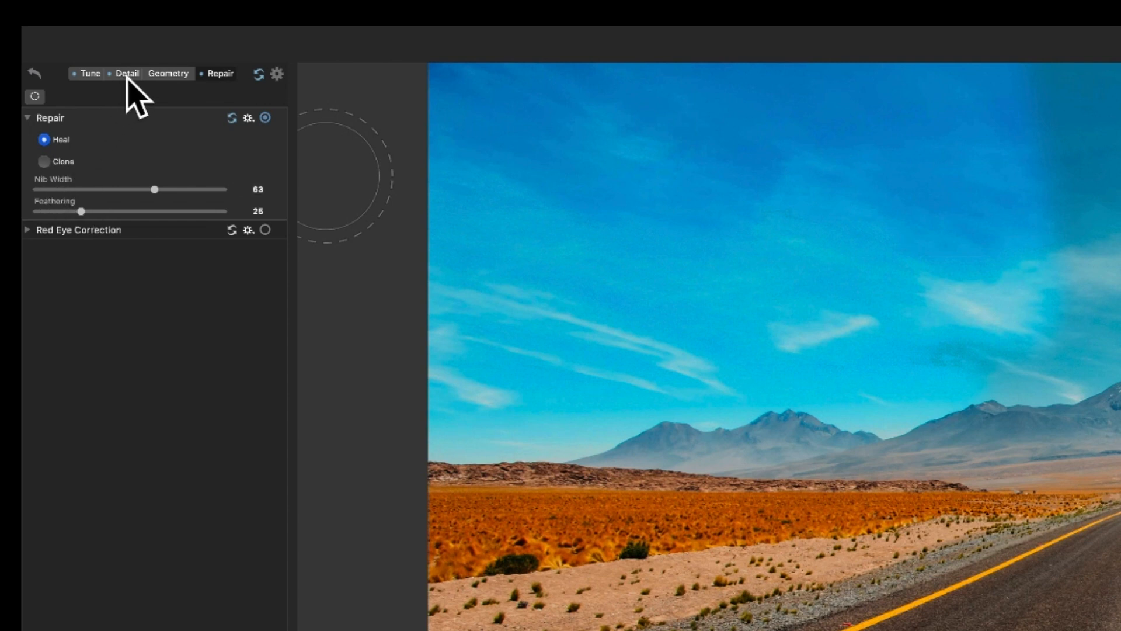
Return to Tune and reopen the Develop Brush panel showing the two sky strokes.
click(127, 73)
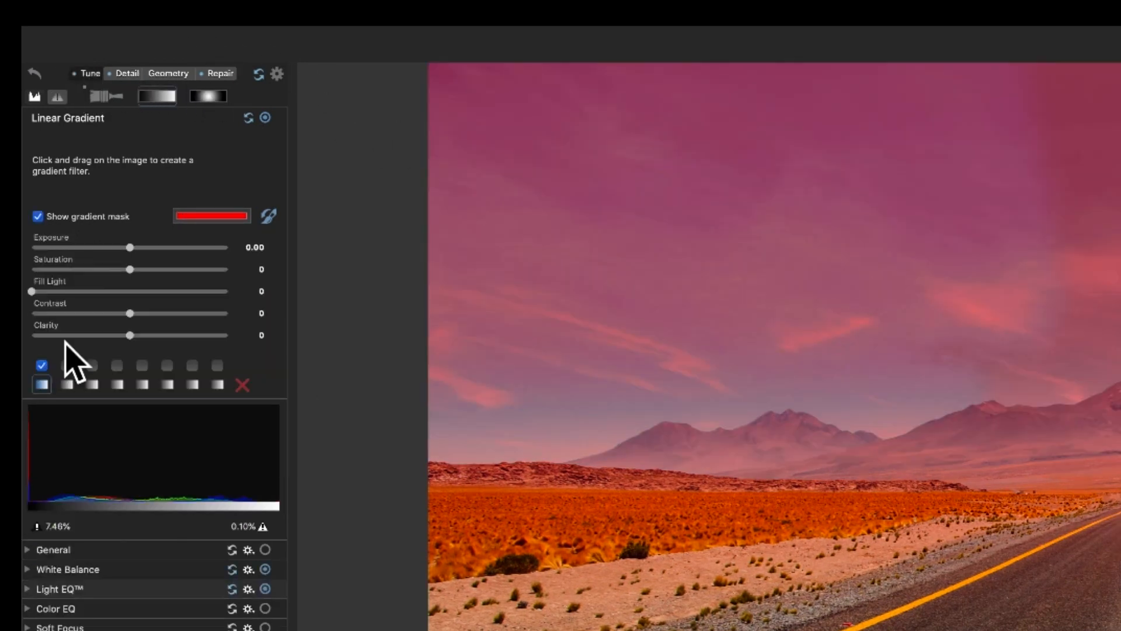
click(106, 95)
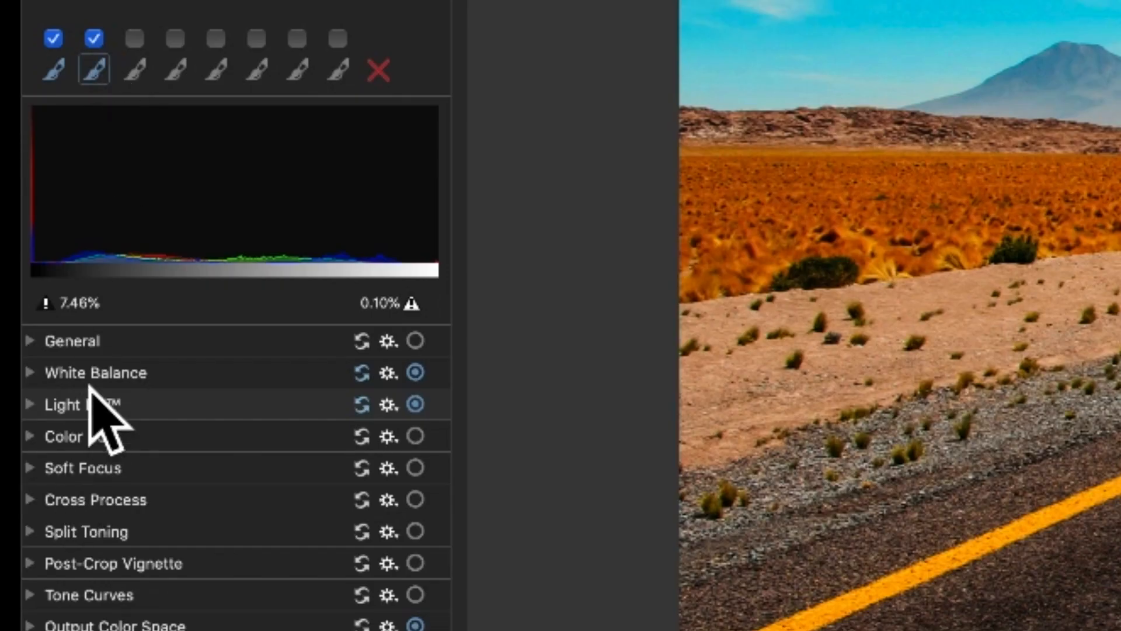
mouse_move(118, 426)
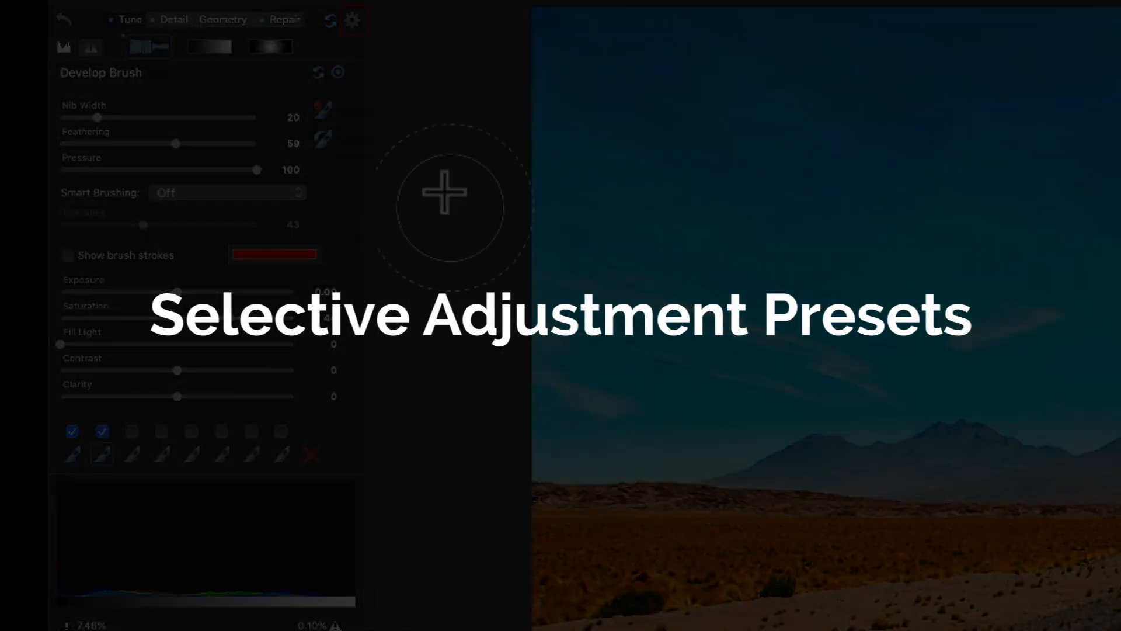
Choose Save Preset… from the Develop panel's gear menu.
click(351, 20)
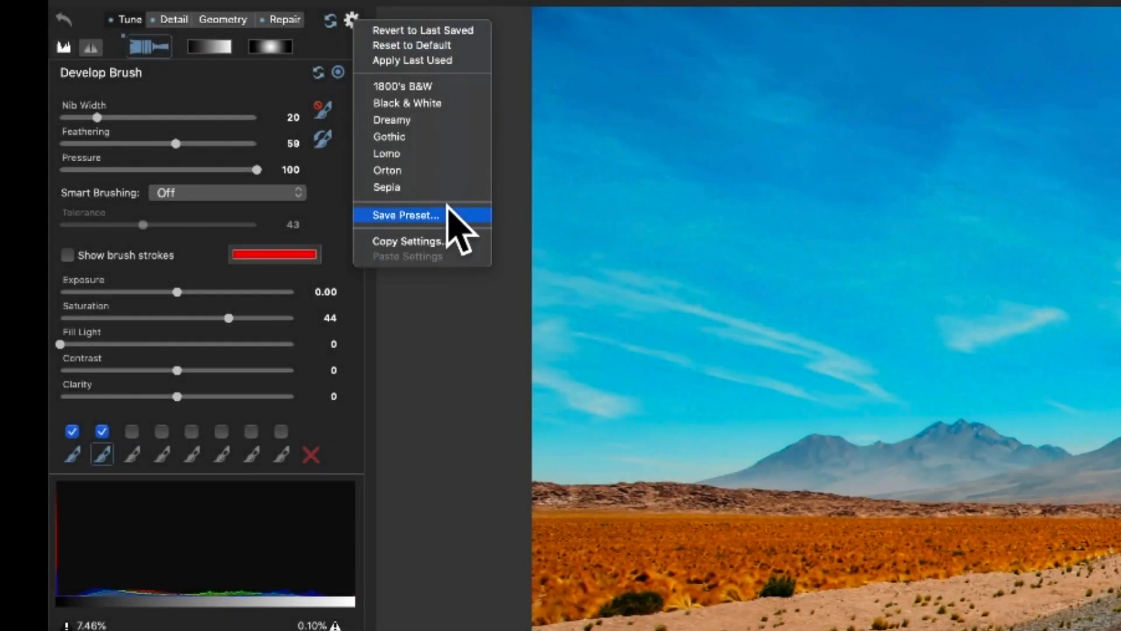
click(405, 215)
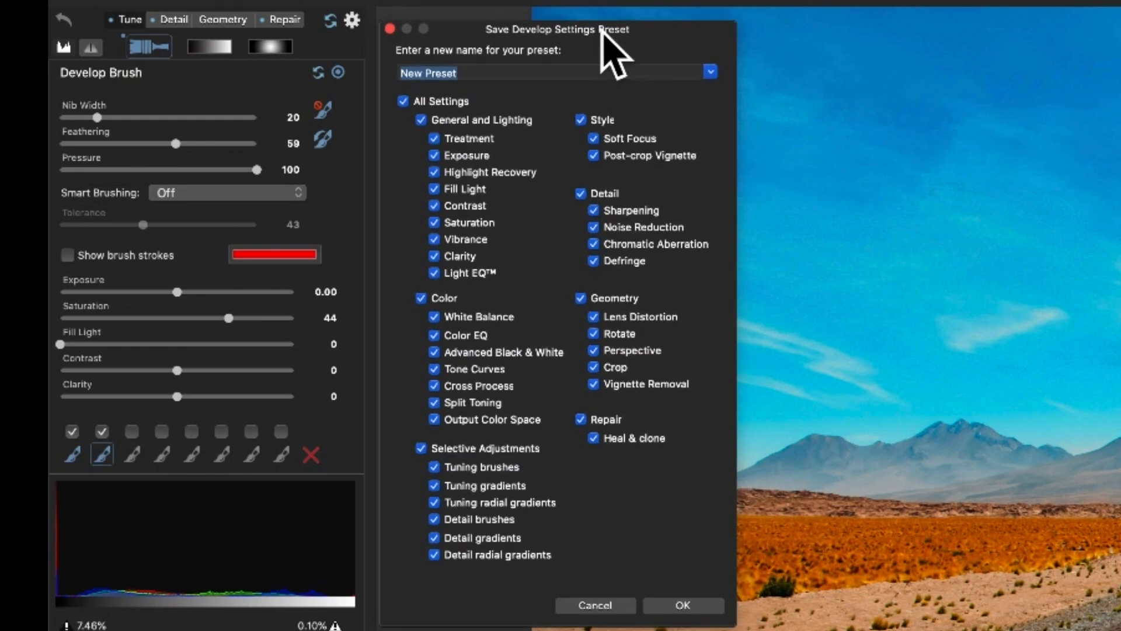
Limit the preset to Light EQ, White Balance and Detail gradients and save it.
click(404, 101)
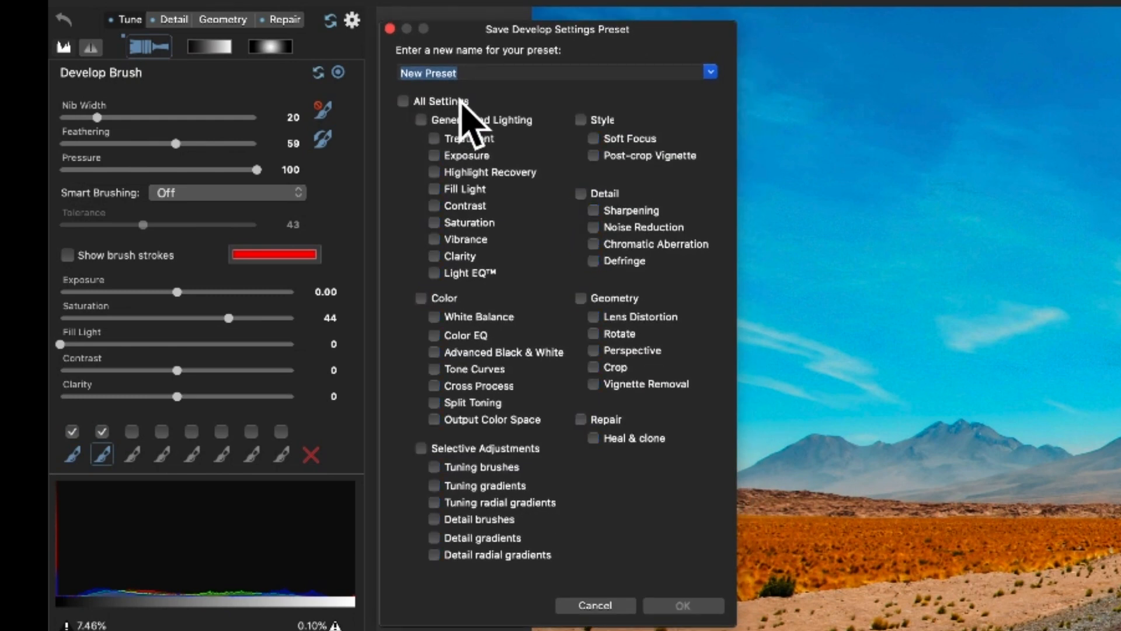
mouse_move(551, 125)
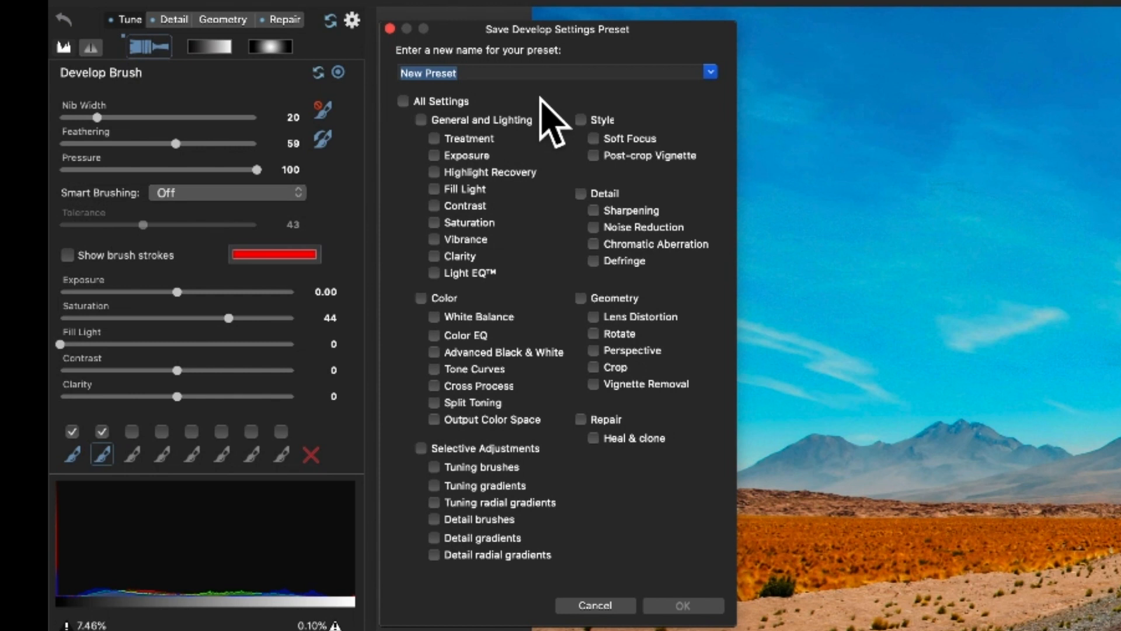
mouse_move(564, 128)
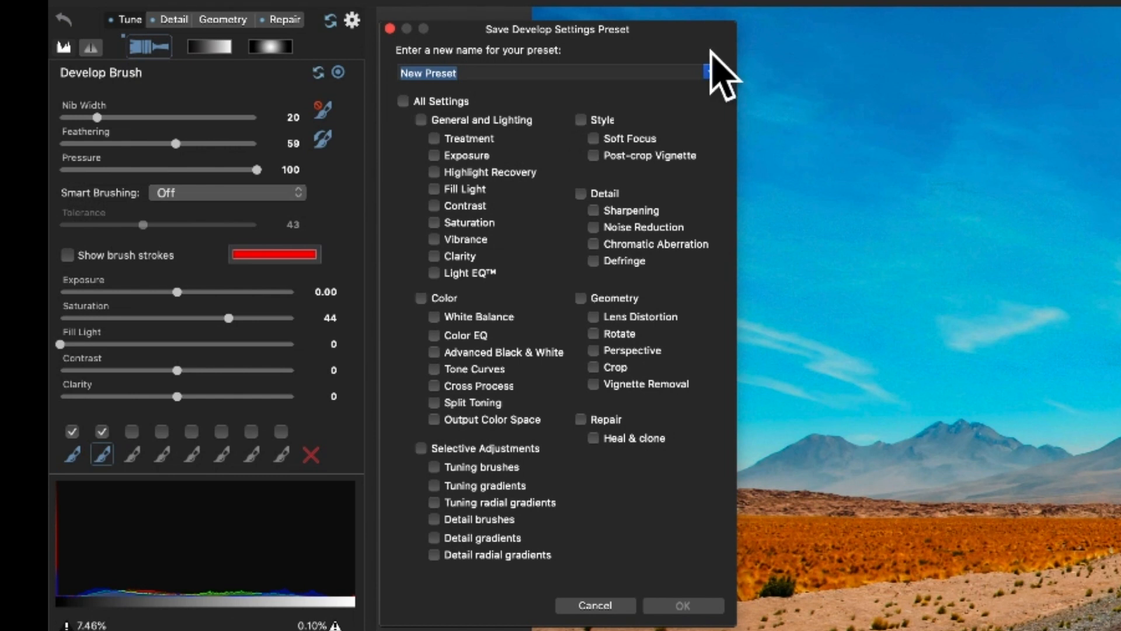
mouse_move(604, 458)
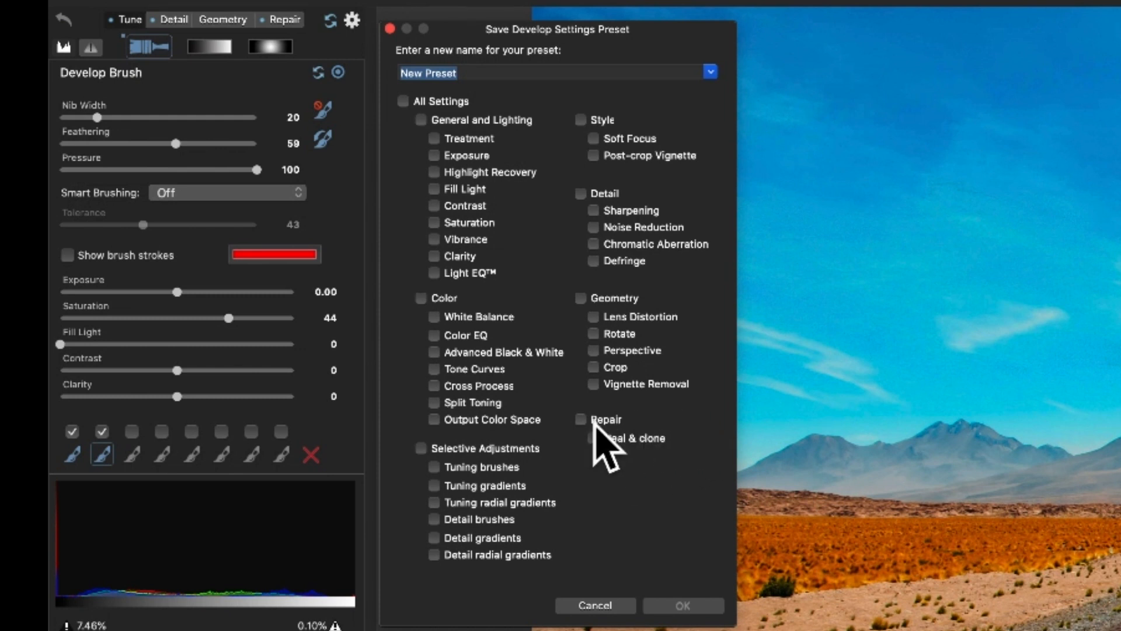
mouse_move(525, 565)
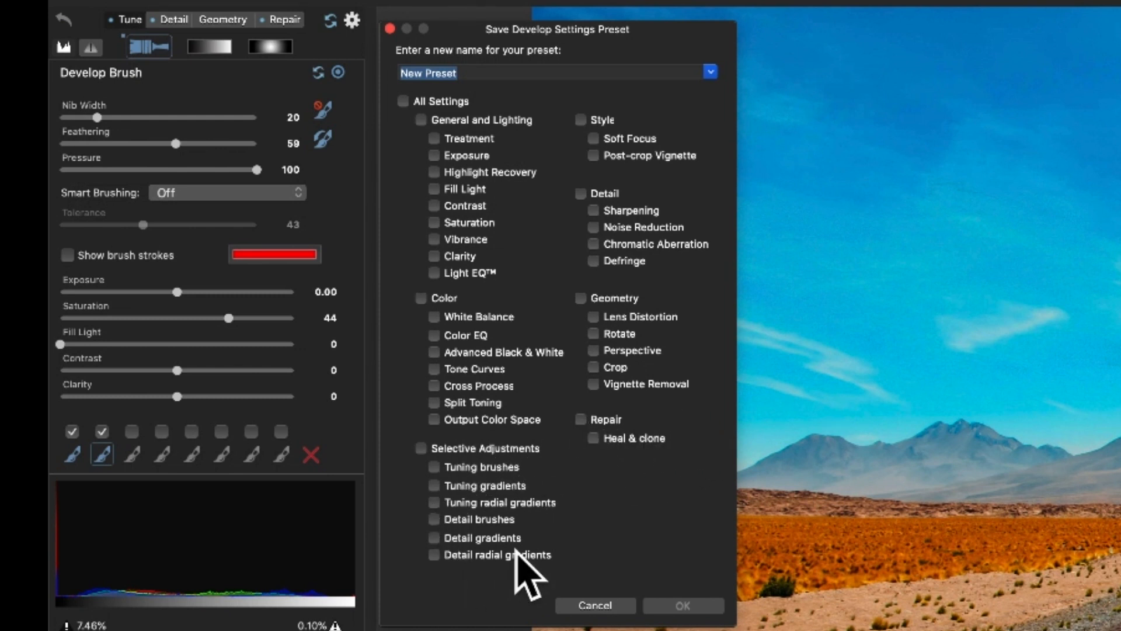
mouse_move(564, 487)
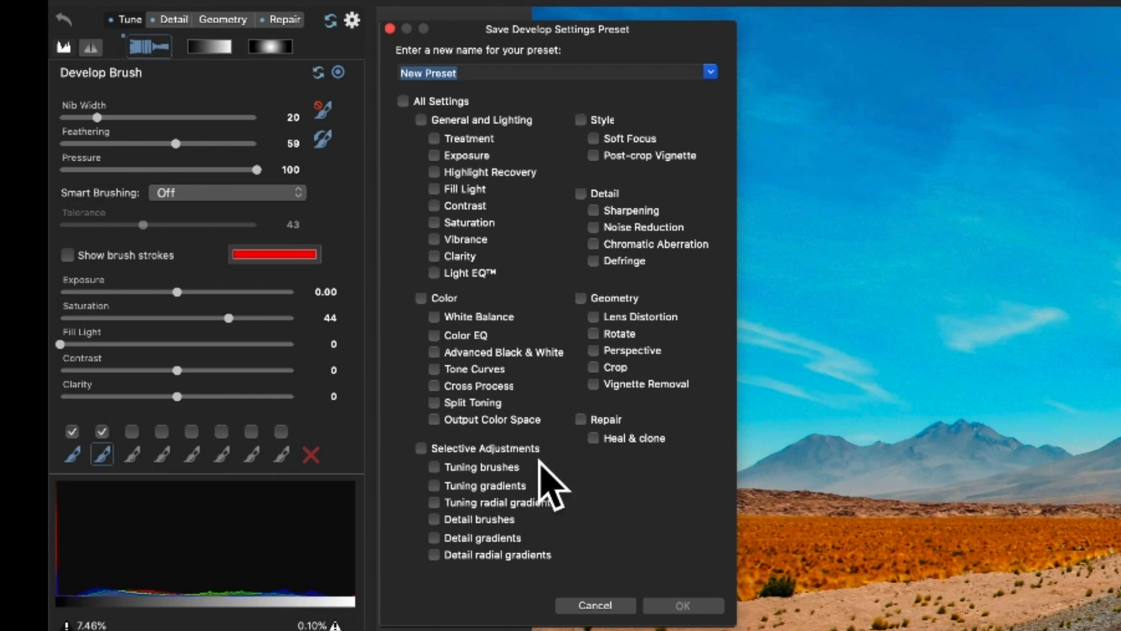
mouse_move(640, 486)
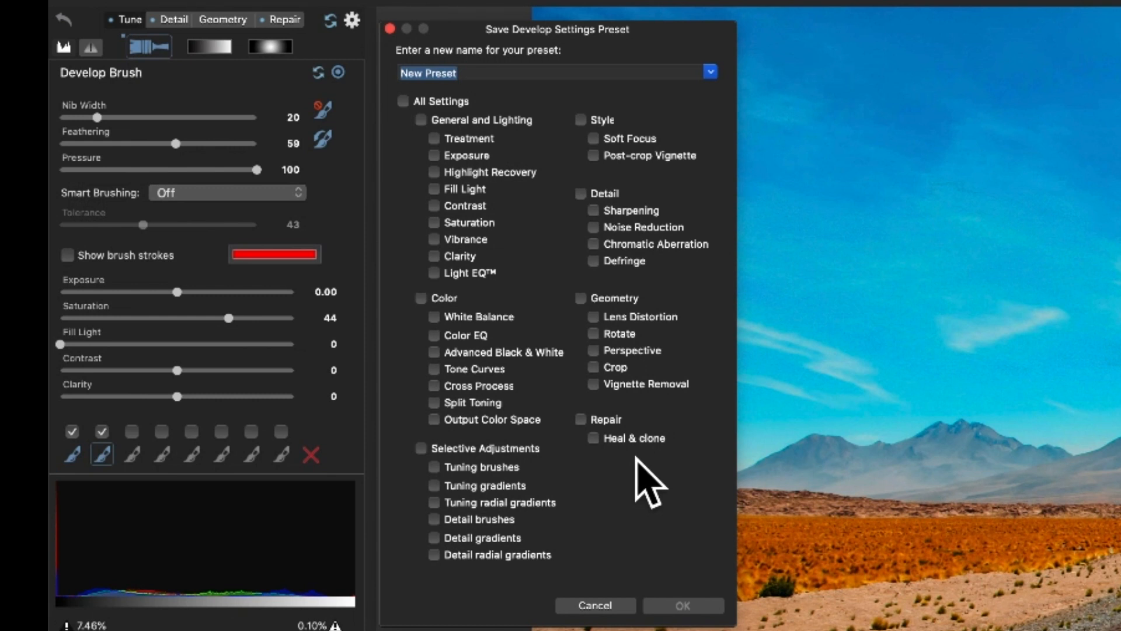
mouse_move(611, 411)
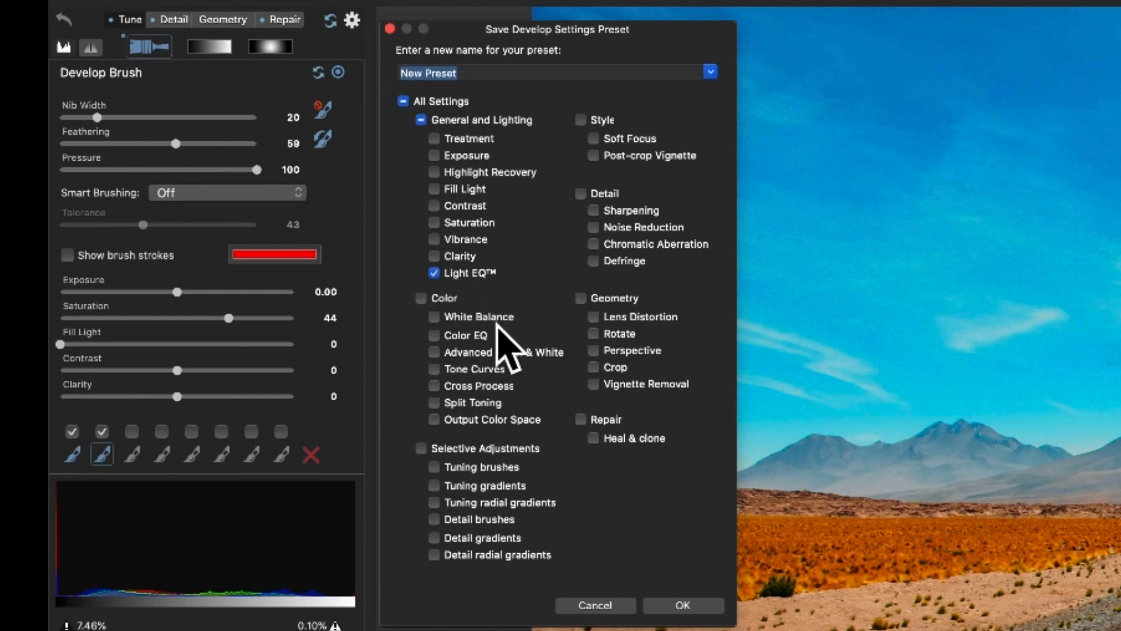
mouse_move(450, 343)
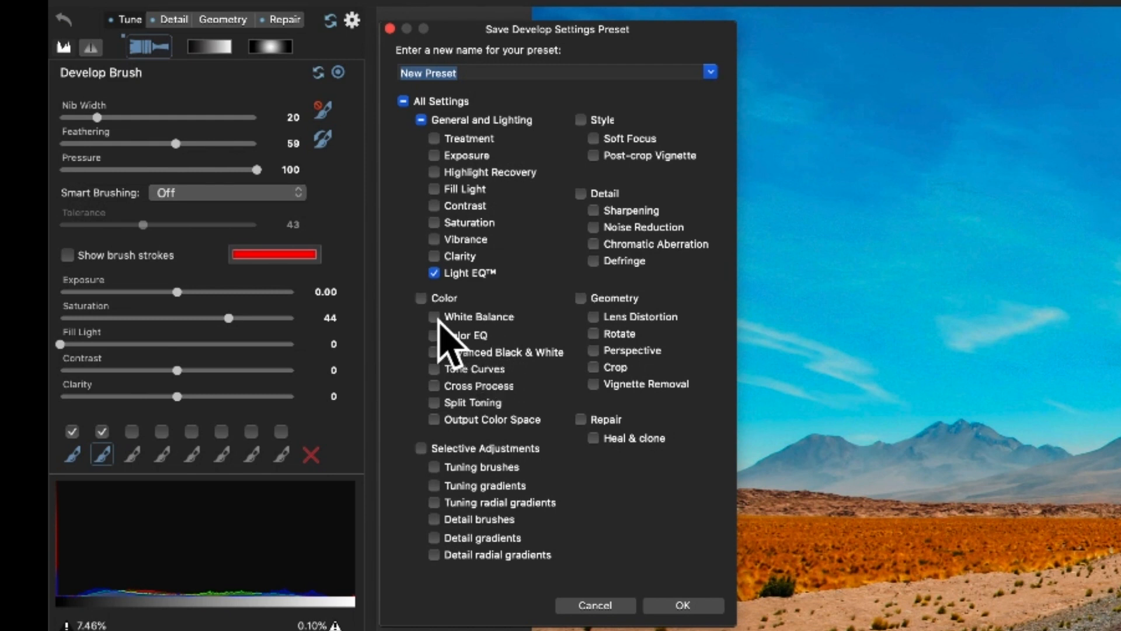
click(434, 315)
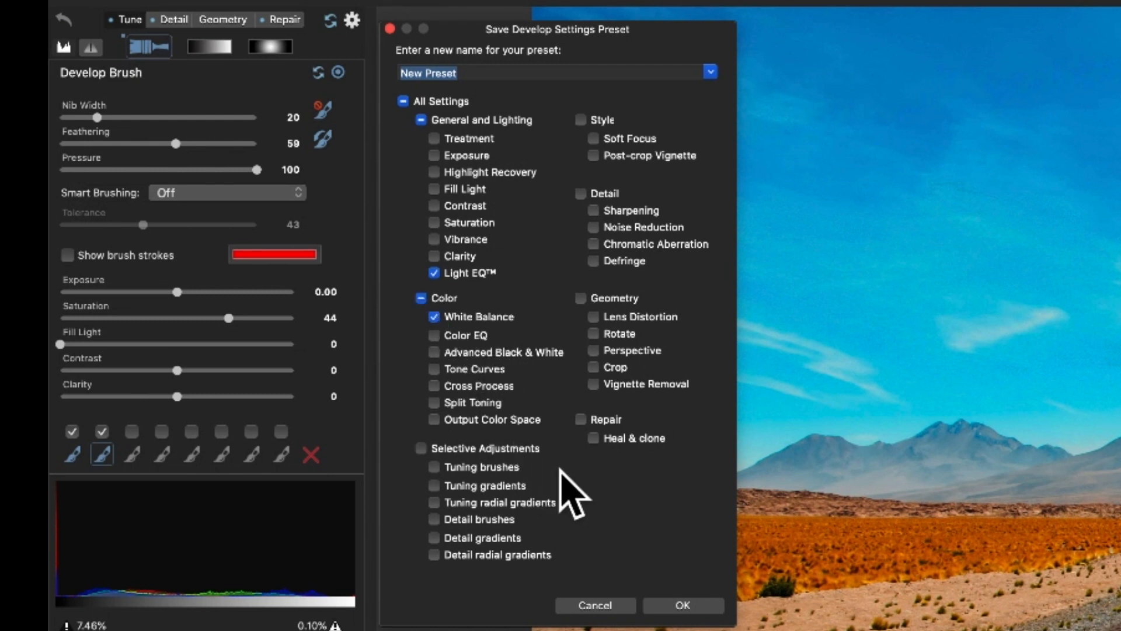
click(433, 538)
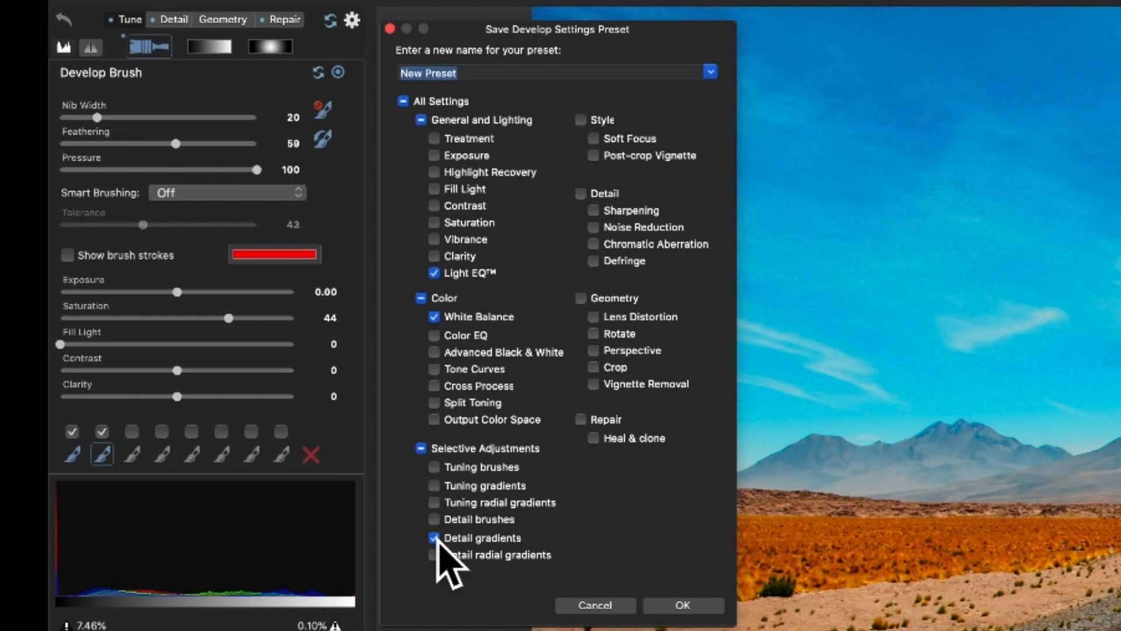
click(433, 537)
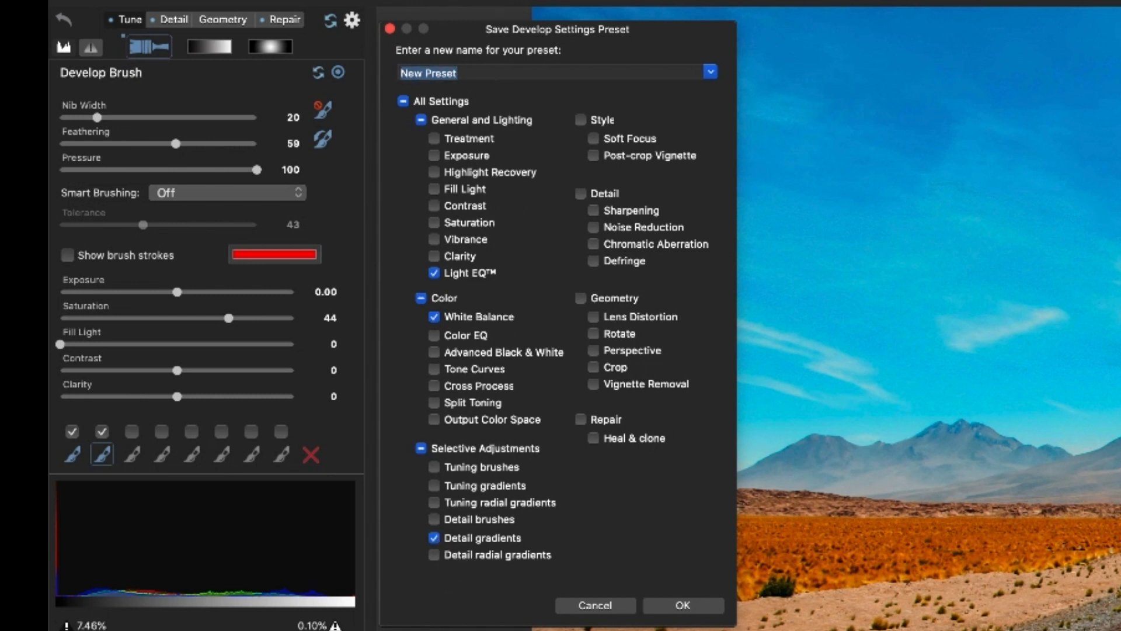
key(Backspace)
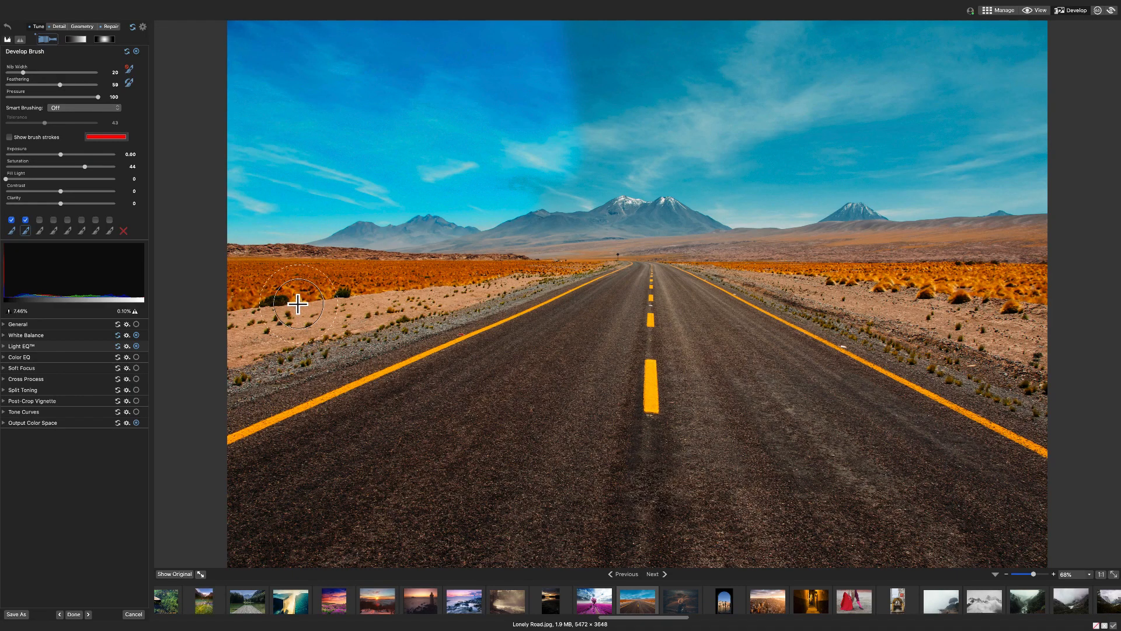
mouse_move(891, 140)
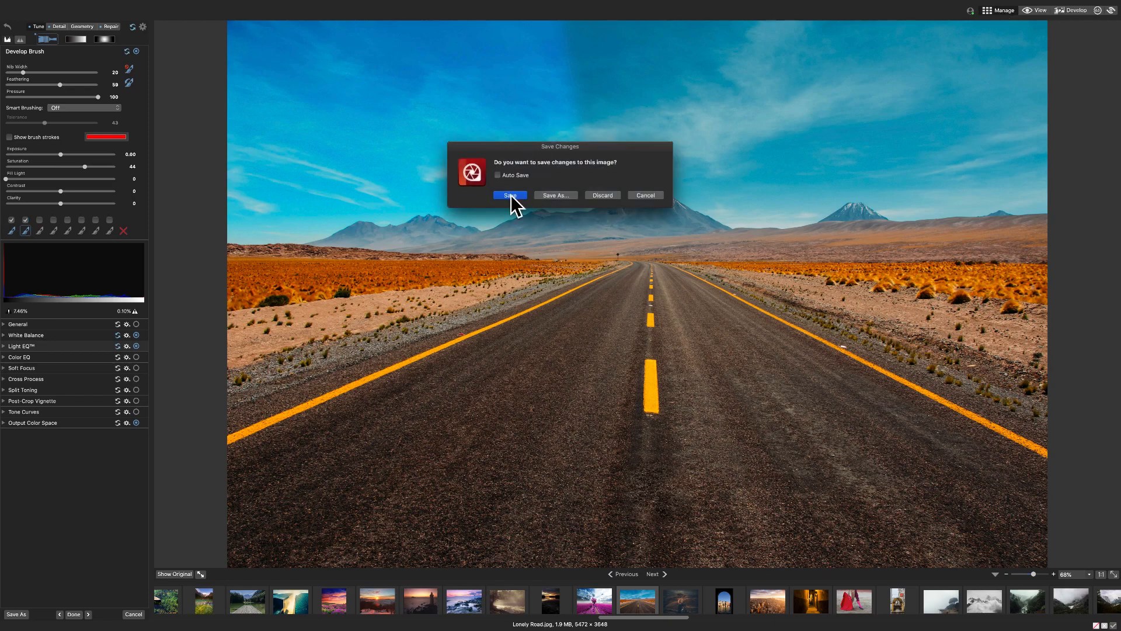
Save the develop edits to the Lonely Road image.
click(509, 195)
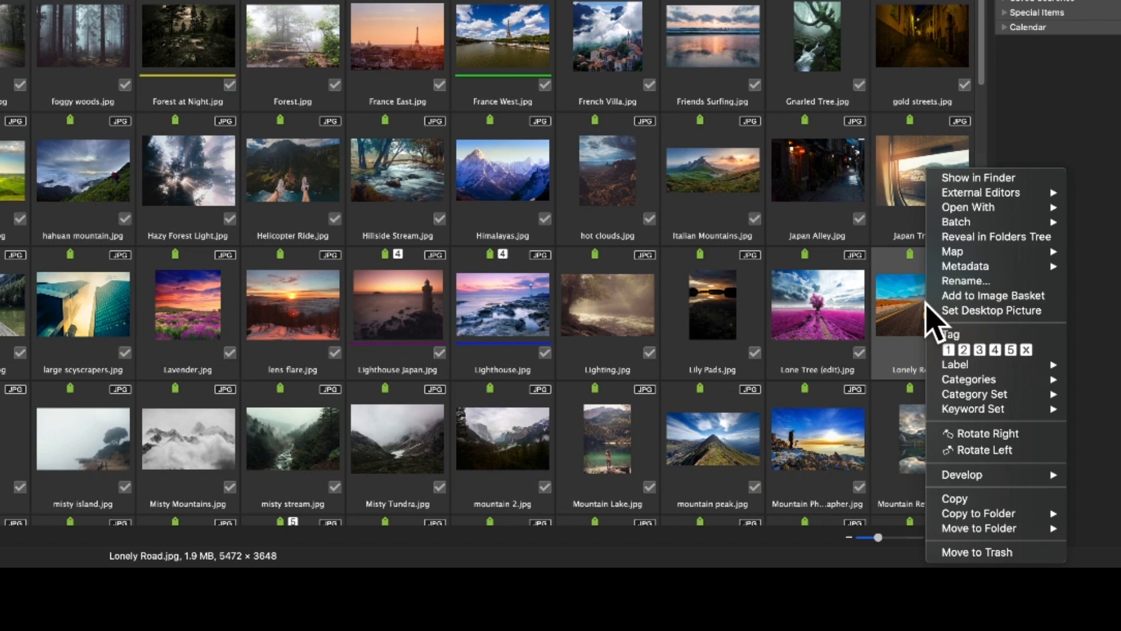
mouse_move(966, 281)
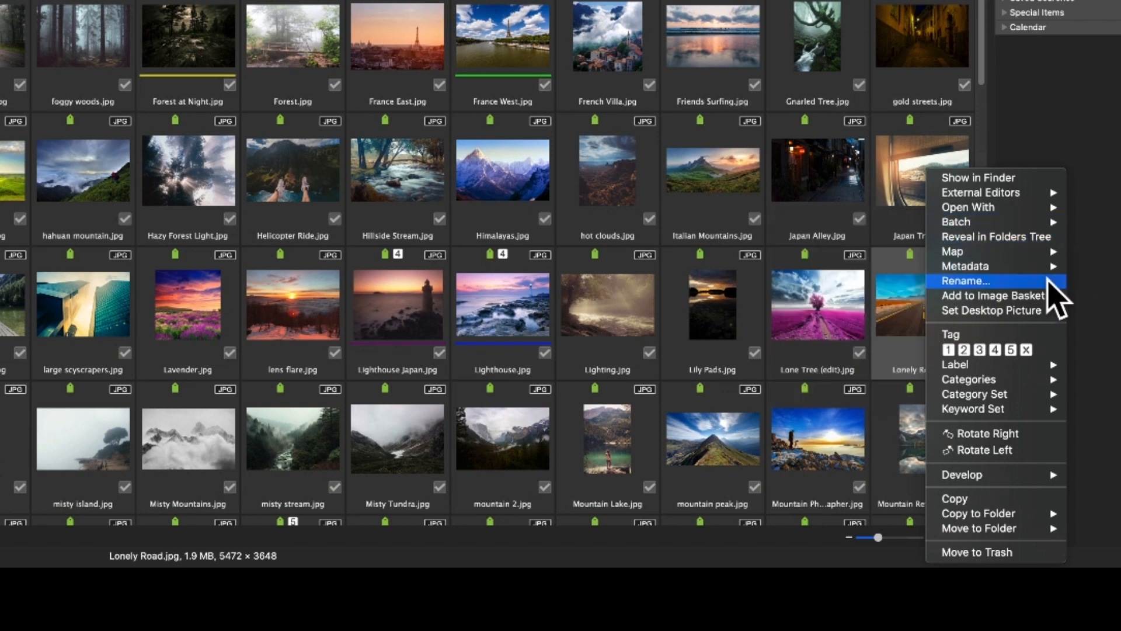
mouse_move(1008, 498)
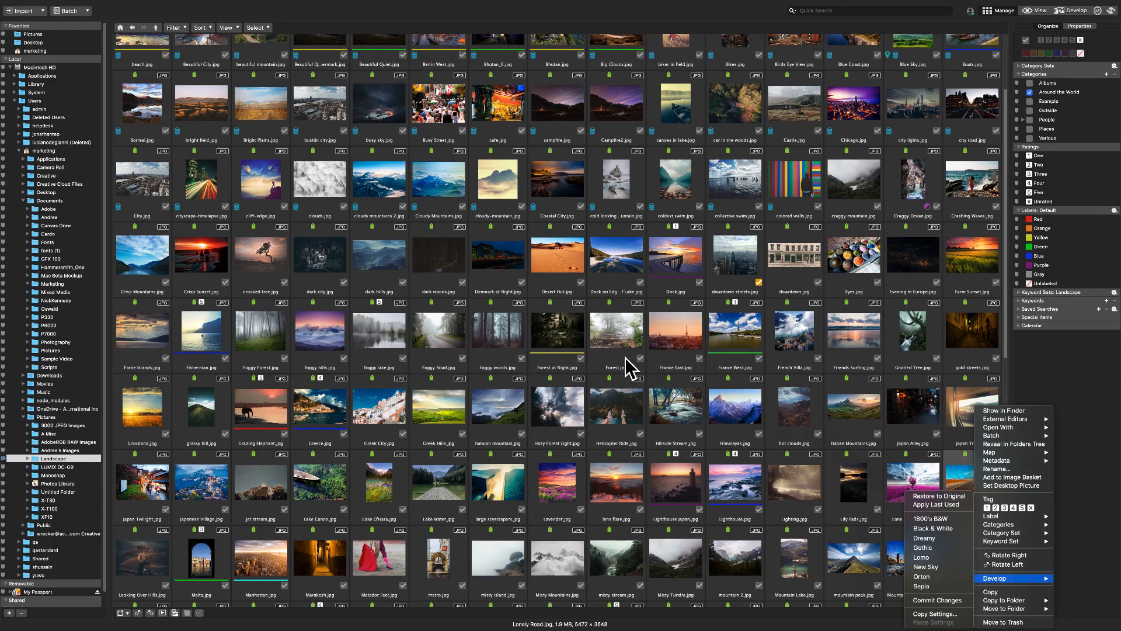
Batch-develop Desert Hut and both dock photos with the New Sky preset.
click(557, 256)
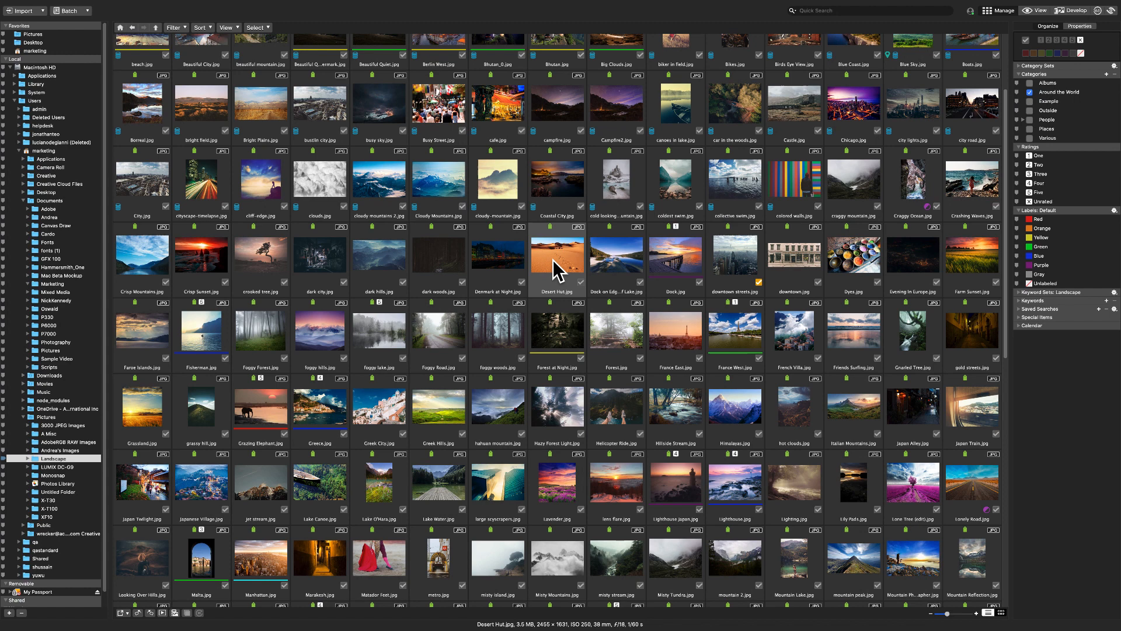
click(675, 255)
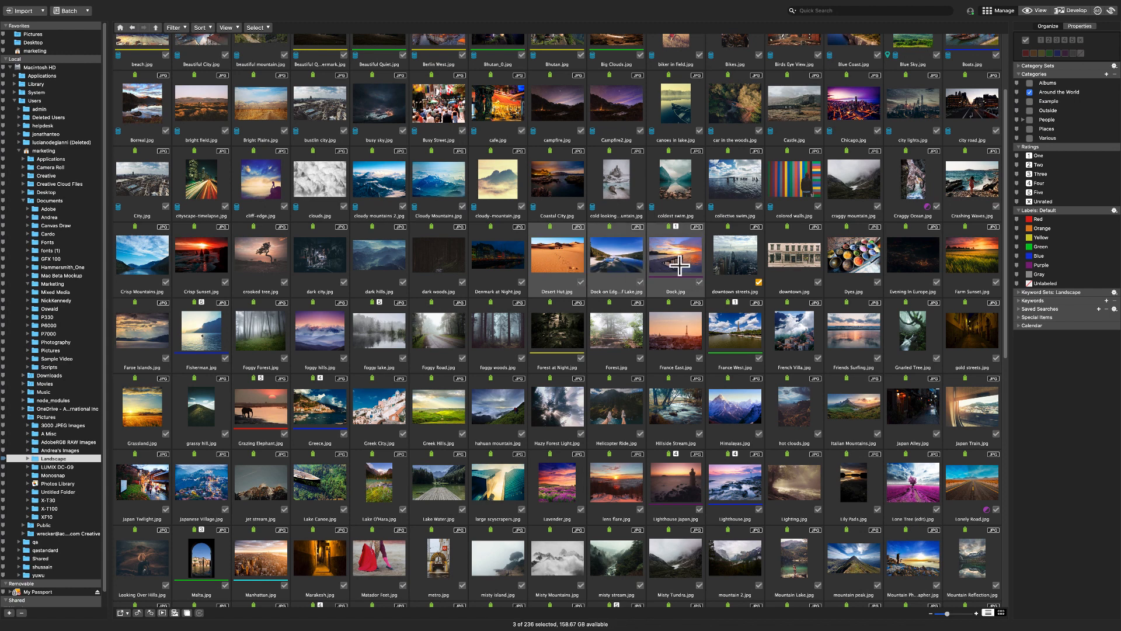
mouse_move(136, 46)
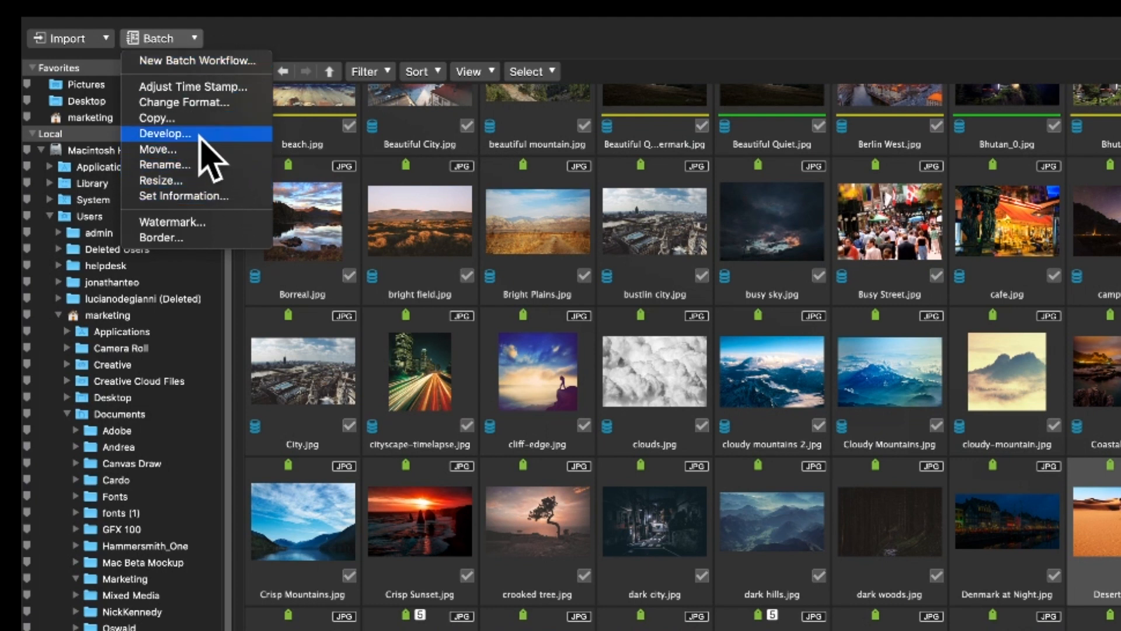
click(165, 134)
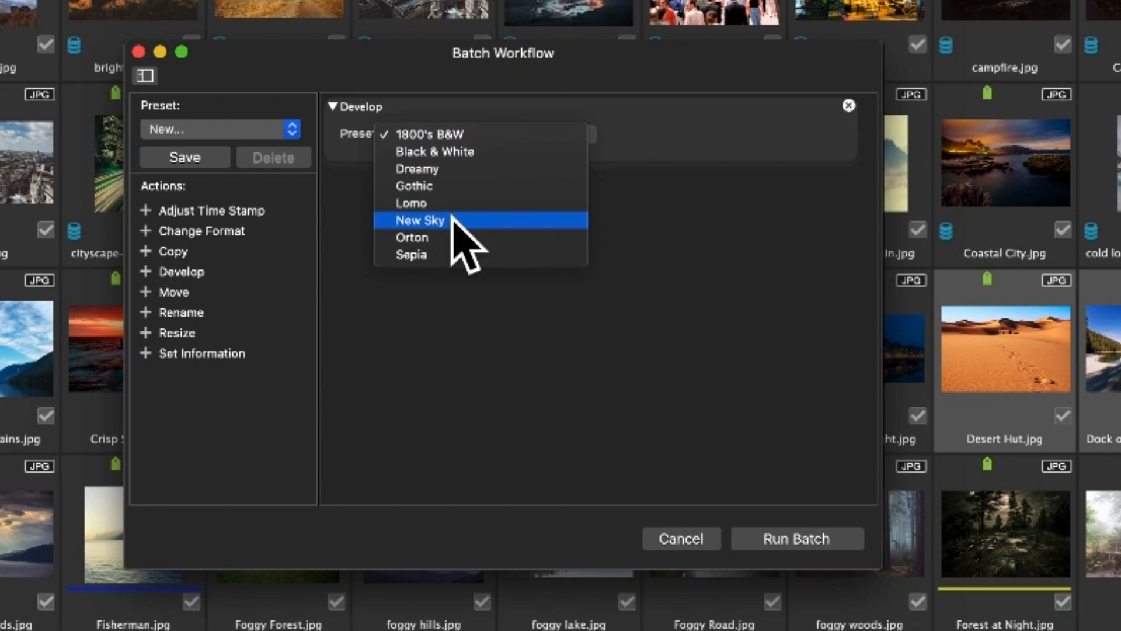
click(419, 220)
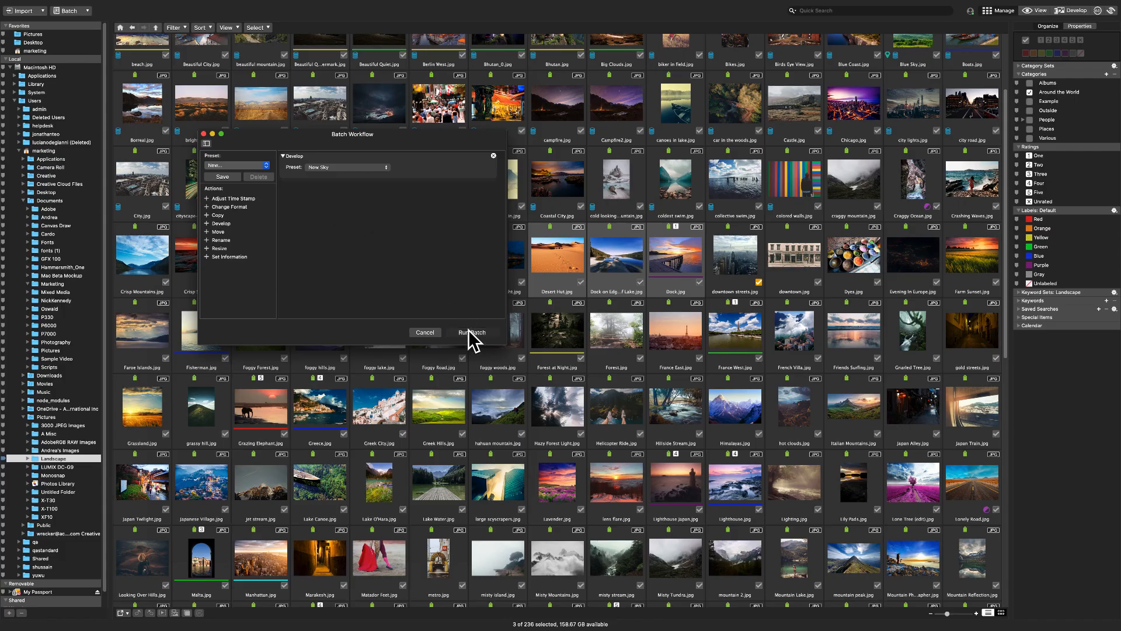
click(471, 332)
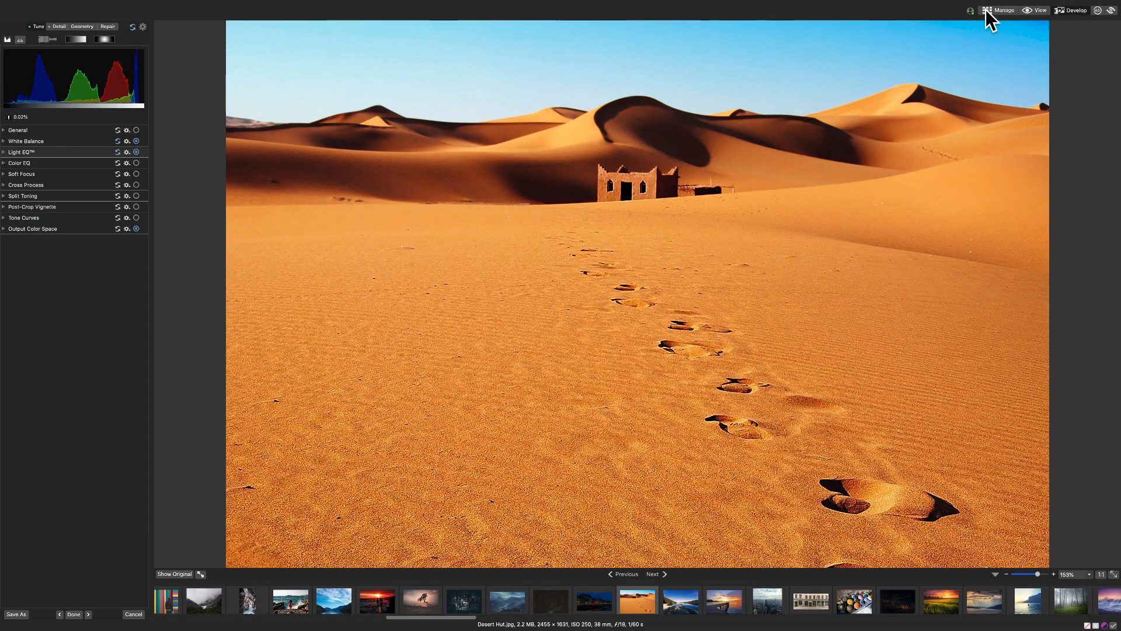
mouse_move(8, 160)
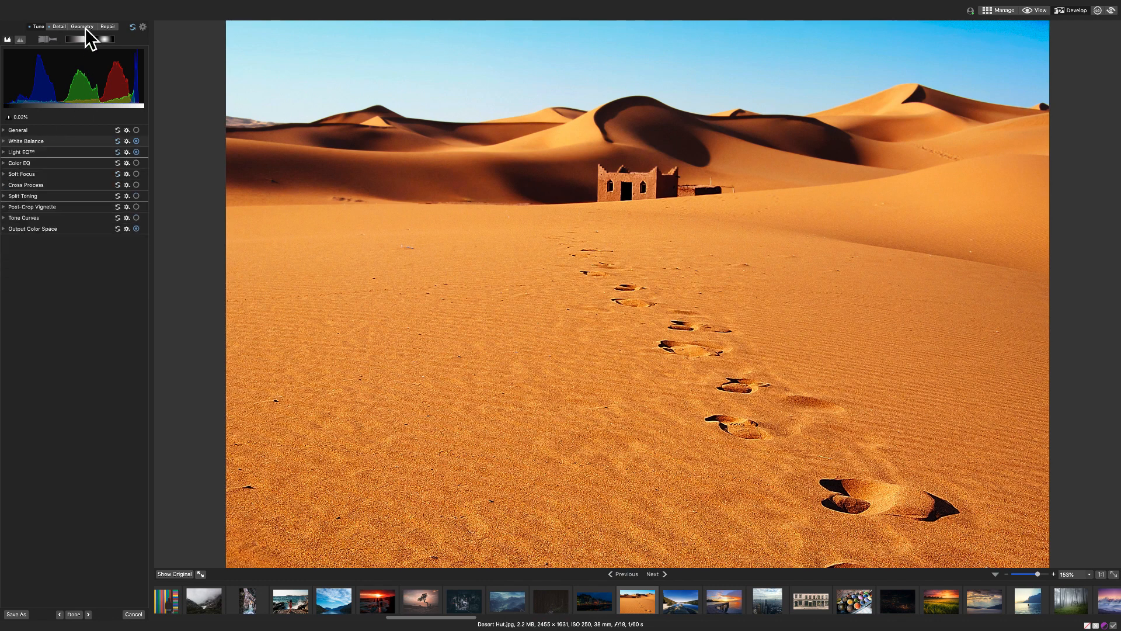
Check Desert Hut's gradient in the Detail tab, then return to the Landscape grid.
click(60, 26)
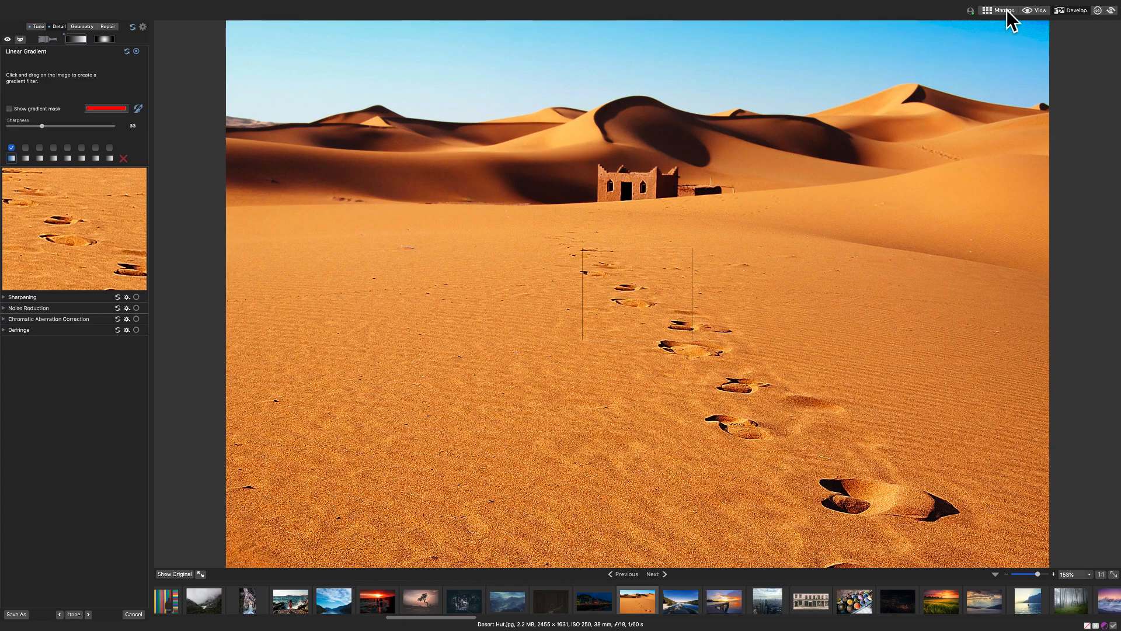
click(1002, 10)
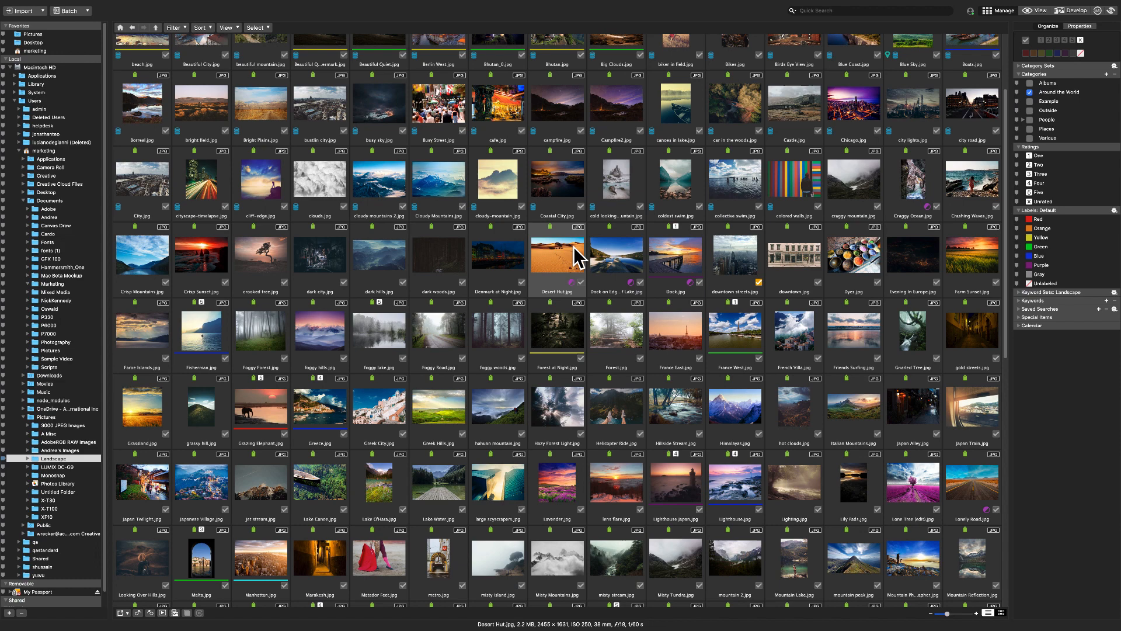
scroll(up, 3)
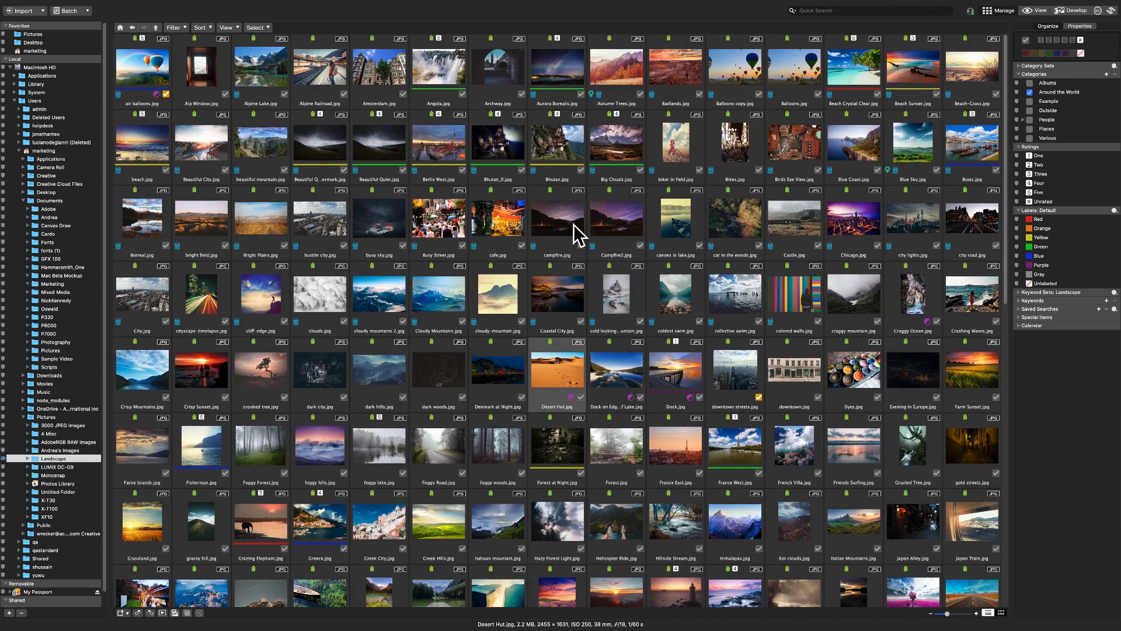